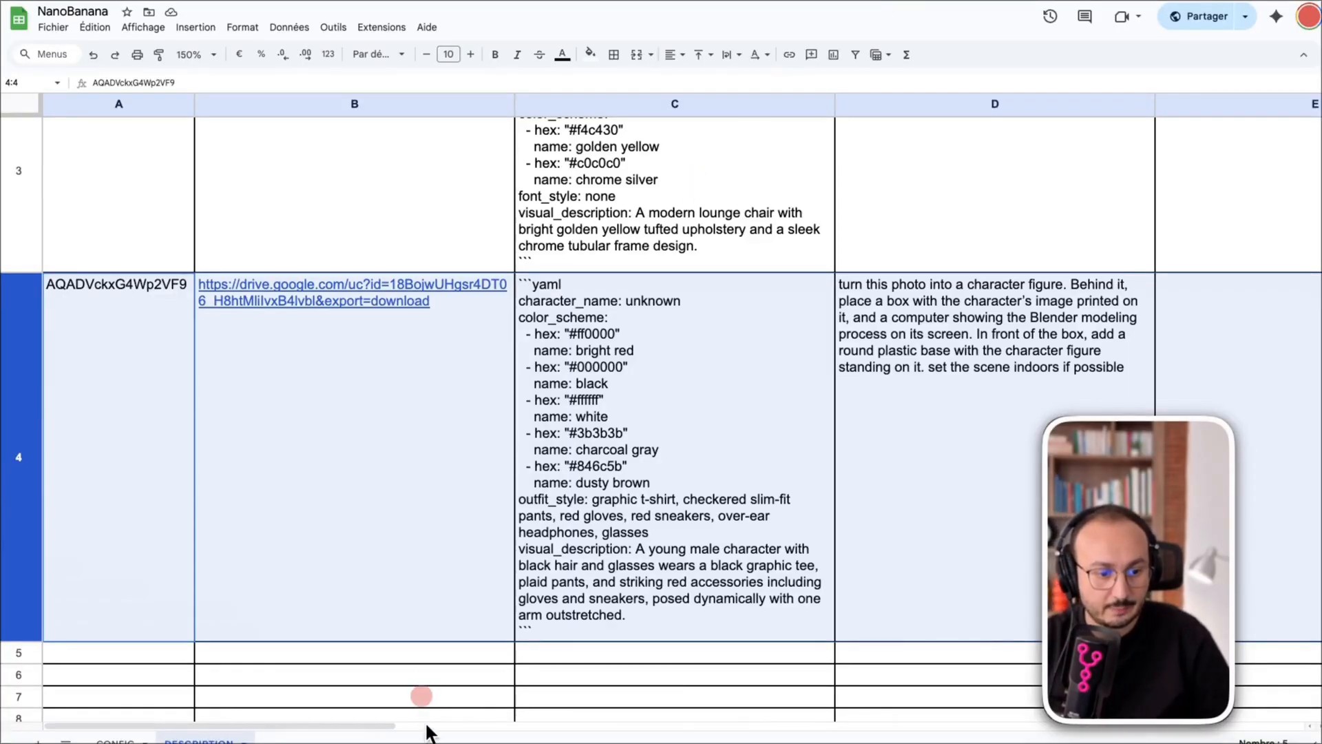
pyautogui.moveTo(771, 303)
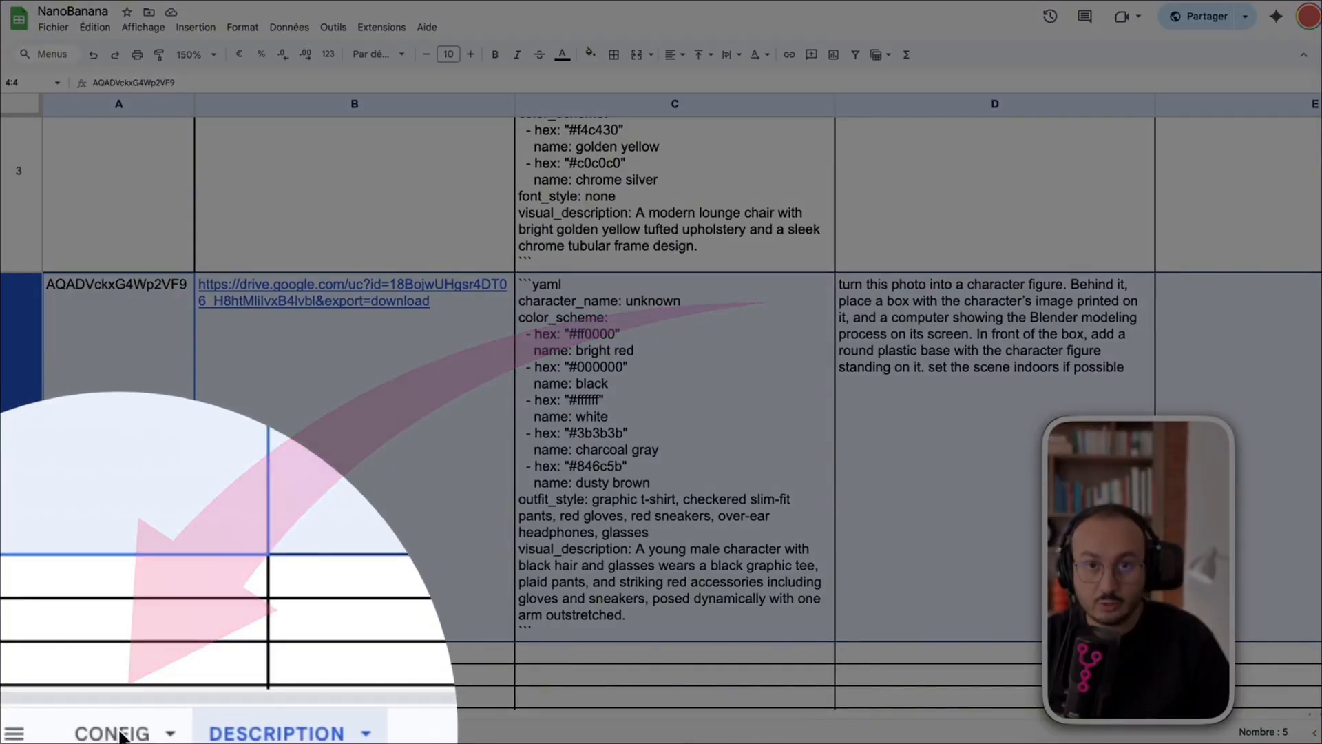
# Step: On the CONFIG sheet, change AspectRatio in cell A2 from 16:9 to 9:16
pyautogui.click(112, 732)
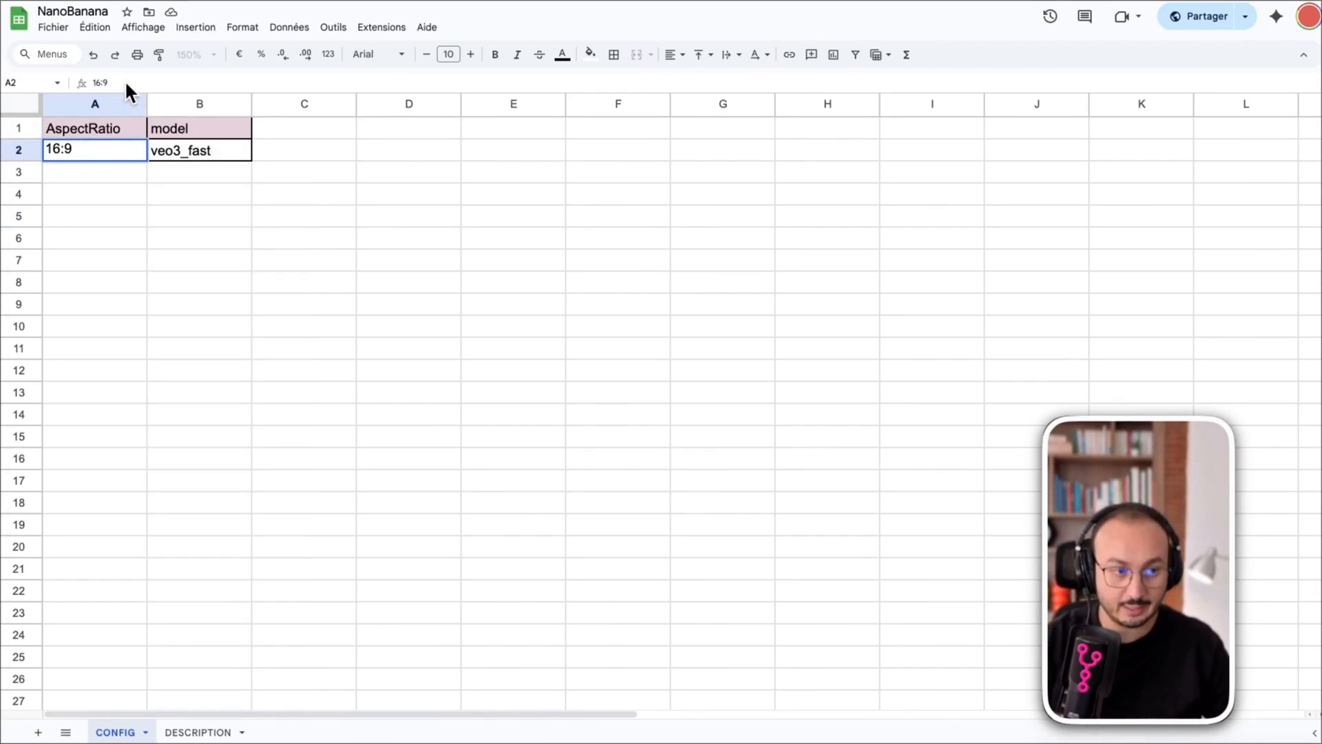
pyautogui.write(':16')
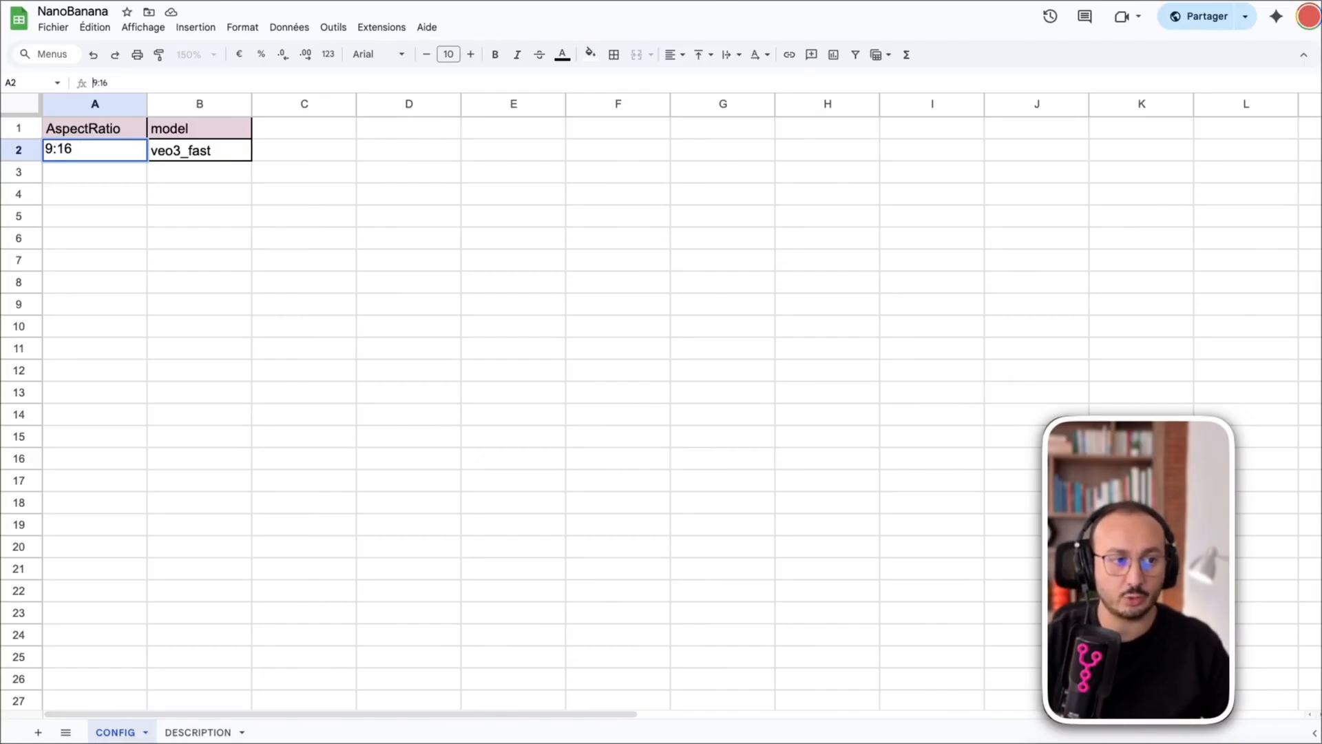
pyautogui.moveTo(290, 204)
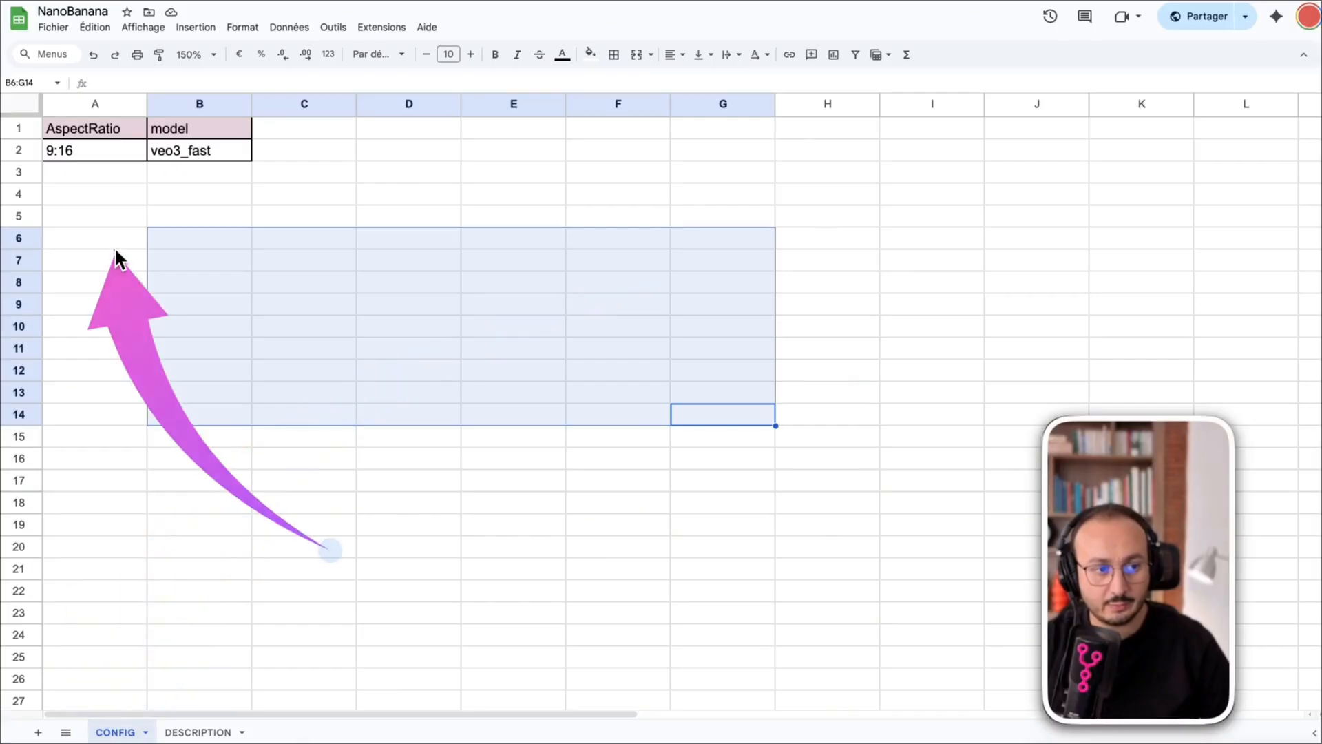
# Step: Run Google Sheets: Read Video Parameters to fetch AspectRatio 9:16 and model veo3_fast
pyautogui.press('alt+tab')
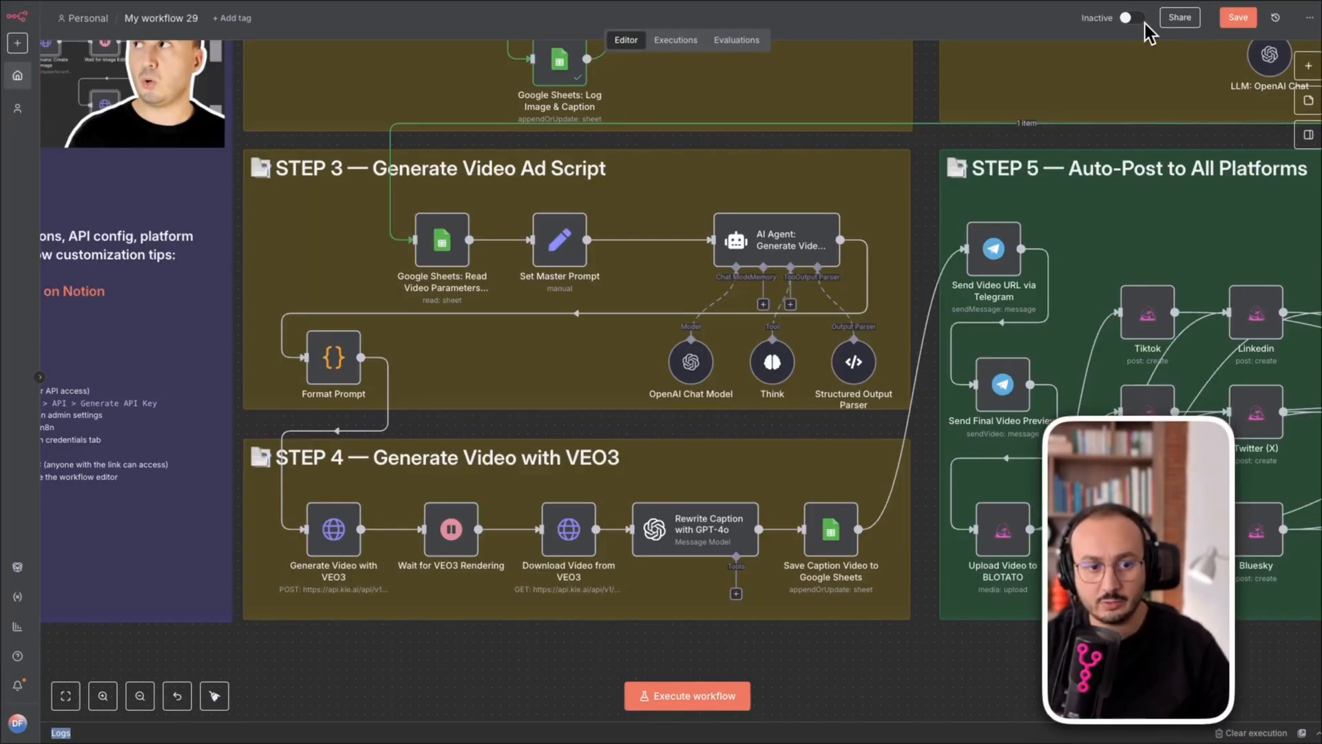
pyautogui.moveTo(555, 314)
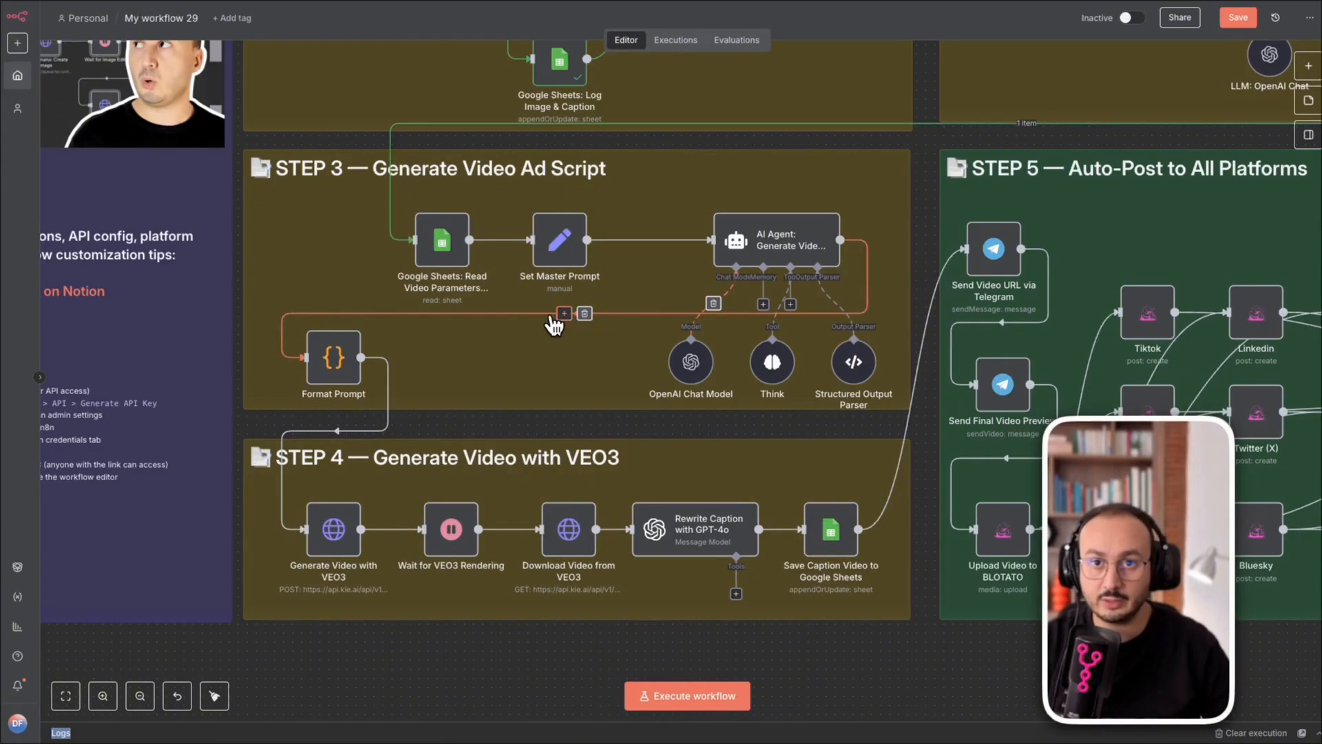
pyautogui.rightClick(441, 240)
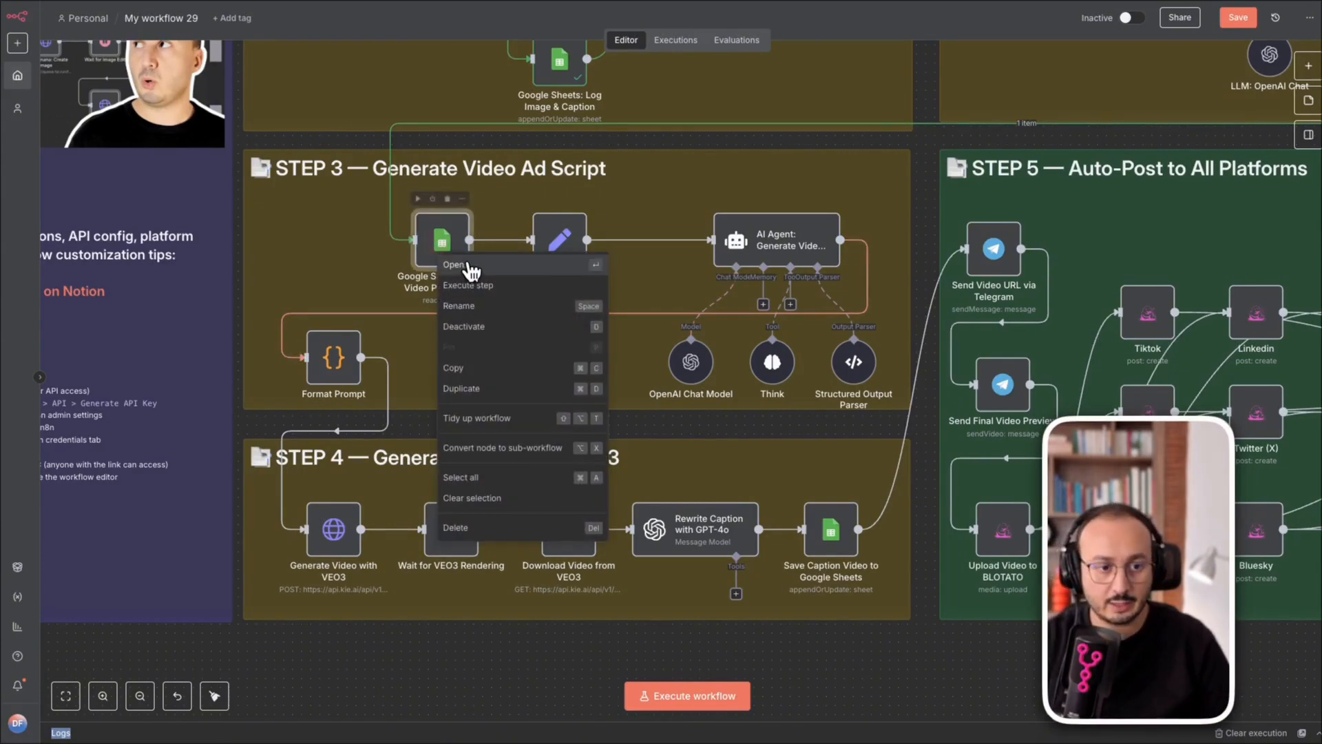
pyautogui.click(455, 263)
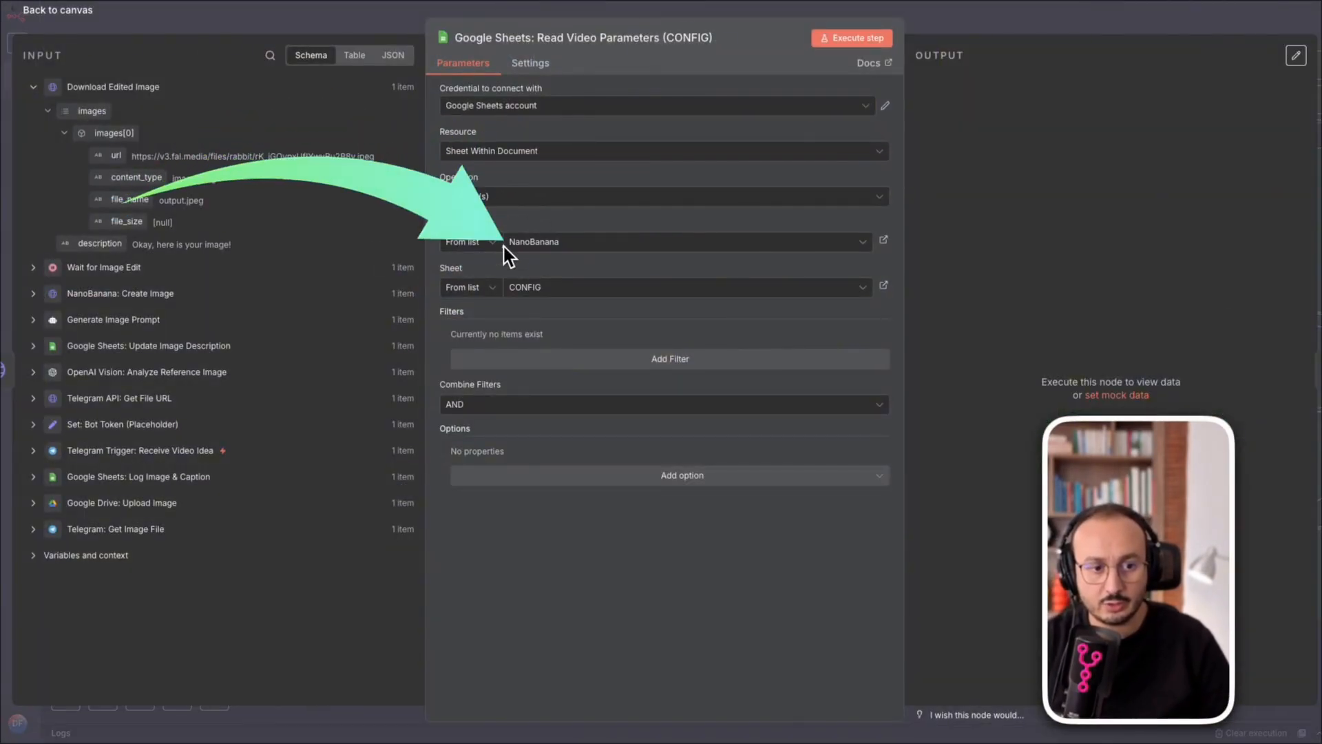
pyautogui.click(851, 38)
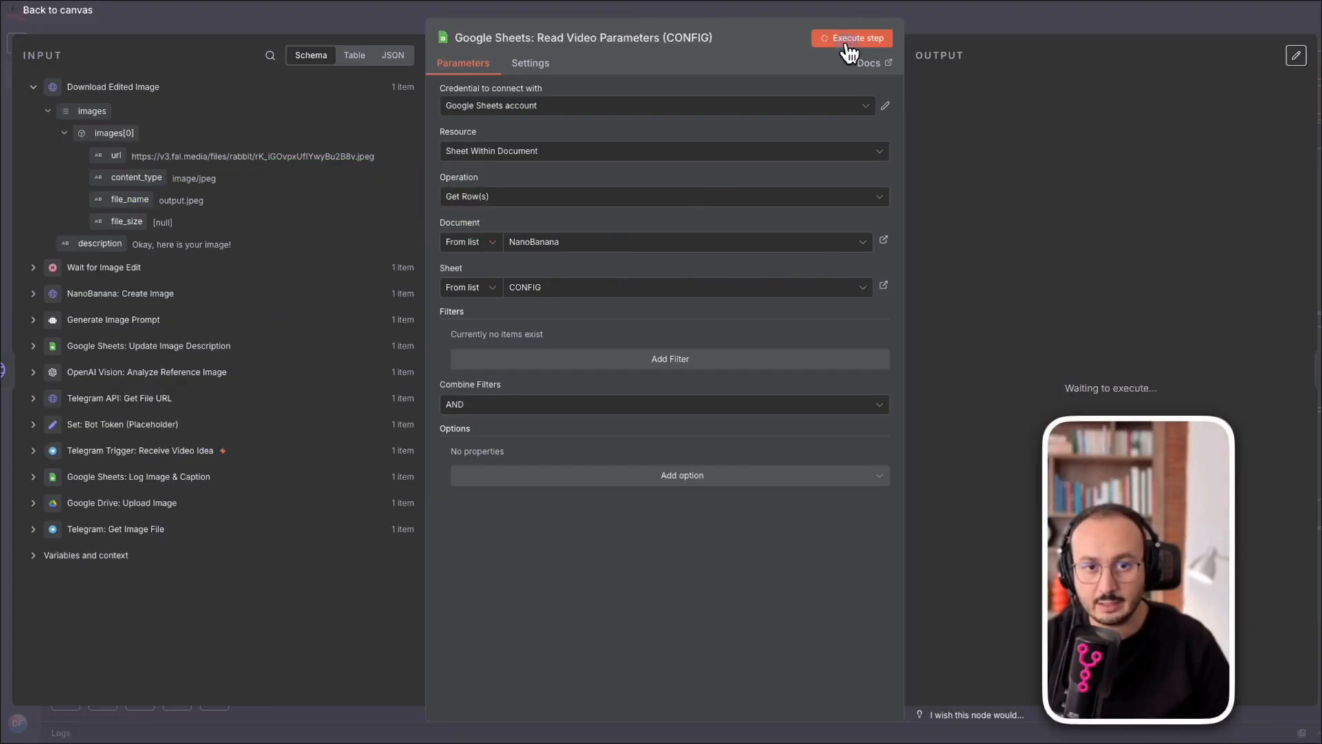
pyautogui.click(852, 37)
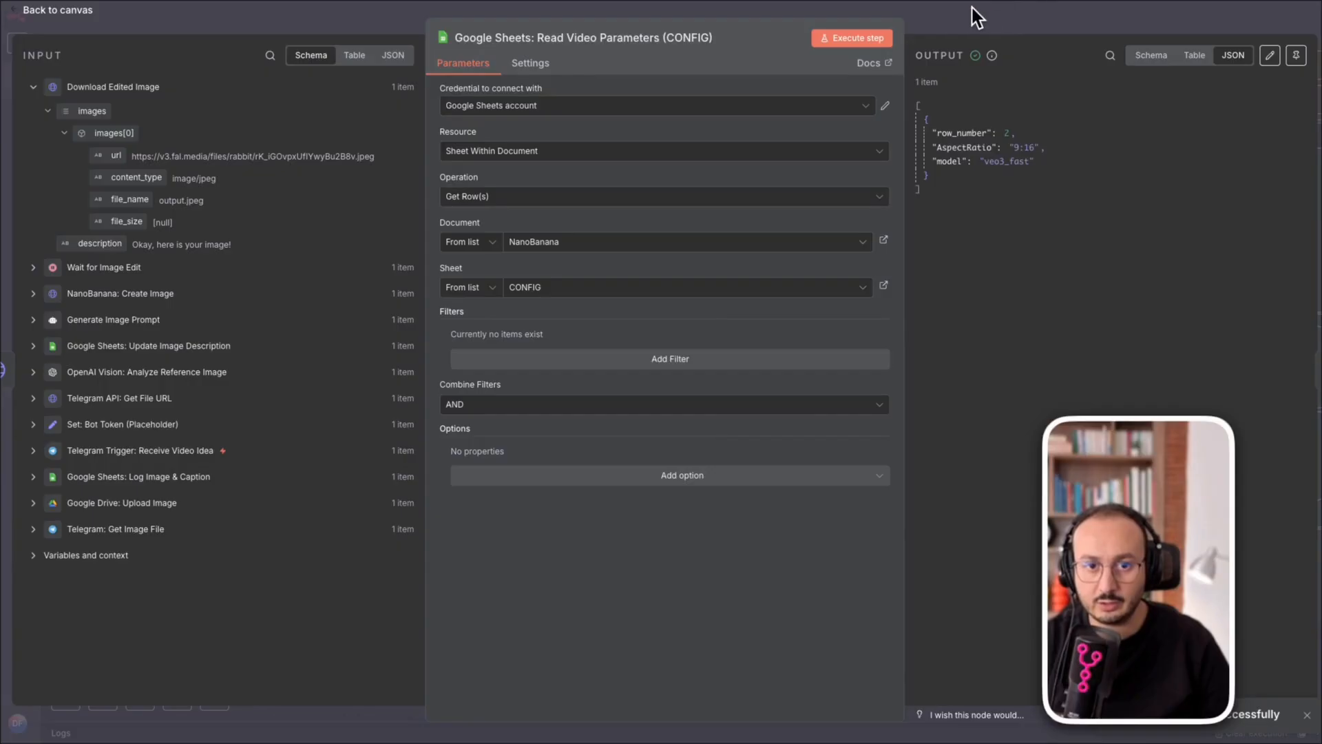
pyautogui.moveTo(925, 30)
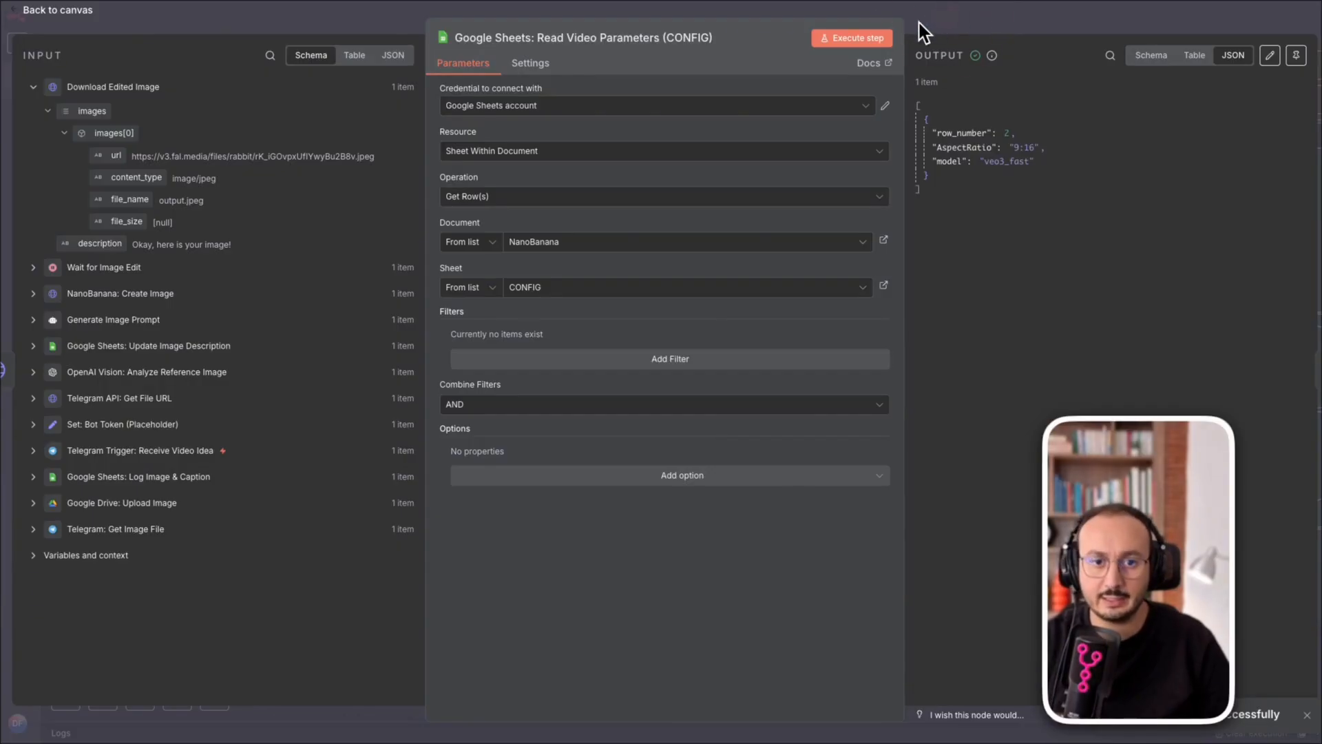
# Step: Return to the workflow and review the Set Master Prompt expression
pyautogui.click(57, 9)
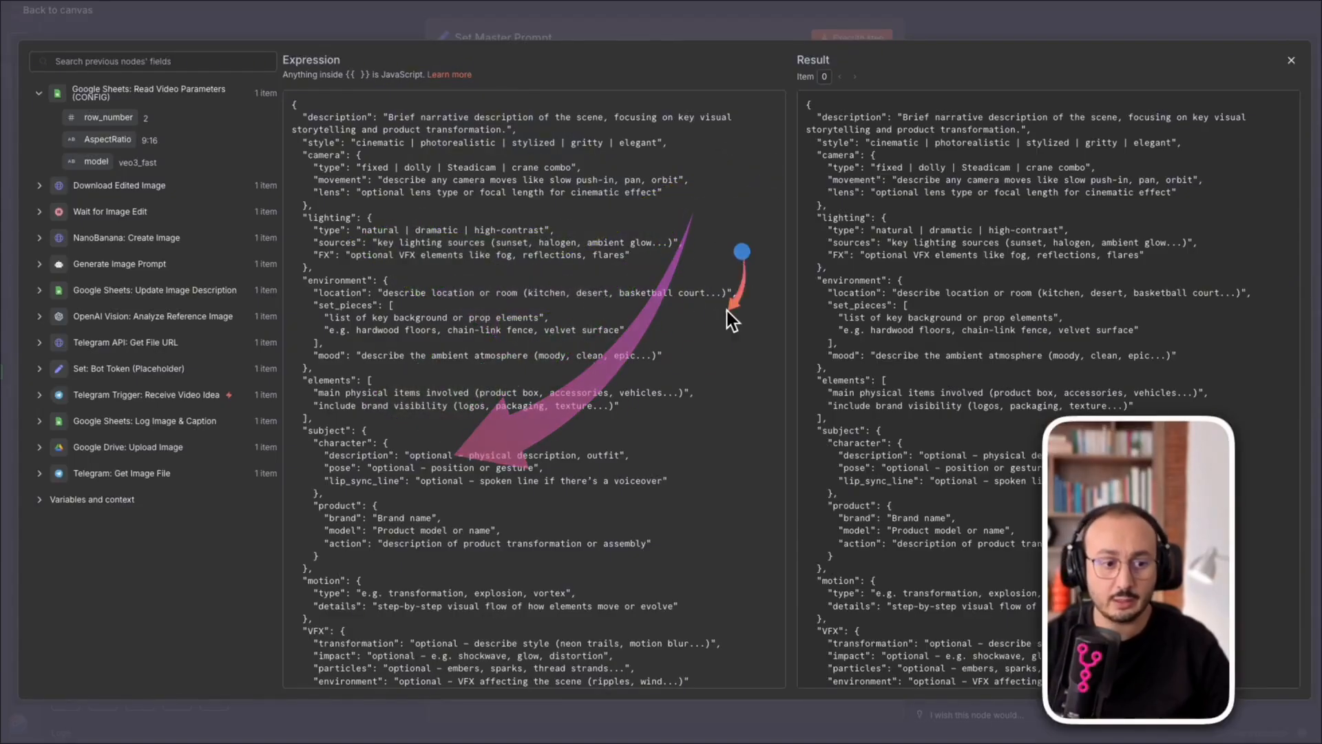
pyautogui.scroll(-3)
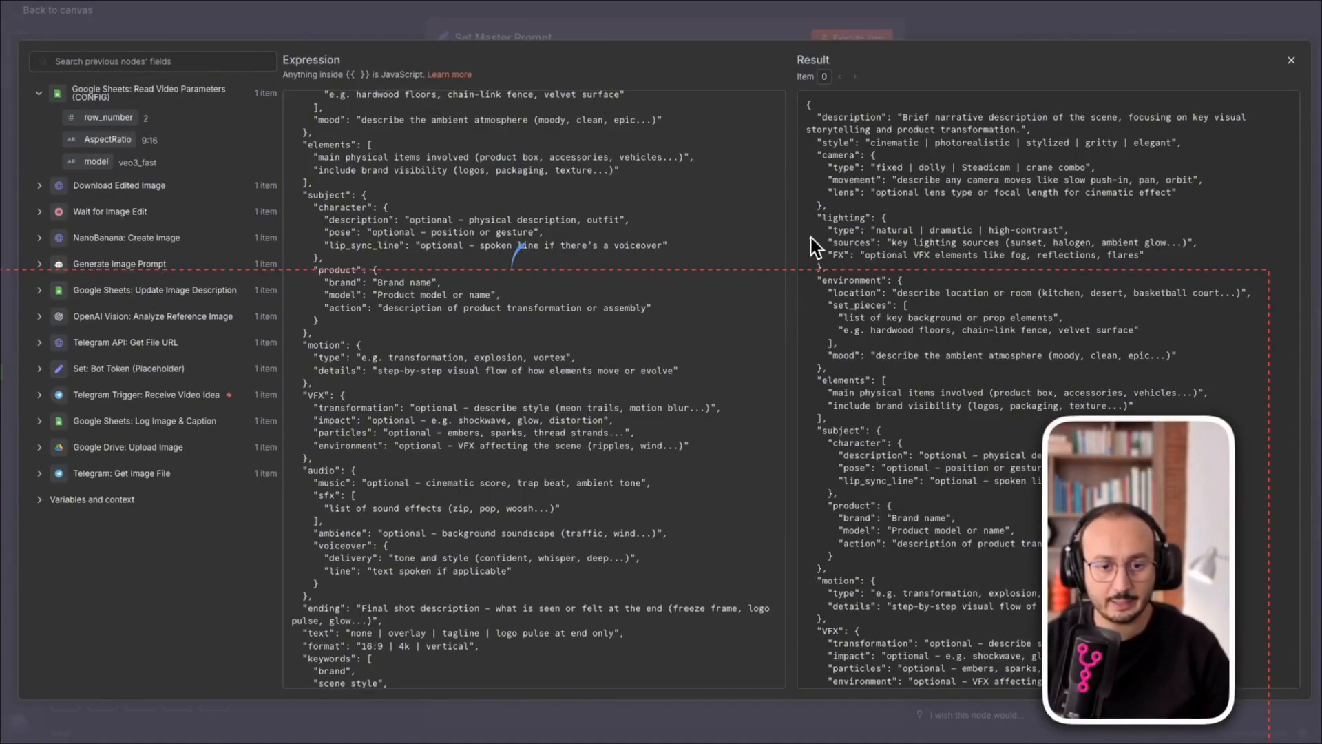
pyautogui.click(57, 9)
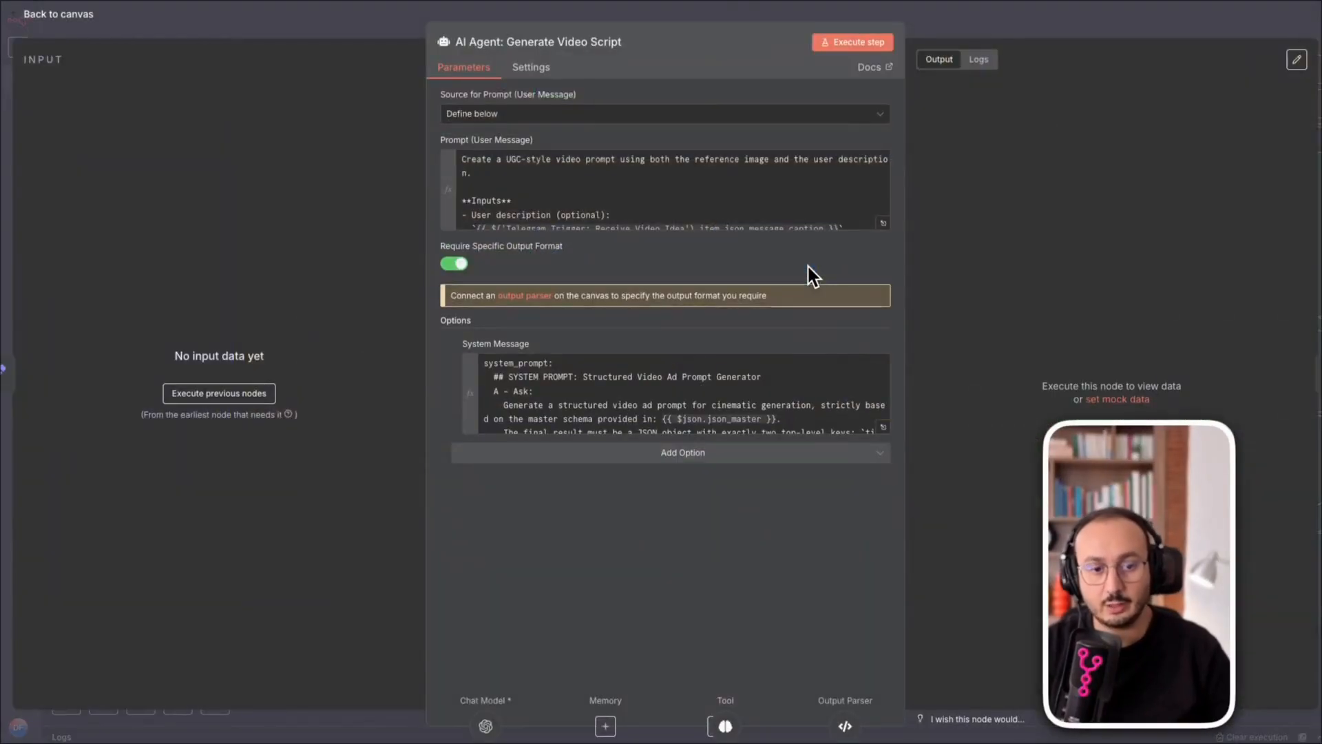
pyautogui.click(883, 224)
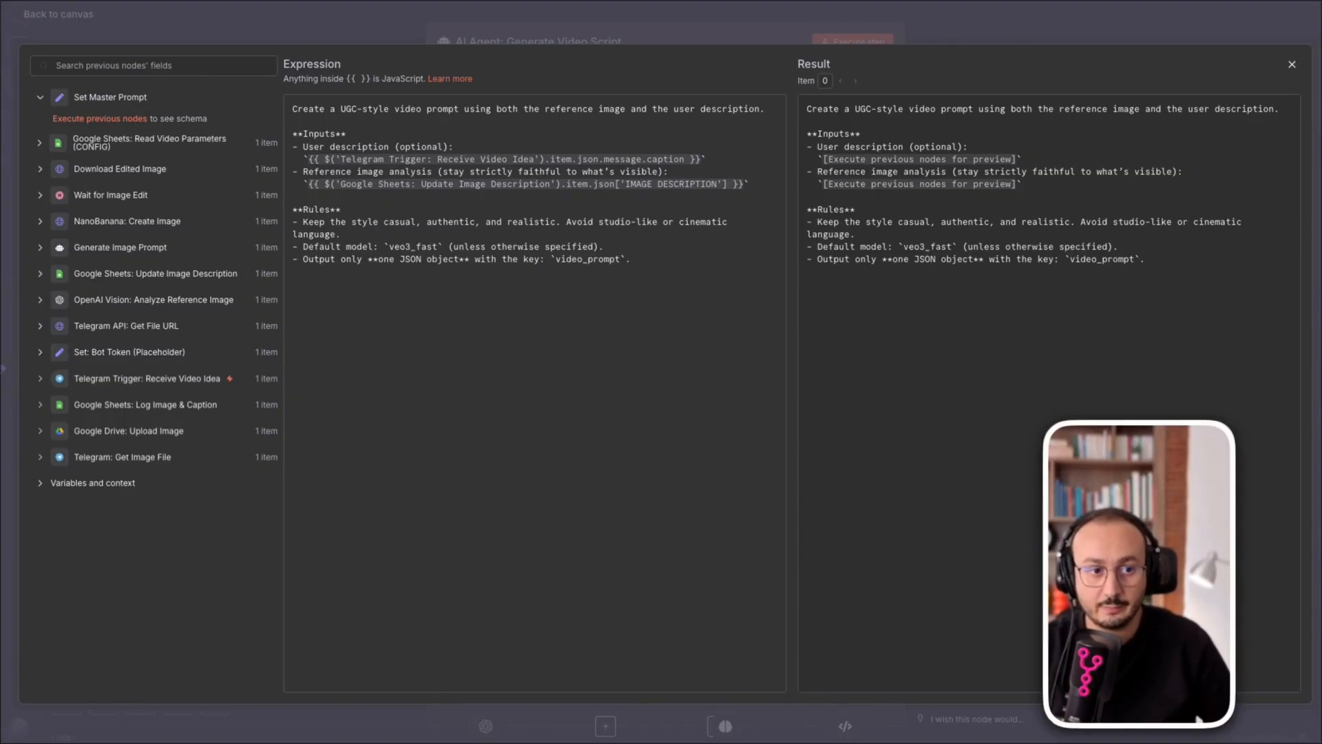
pyautogui.moveTo(1030, 356)
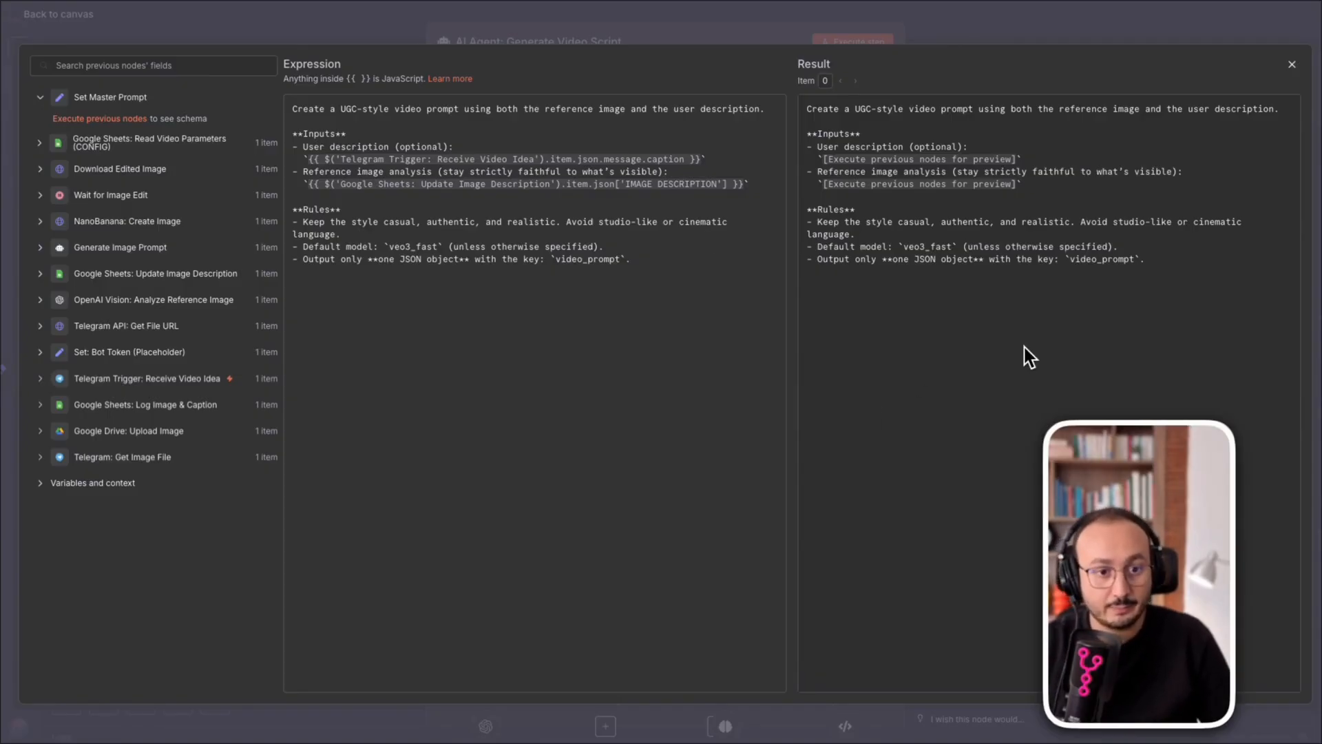
pyautogui.moveTo(1117, 192)
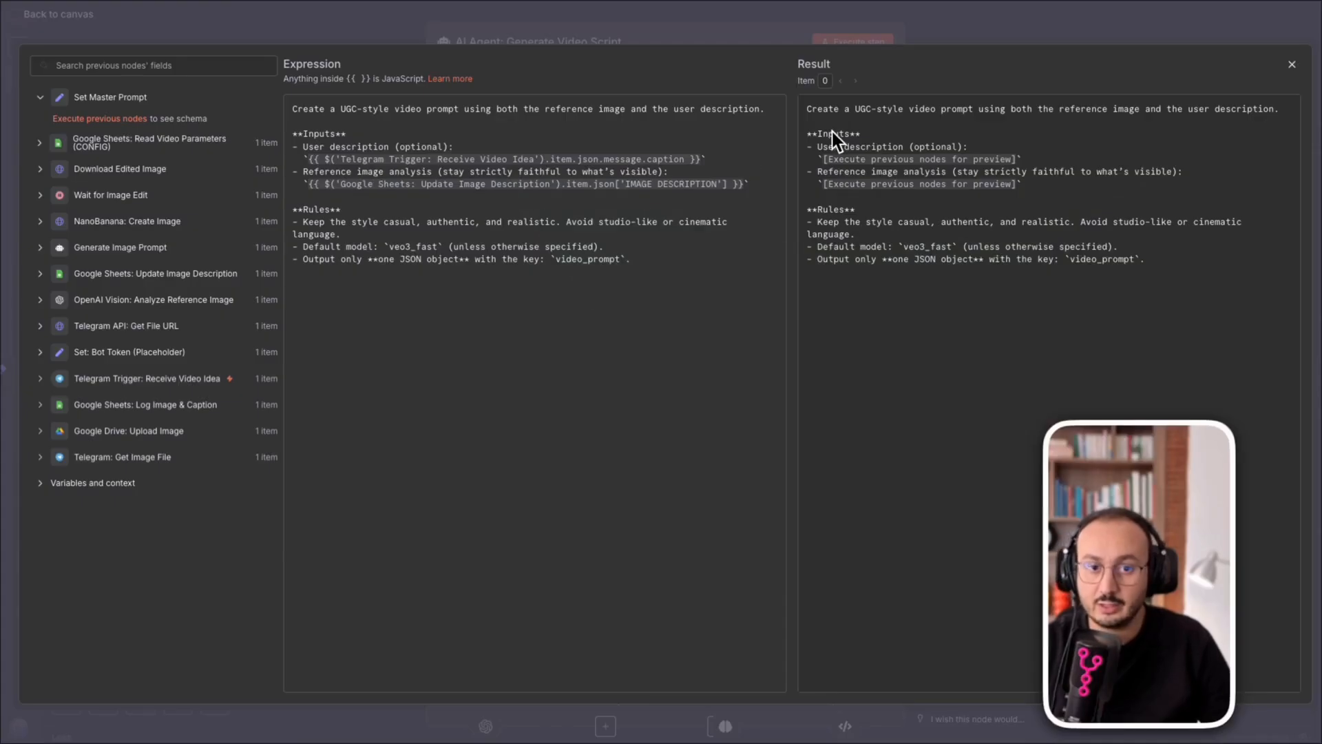
pyautogui.moveTo(578, 35)
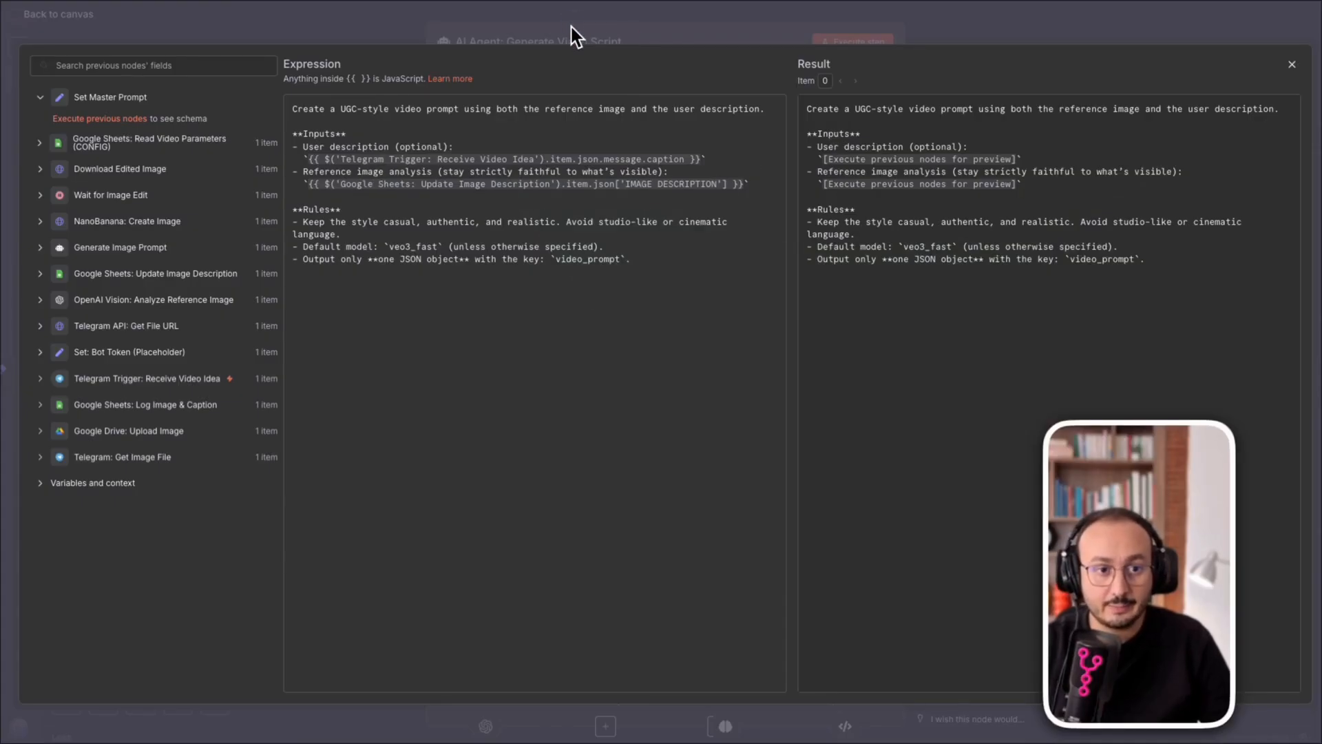
pyautogui.click(1291, 64)
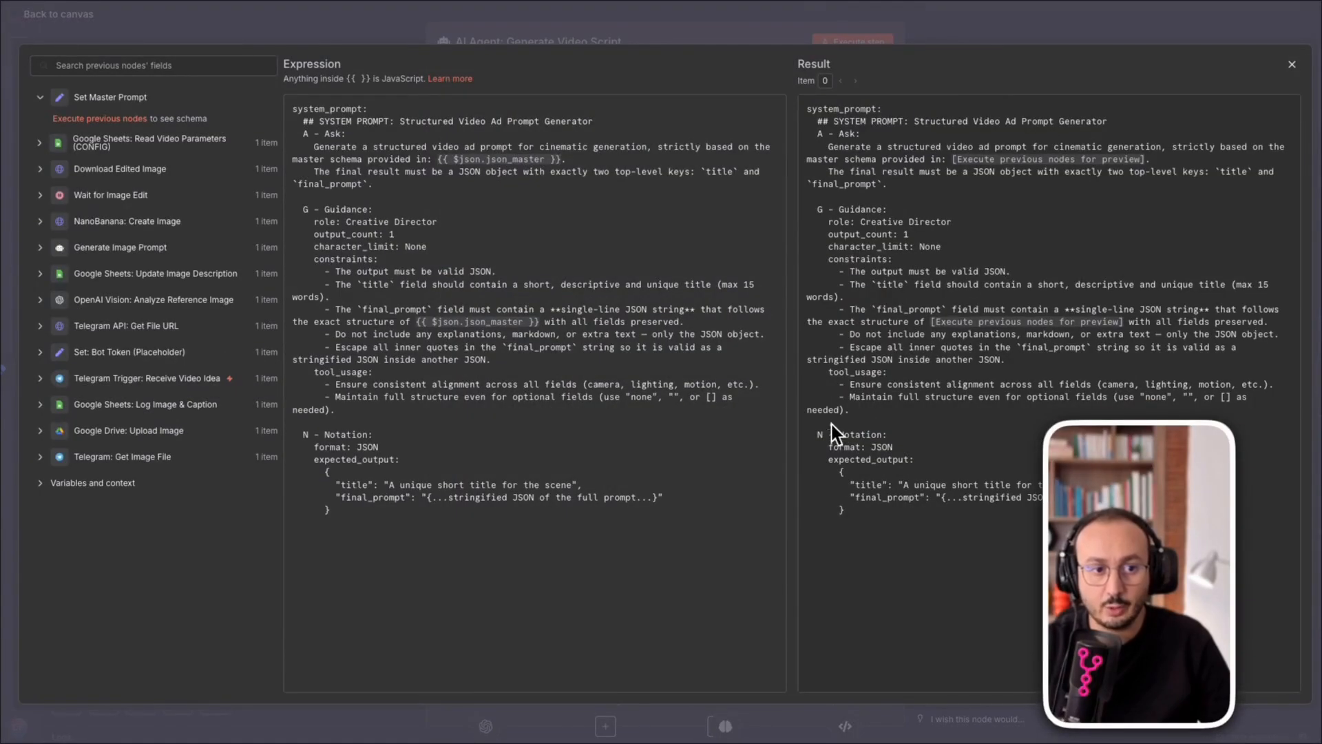
pyautogui.moveTo(854, 389)
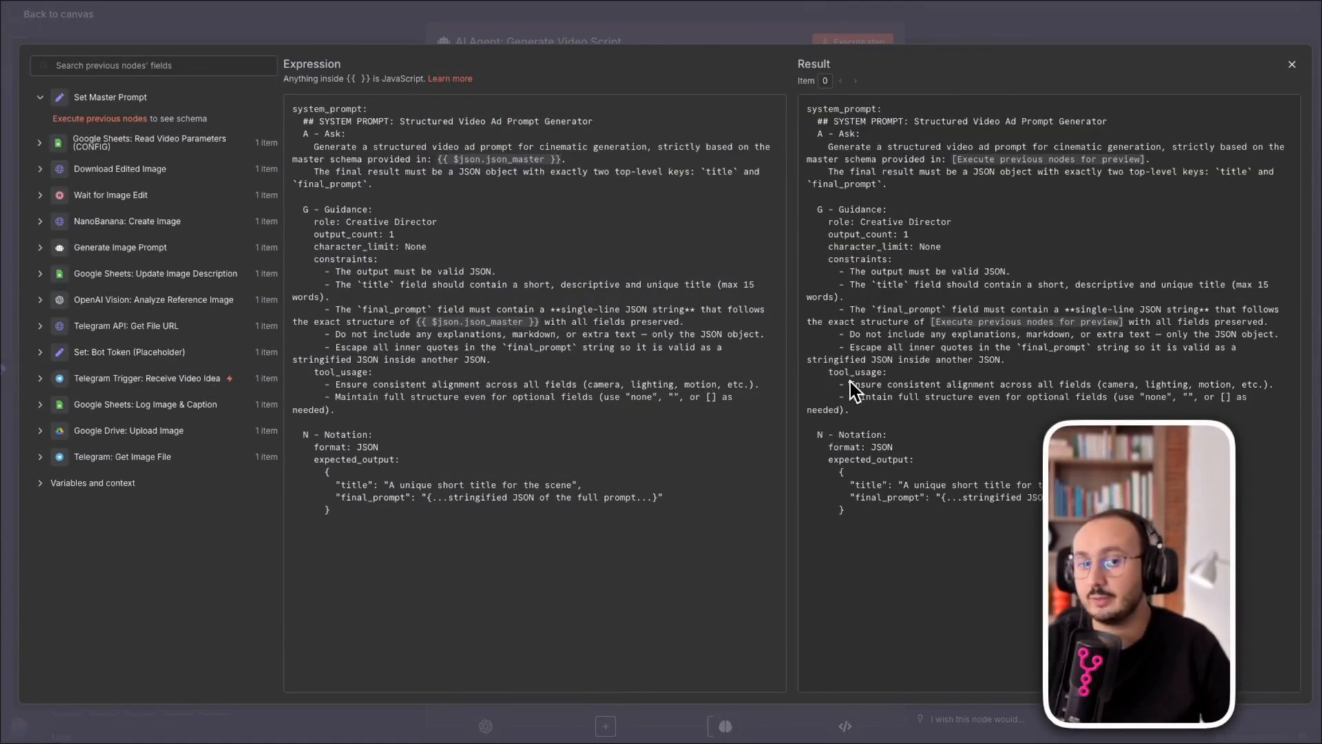
pyautogui.moveTo(1020, 127)
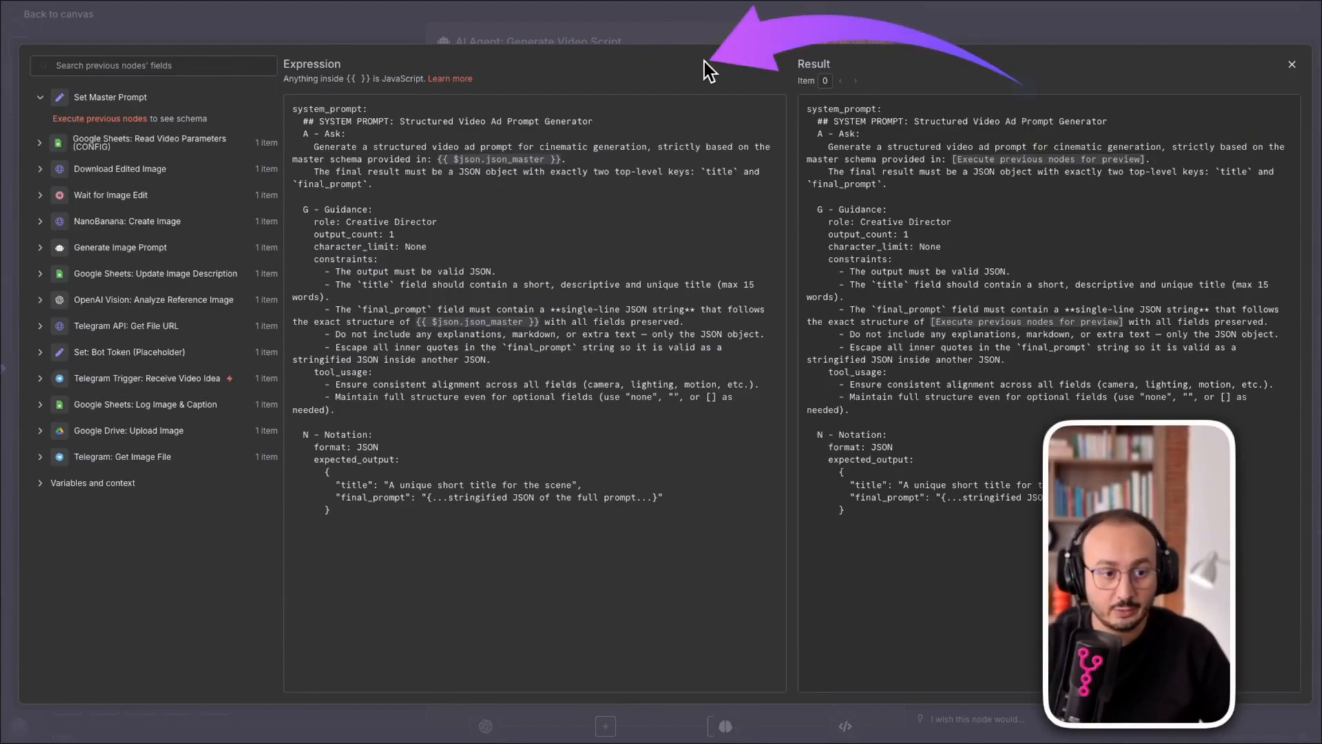
pyautogui.moveTo(563, 55)
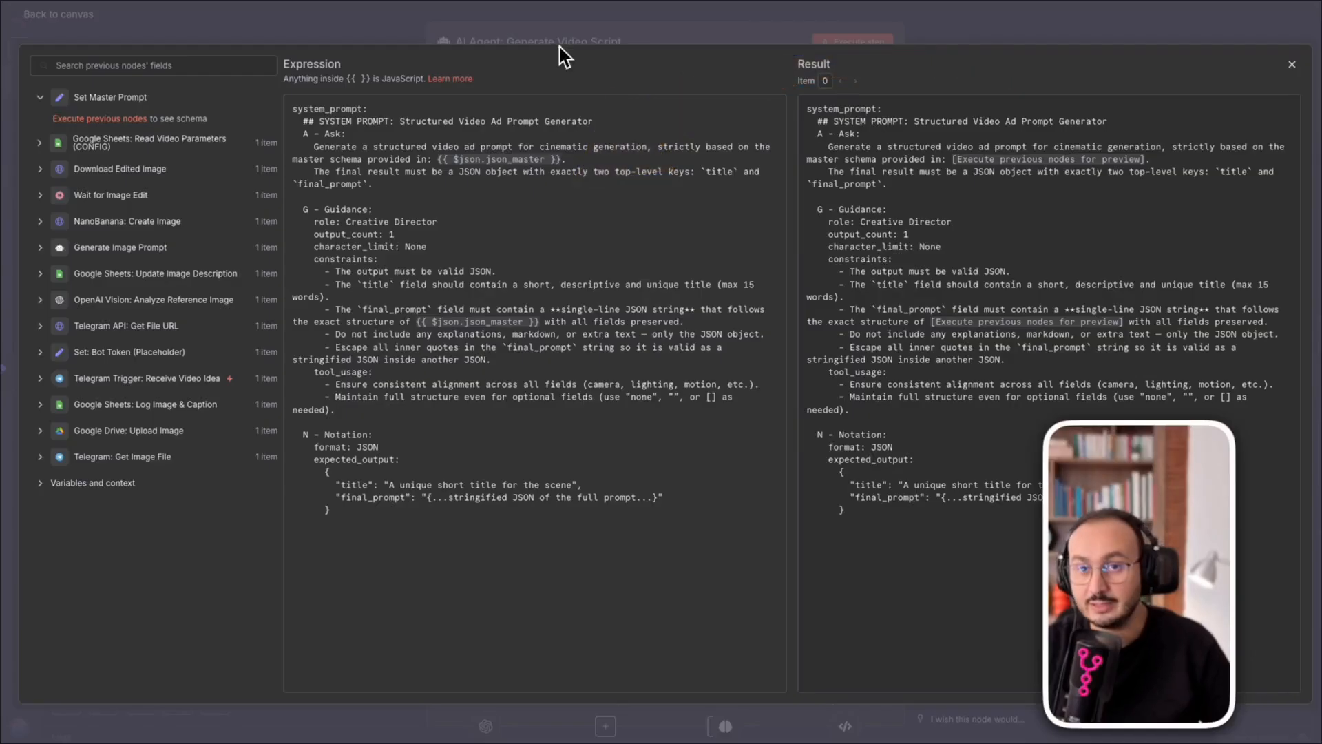
pyautogui.moveTo(828, 508)
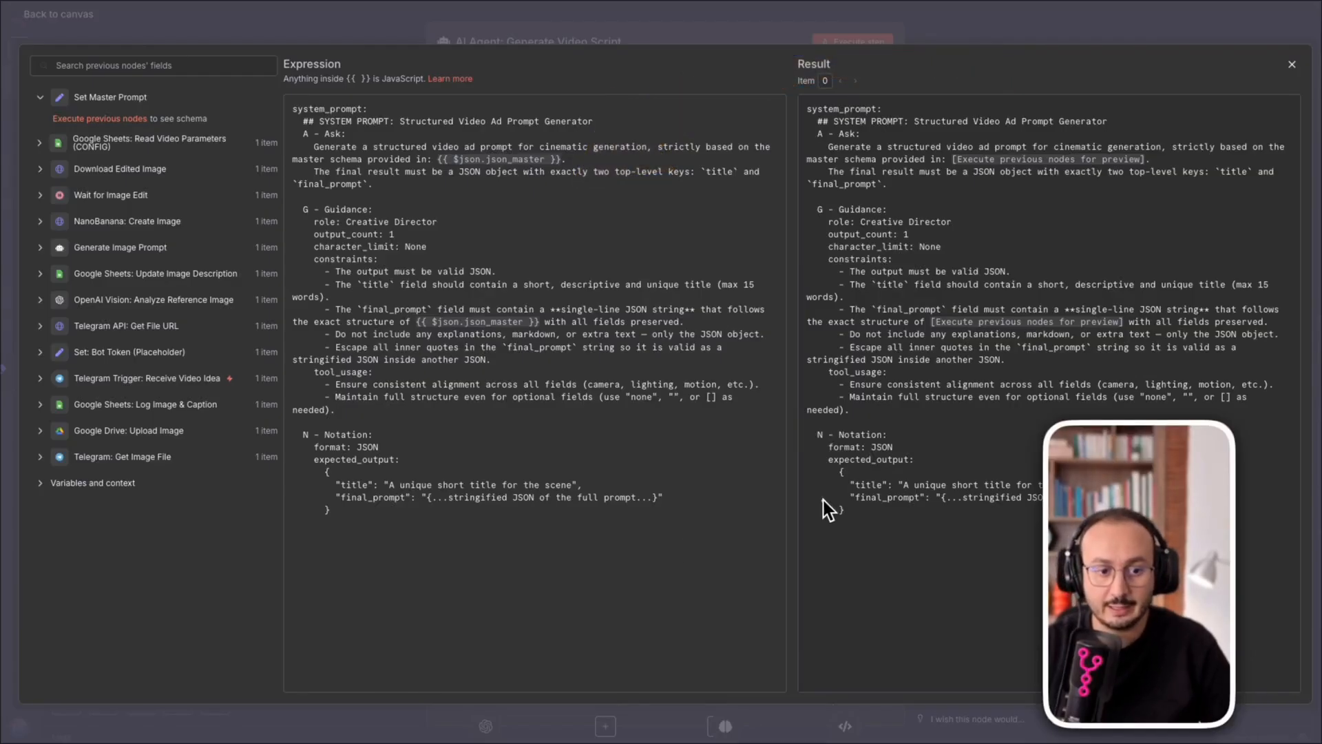
pyautogui.moveTo(698, 35)
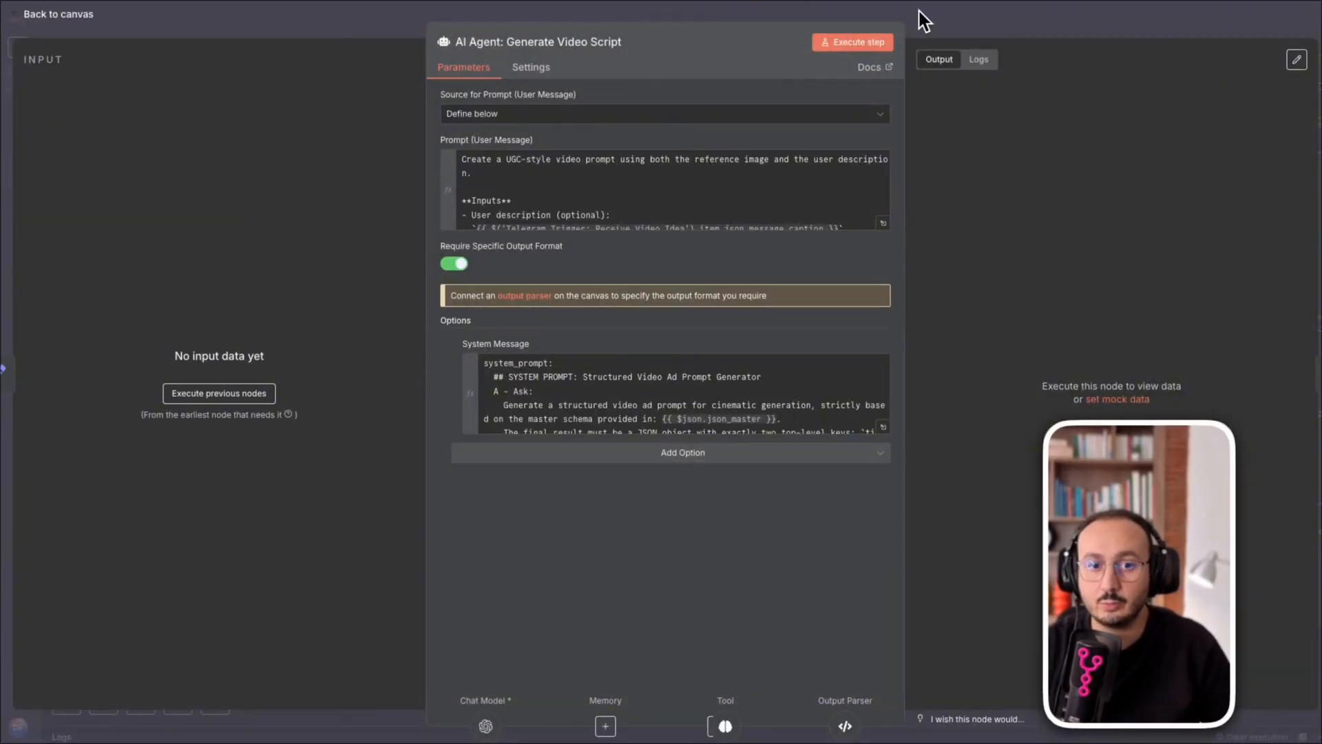
# Step: Execute the AI Agent: Generate Video Script node and open its details
pyautogui.click(58, 14)
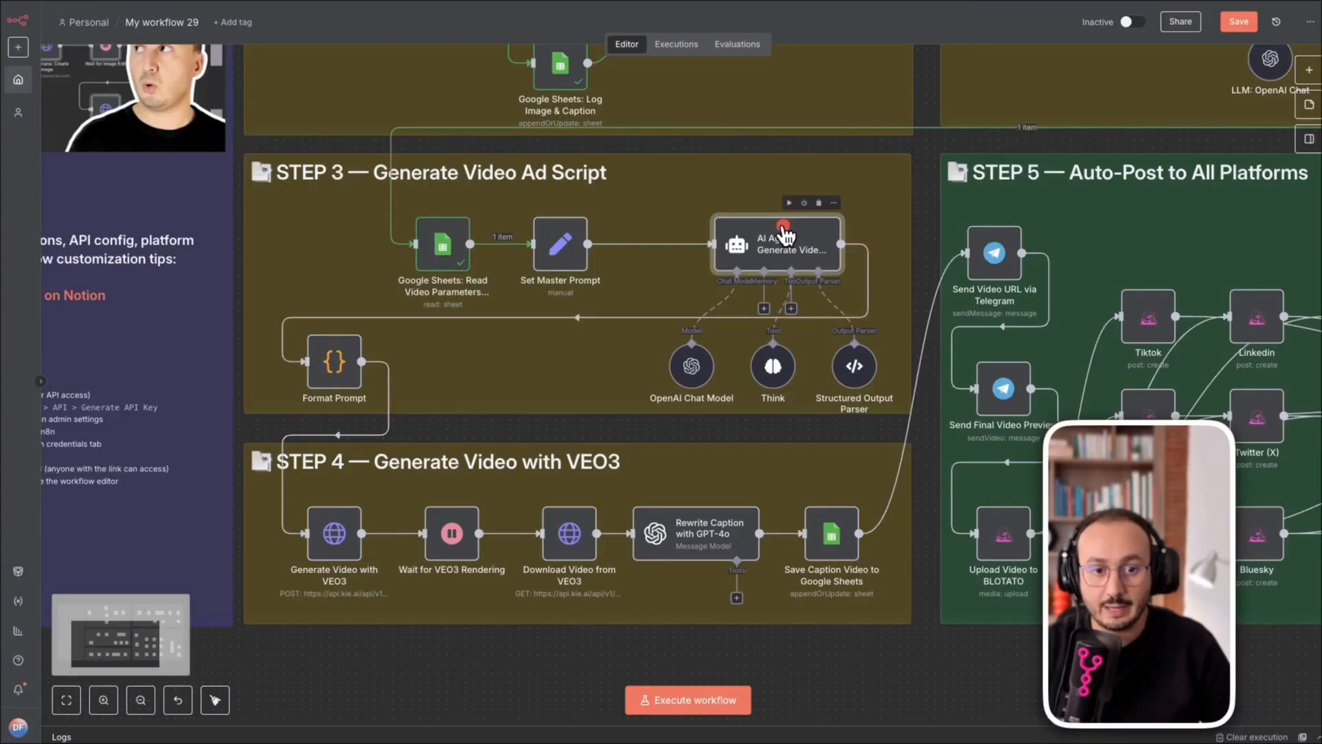
pyautogui.rightClick(776, 244)
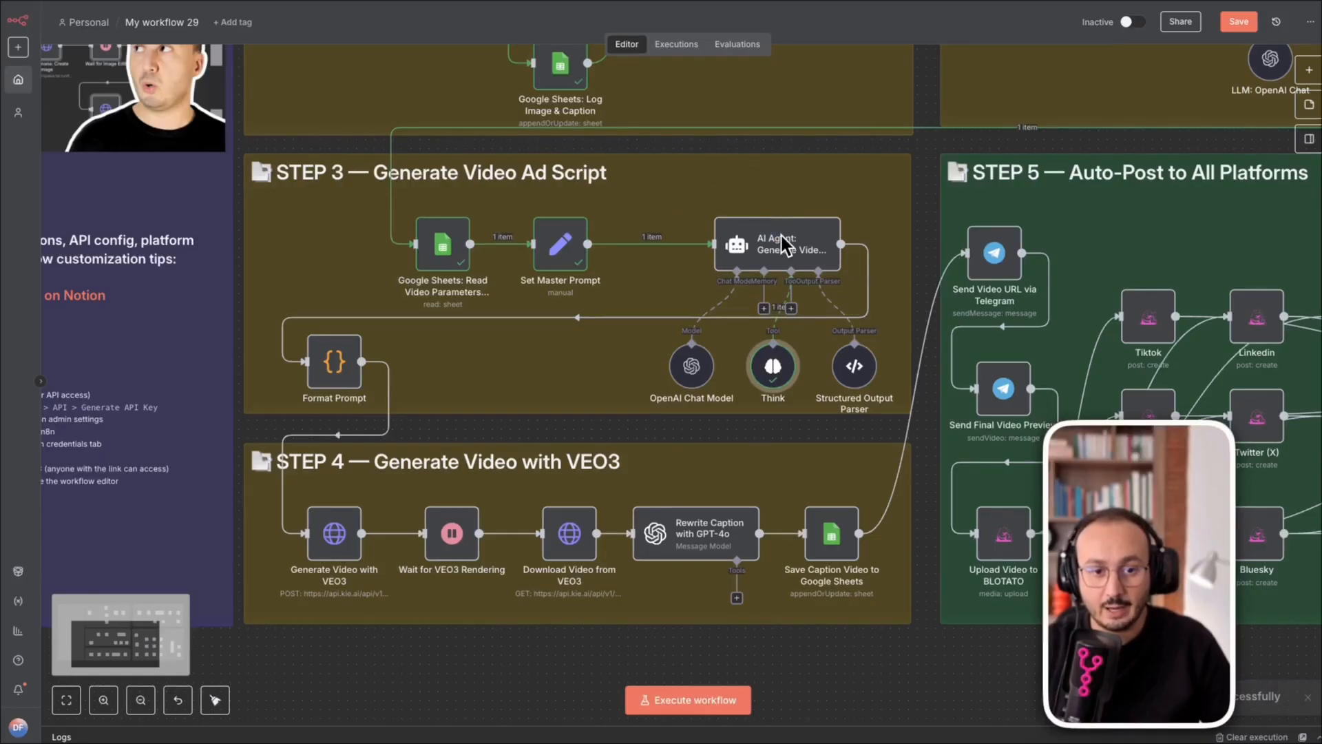
pyautogui.click(776, 244)
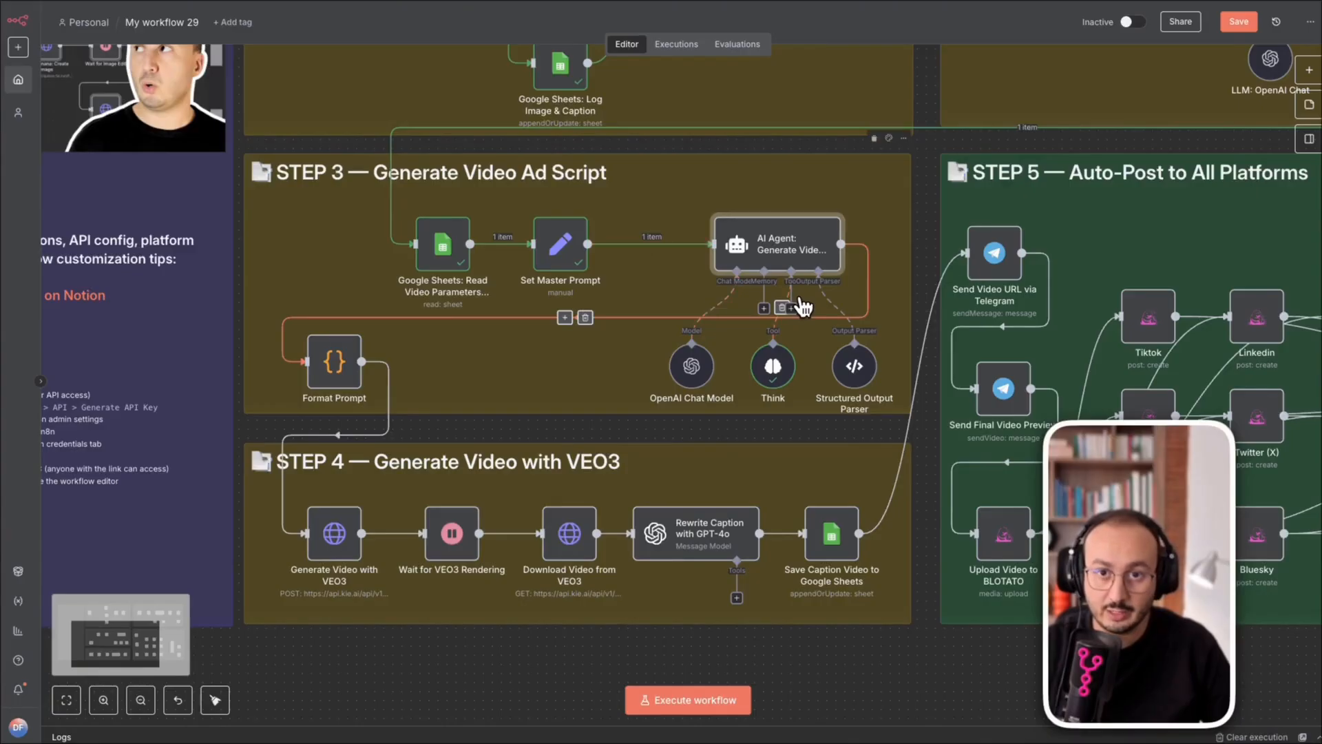
pyautogui.moveTo(1206, 143)
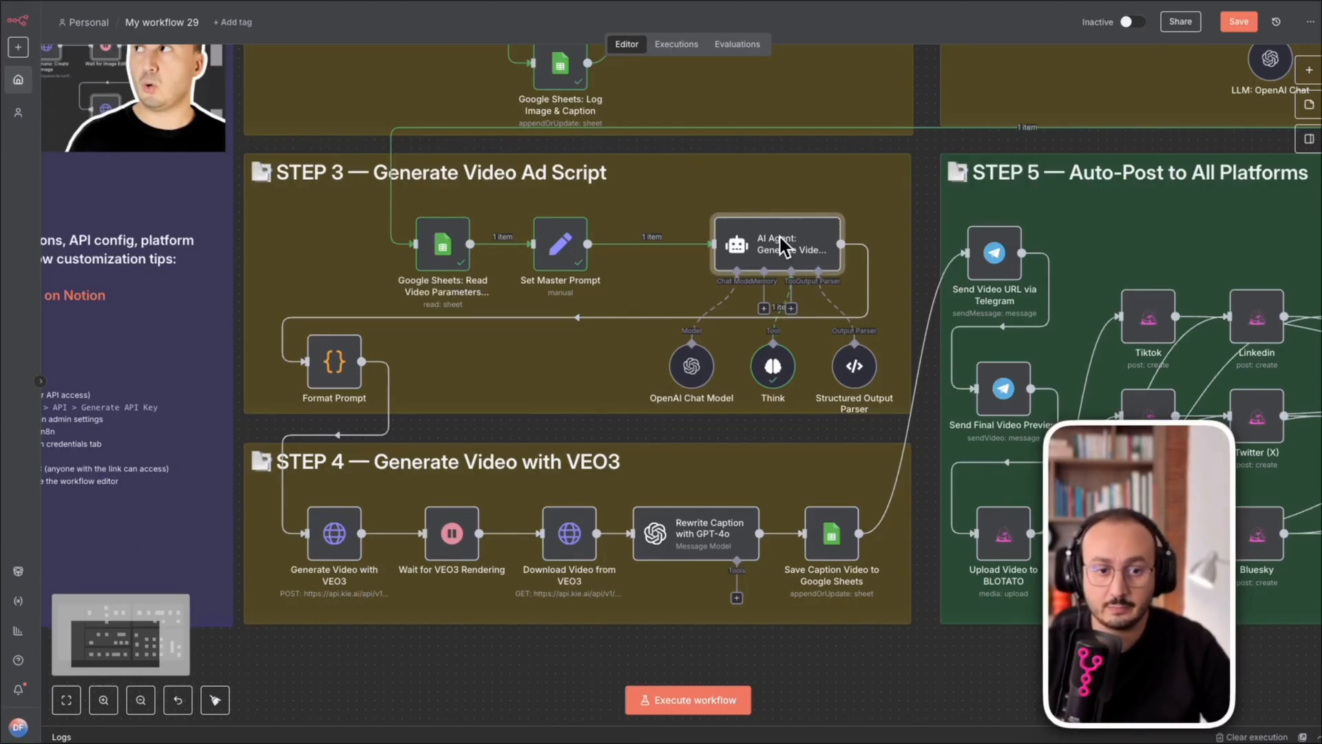
pyautogui.rightClick(777, 244)
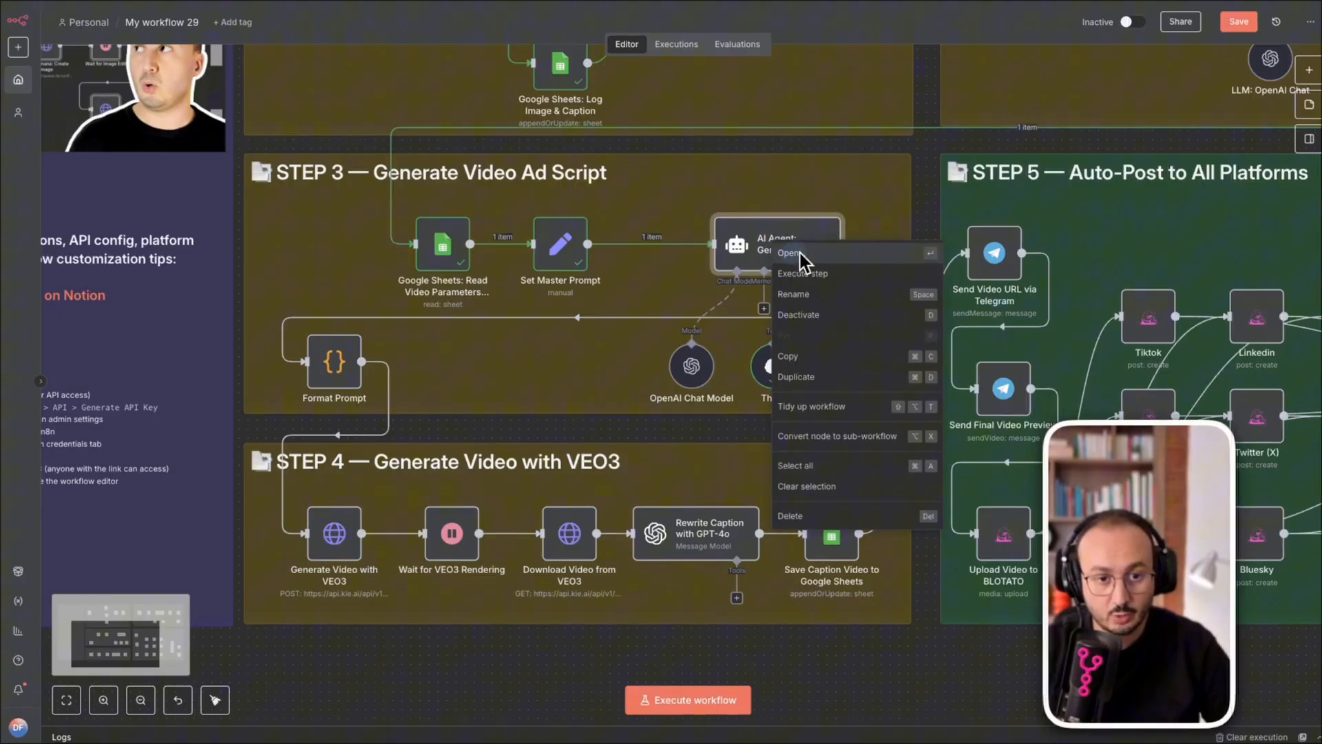
pyautogui.click(803, 272)
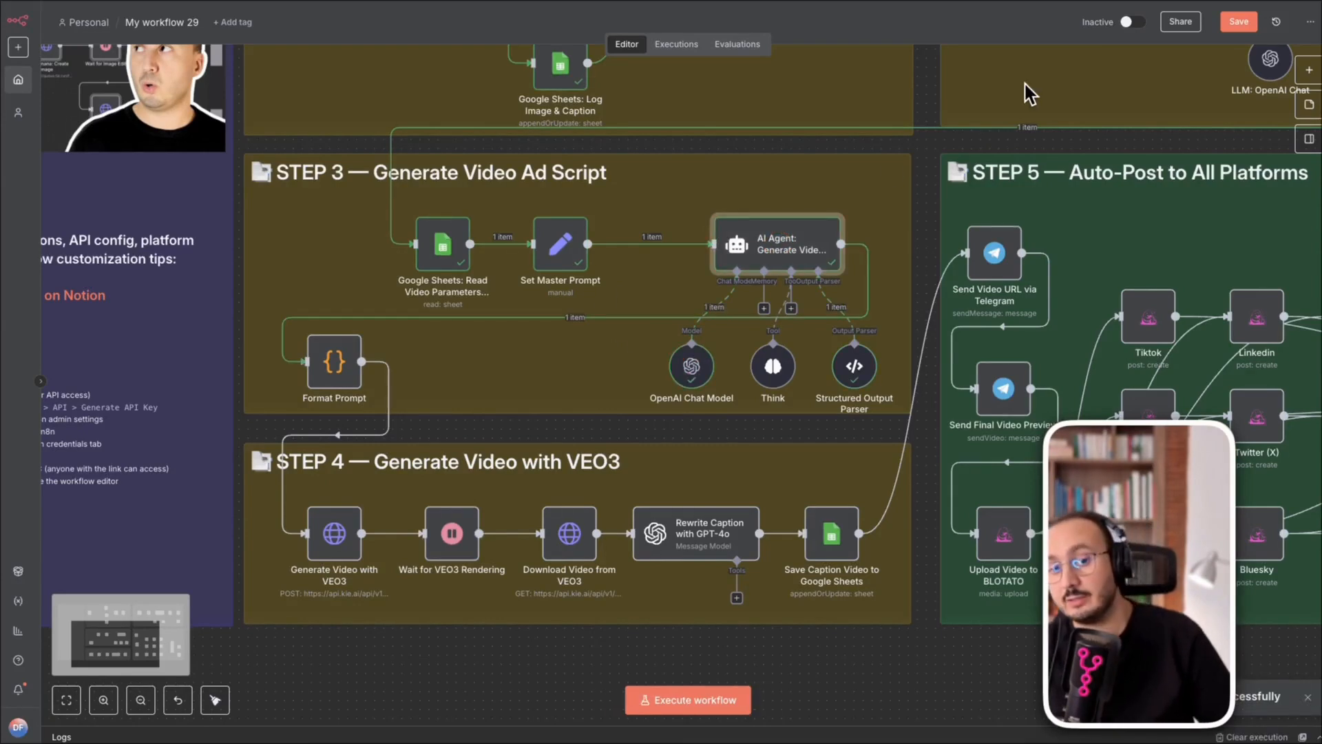
pyautogui.rightClick(751, 248)
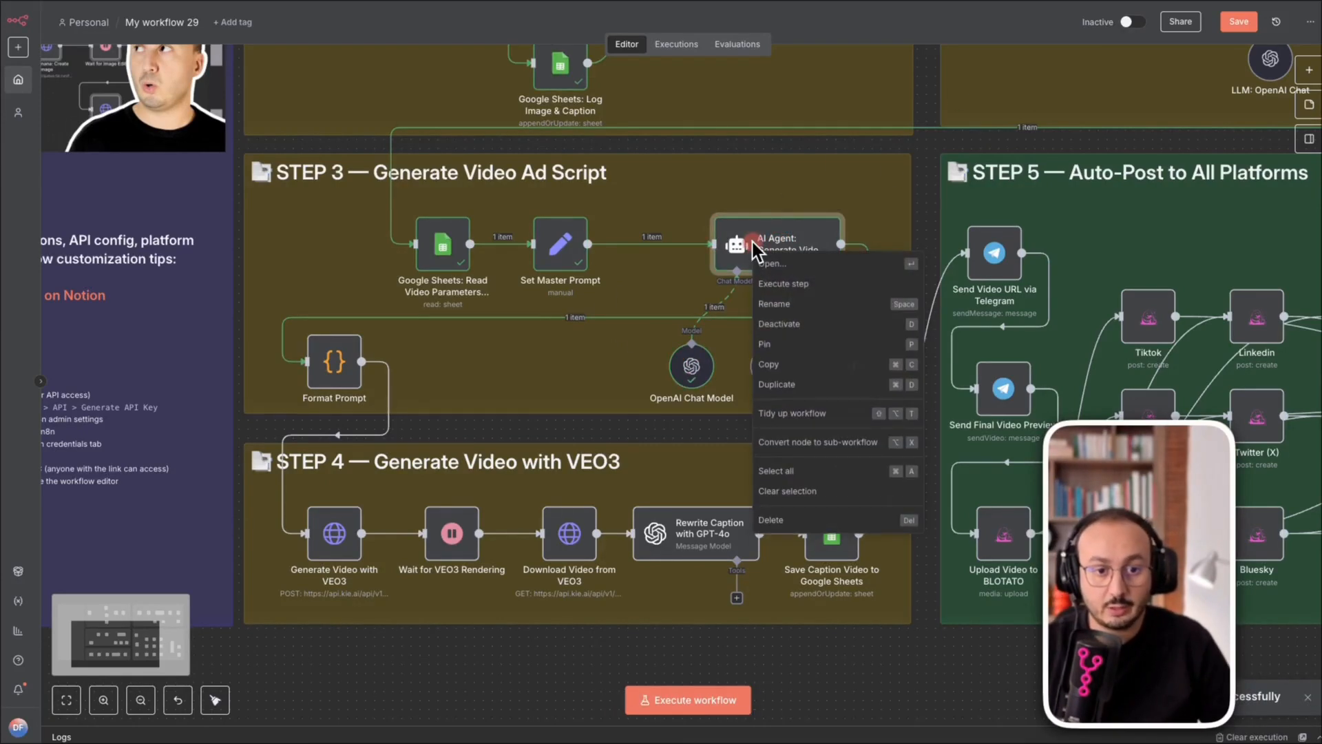
pyautogui.click(772, 263)
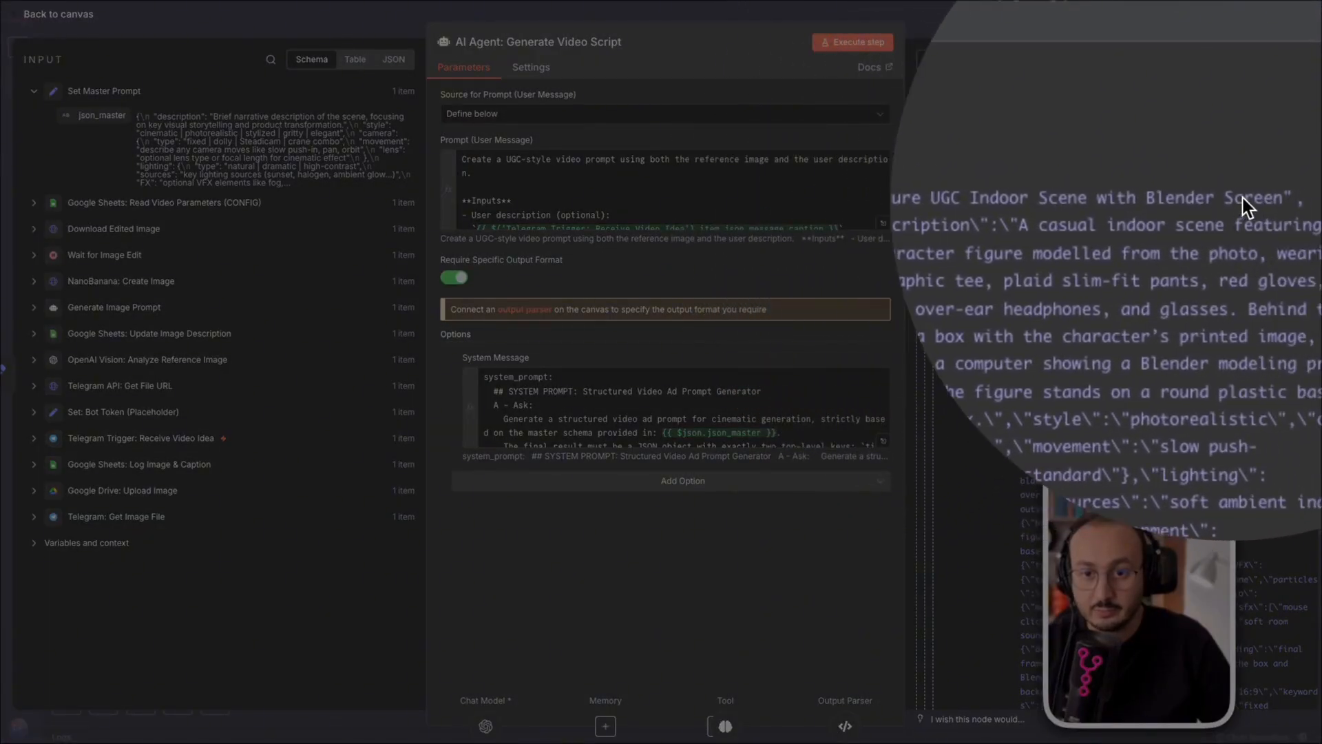
# Step: Scroll through the agent's JSON script for the Blender-screen UGC indoor scene, then return to canvas
pyautogui.click(852, 41)
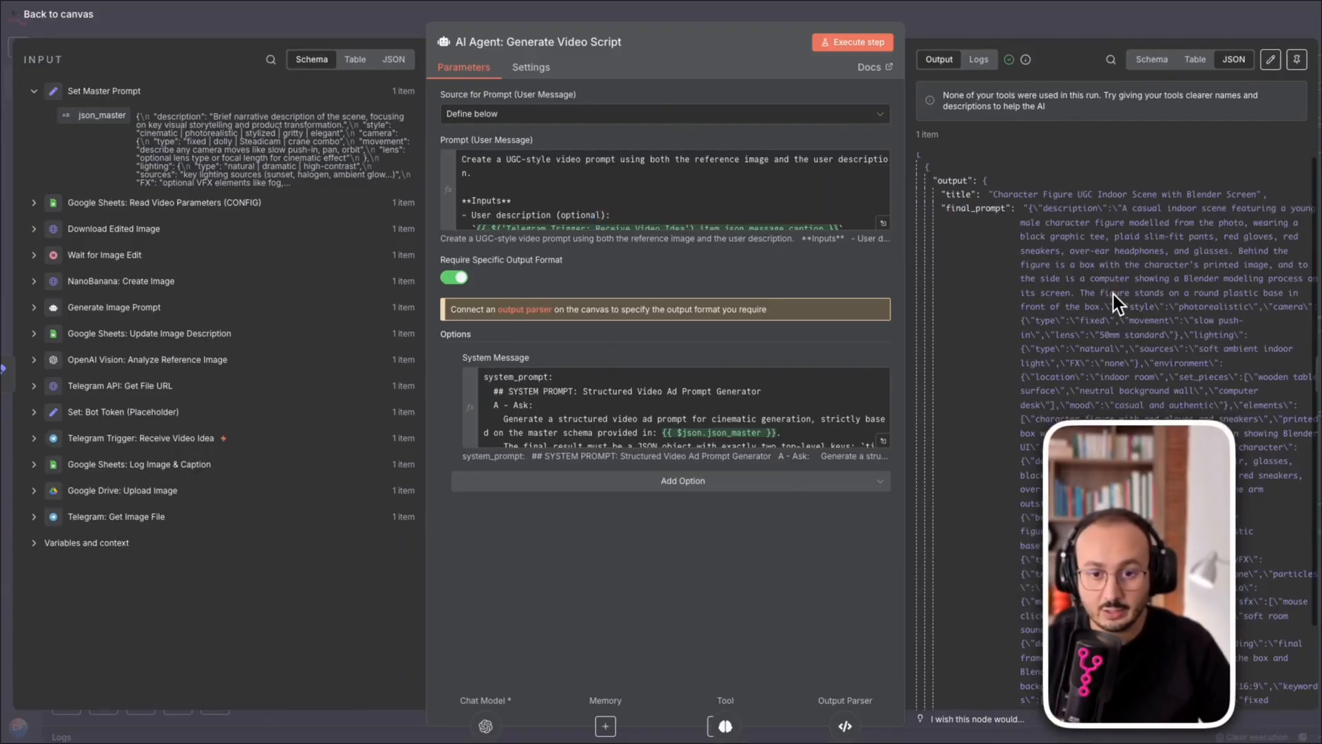
pyautogui.scroll(-3)
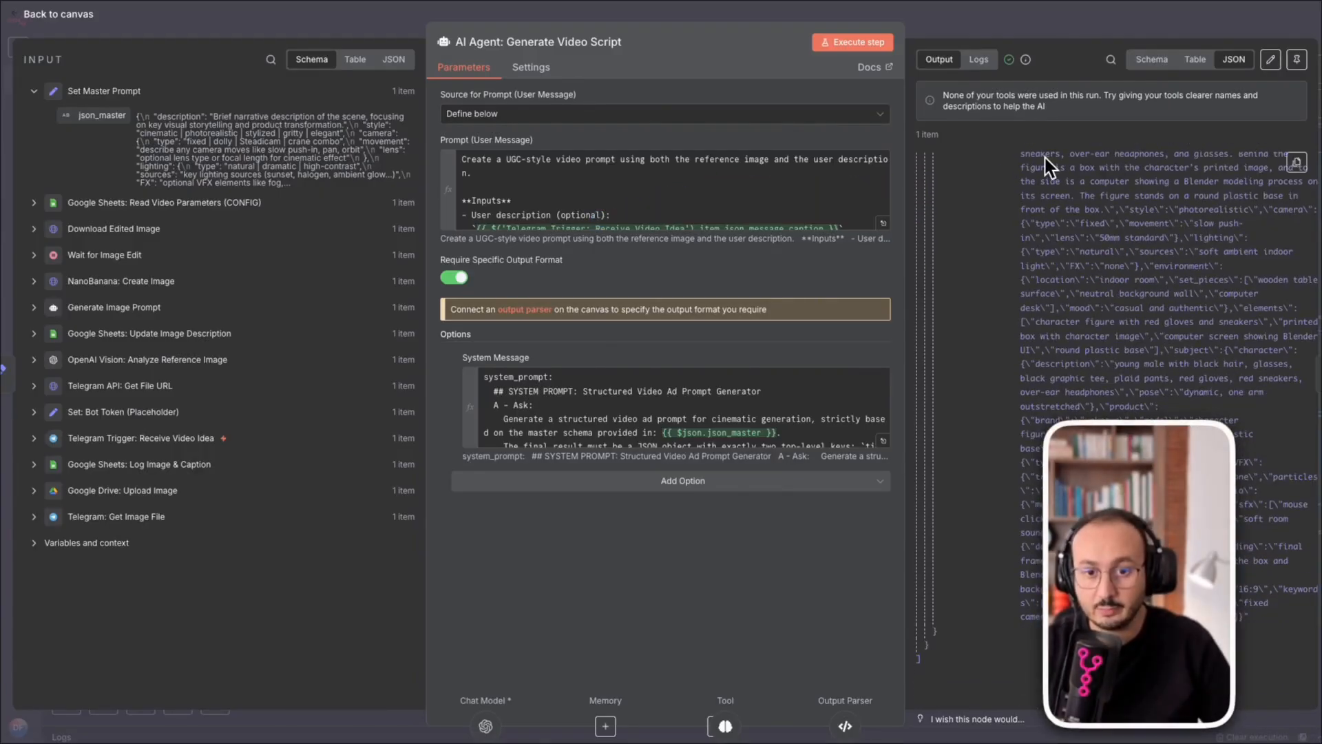
pyautogui.moveTo(1037, 21)
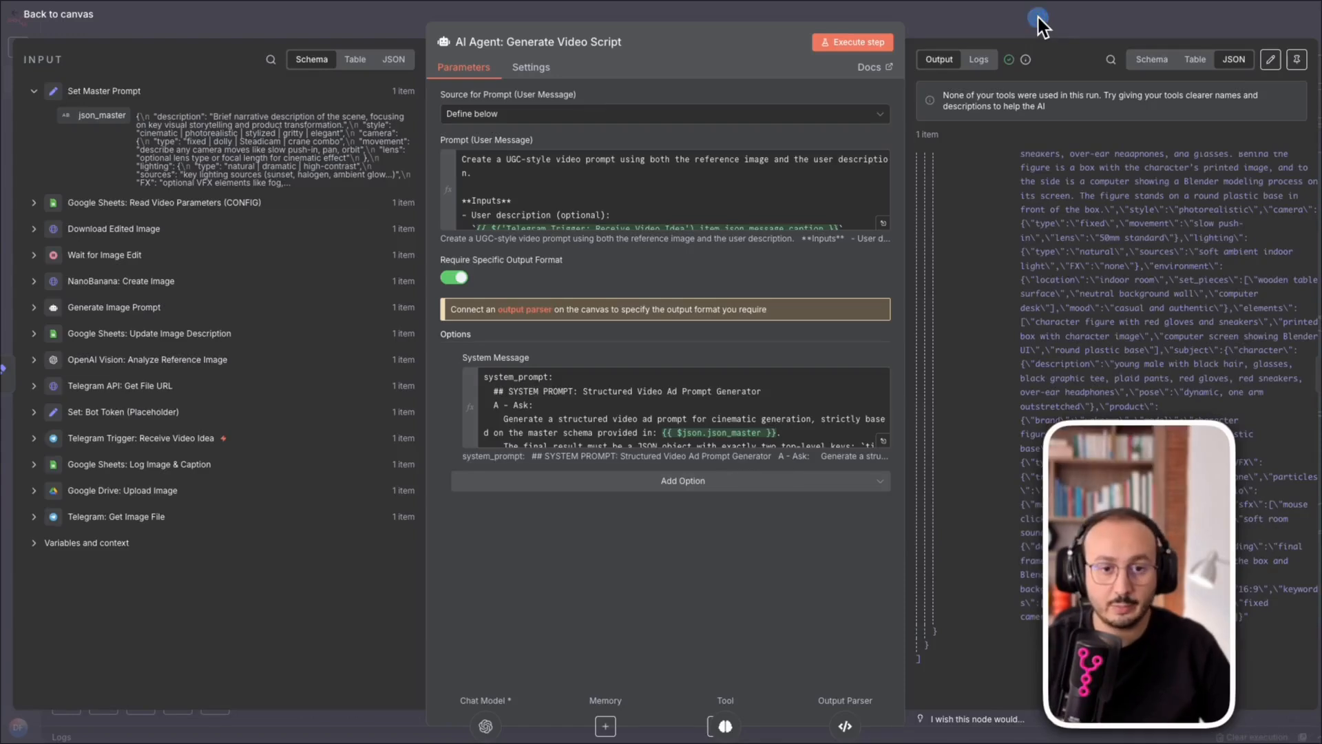
pyautogui.click(57, 14)
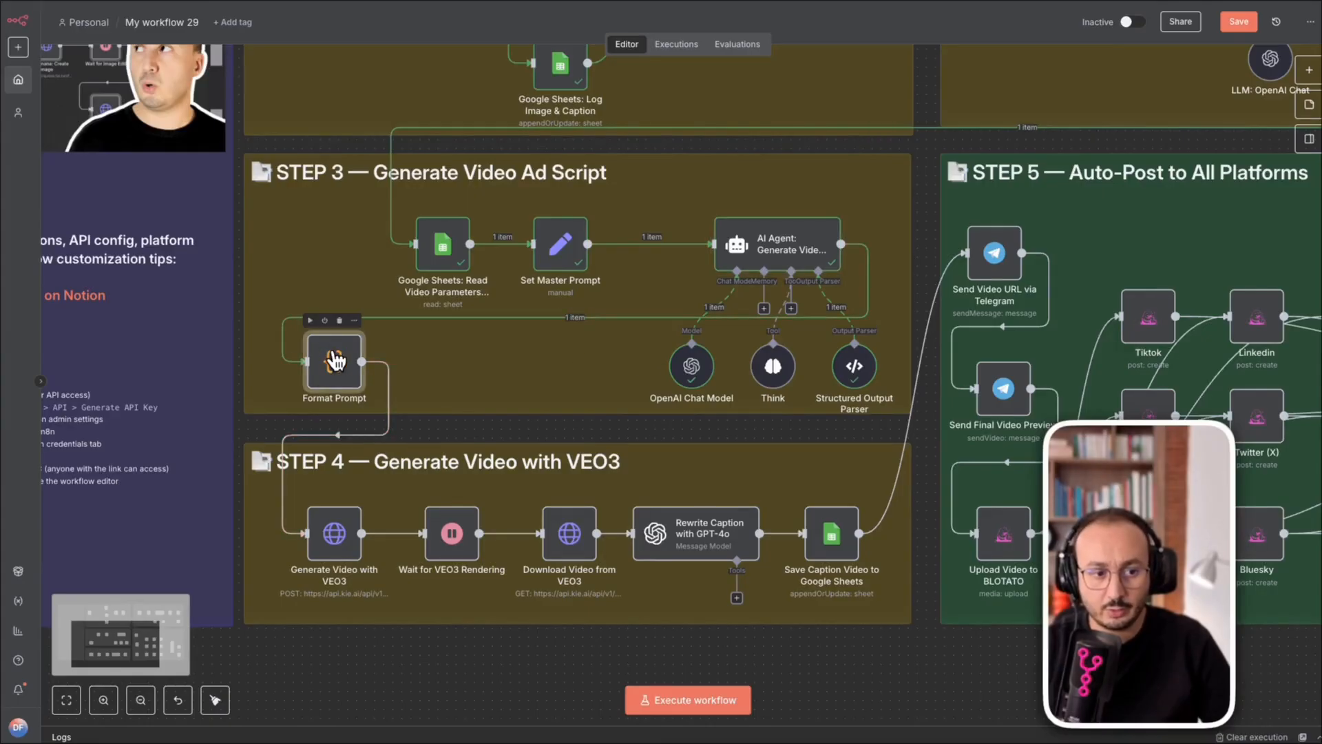
# Step: Edit the Format Prompt JavaScript so aspectRatio is "9:16"
pyautogui.doubleClick(334, 363)
pyautogui.write('aspectRatio: "9:')
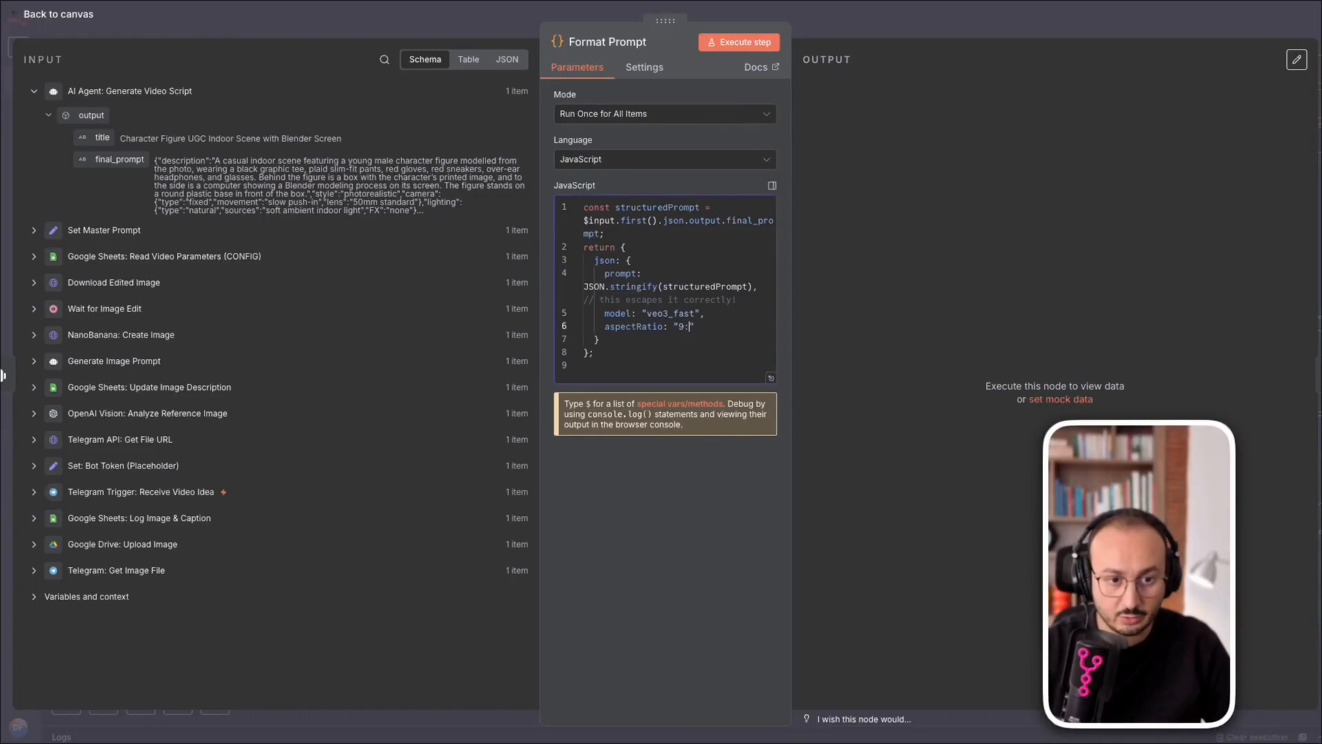
pyautogui.write('16')
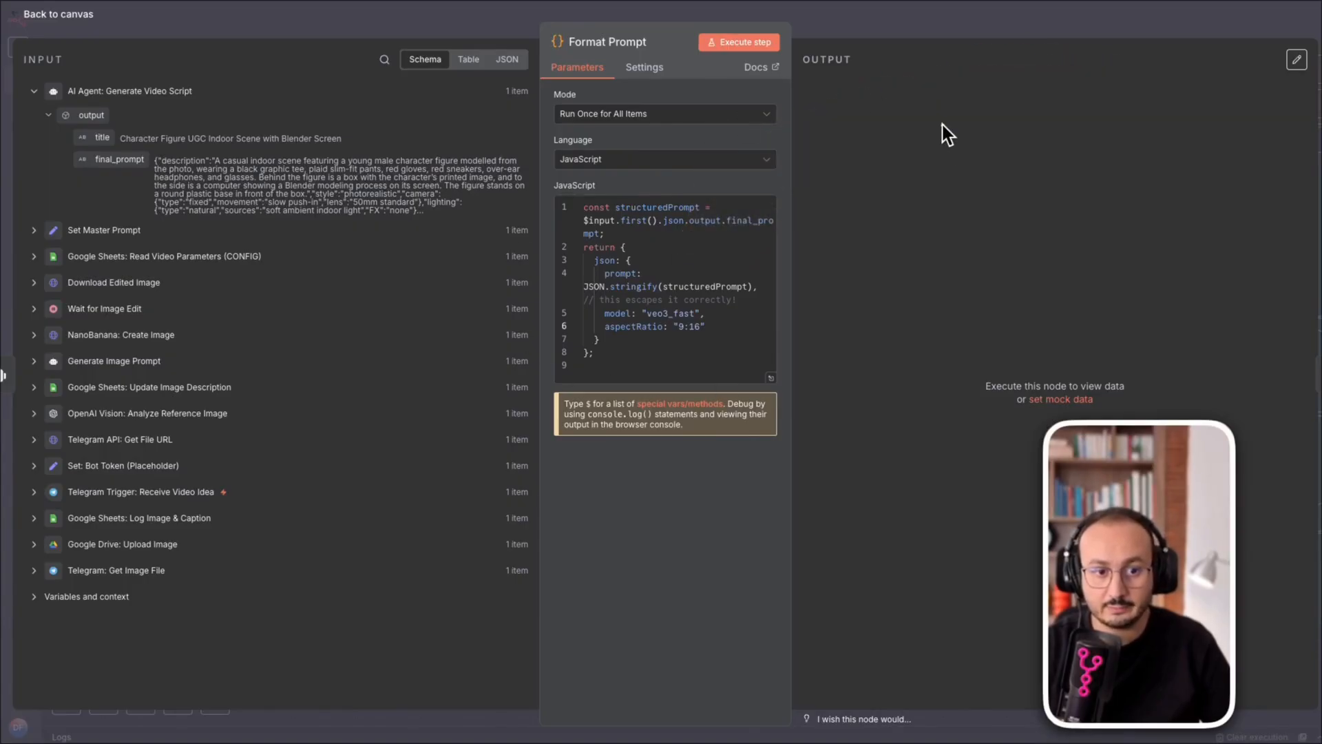
pyautogui.click(57, 14)
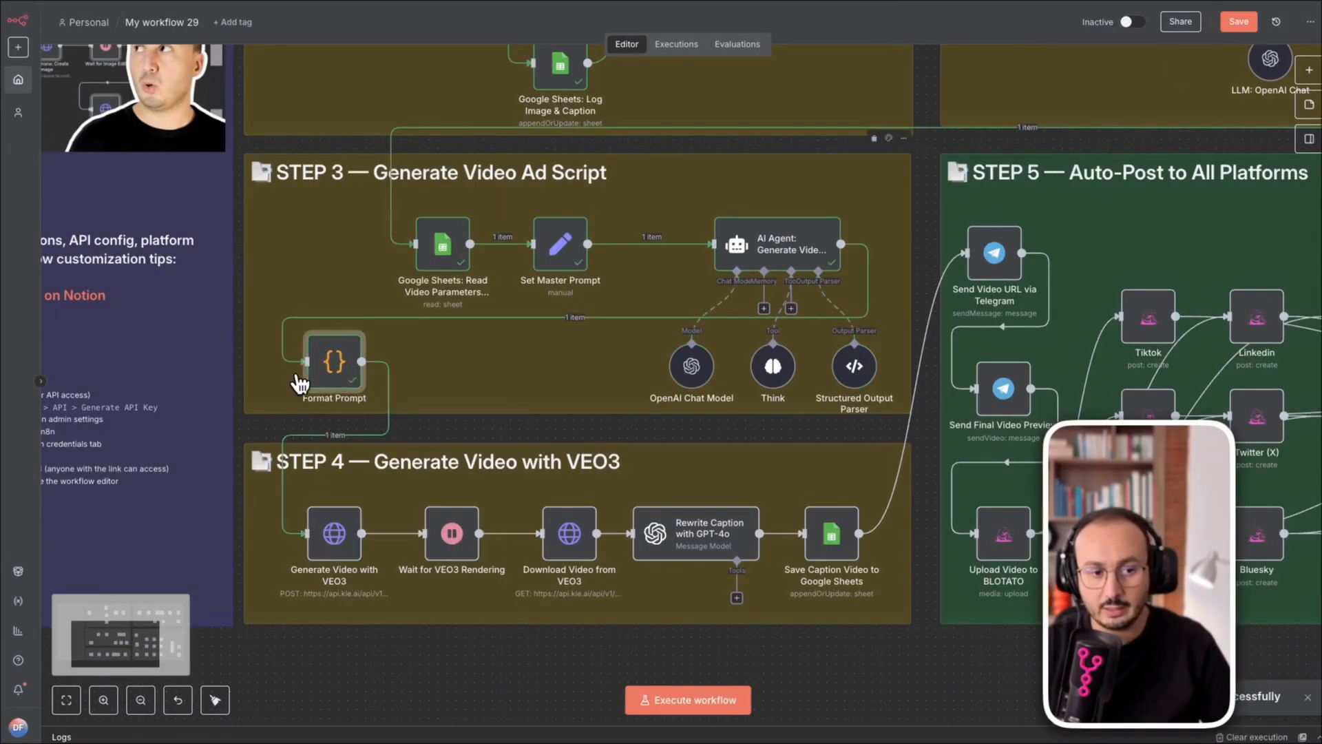
# Step: Execute the Format Prompt step to output the prompt, veo3_fast model and 9:16 ratio
pyautogui.rightClick(333, 363)
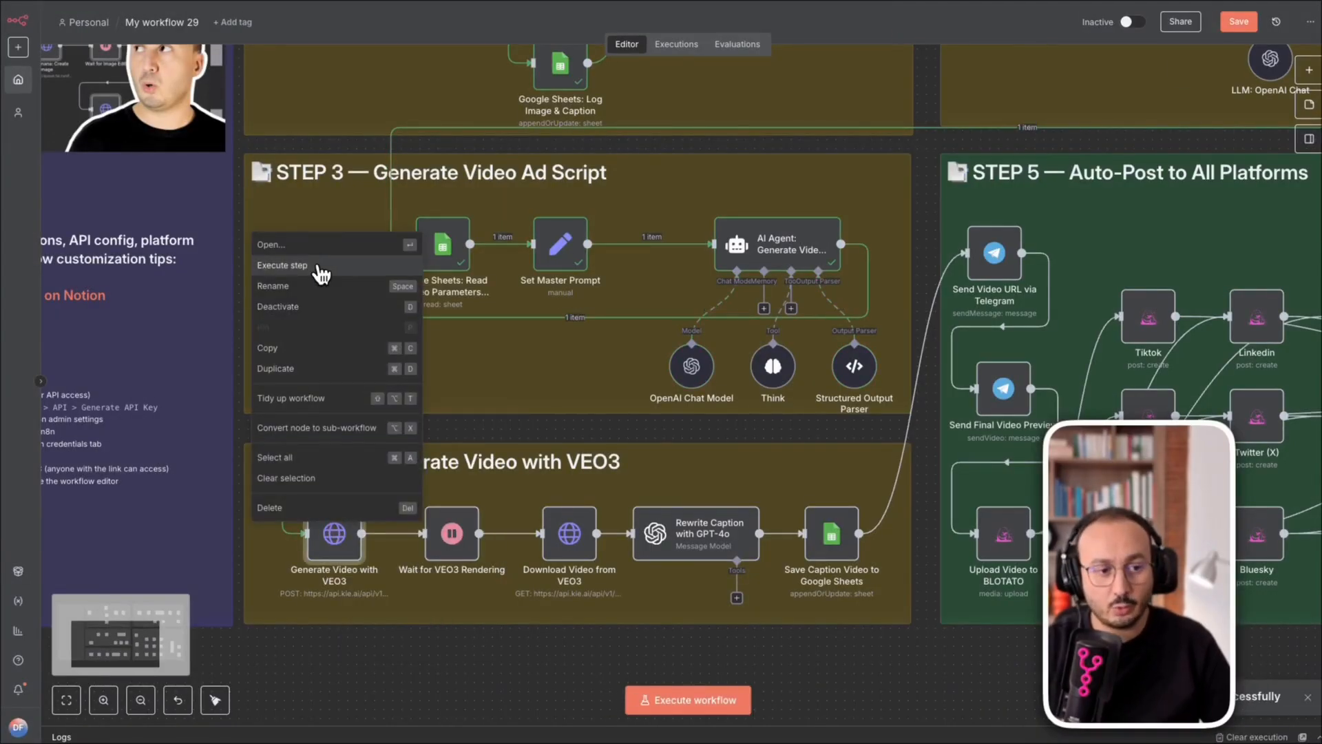
pyautogui.click(270, 244)
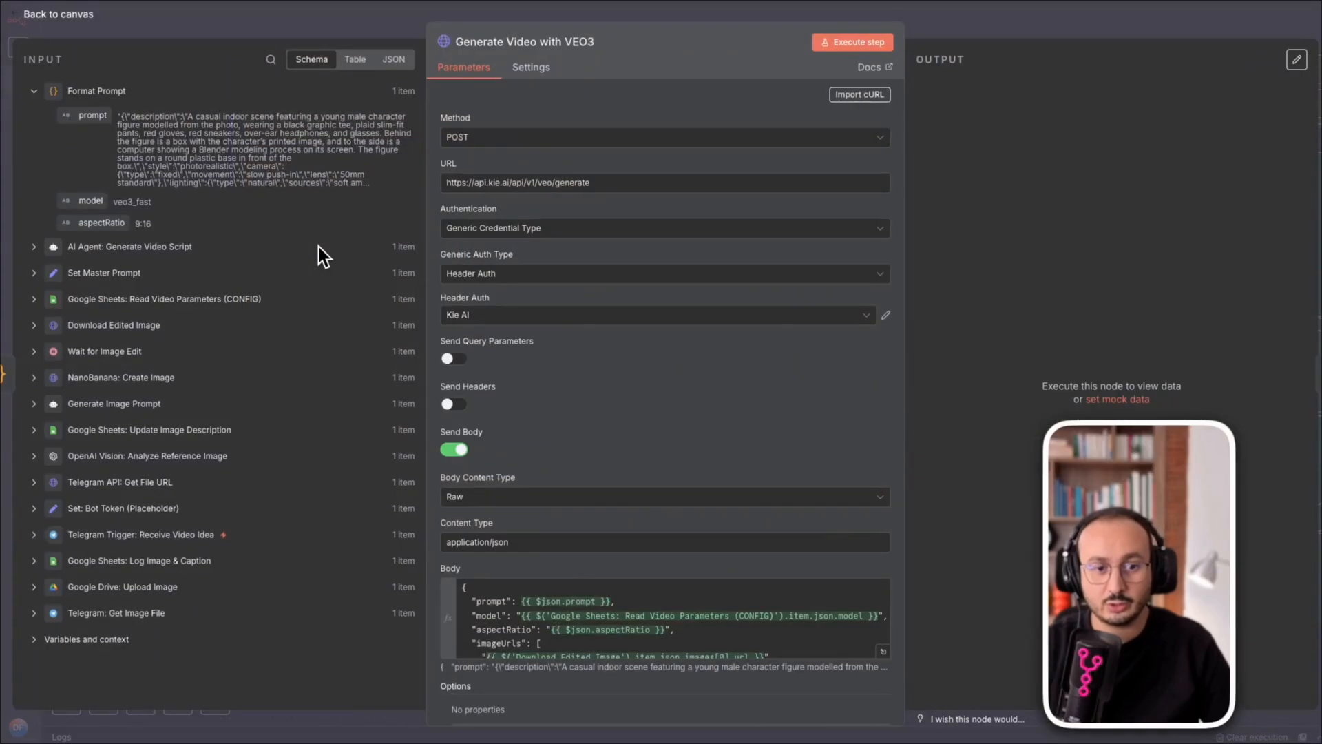
pyautogui.moveTo(1105, 159)
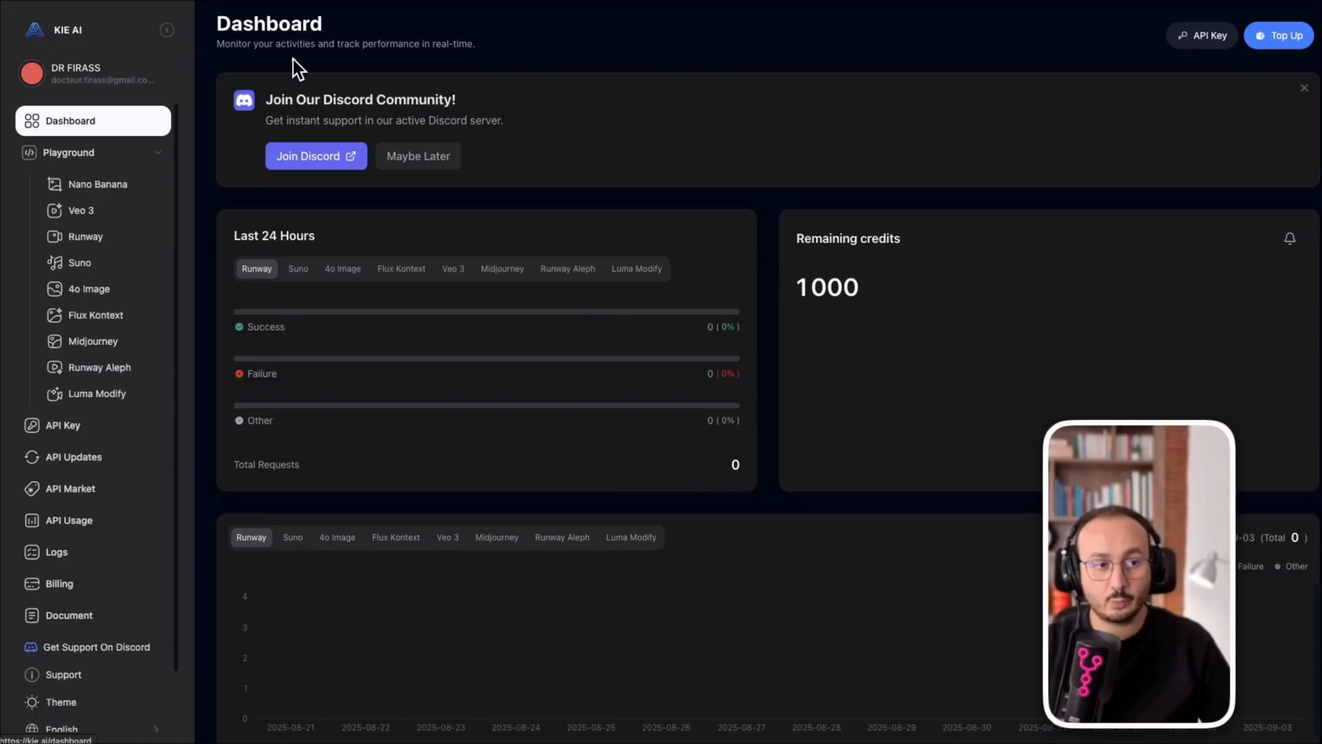
pyautogui.moveTo(82, 74)
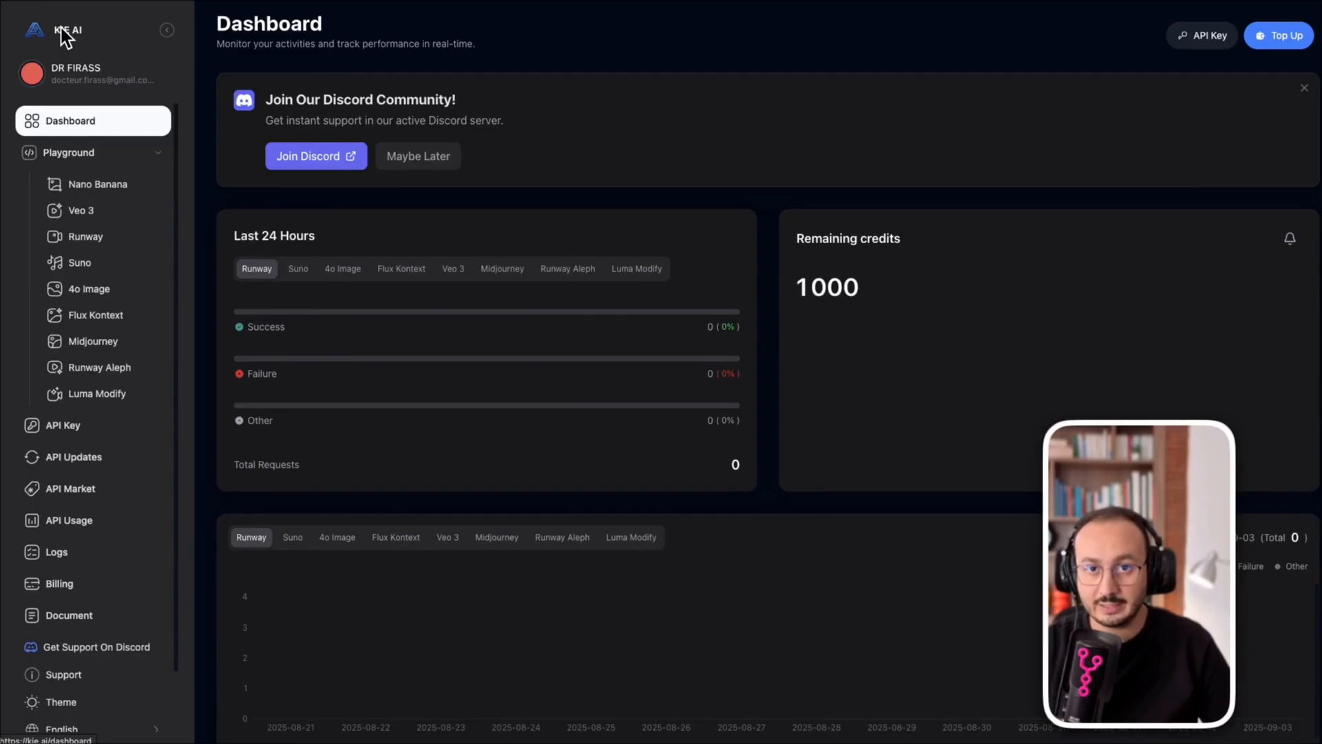
pyautogui.moveTo(34, 9)
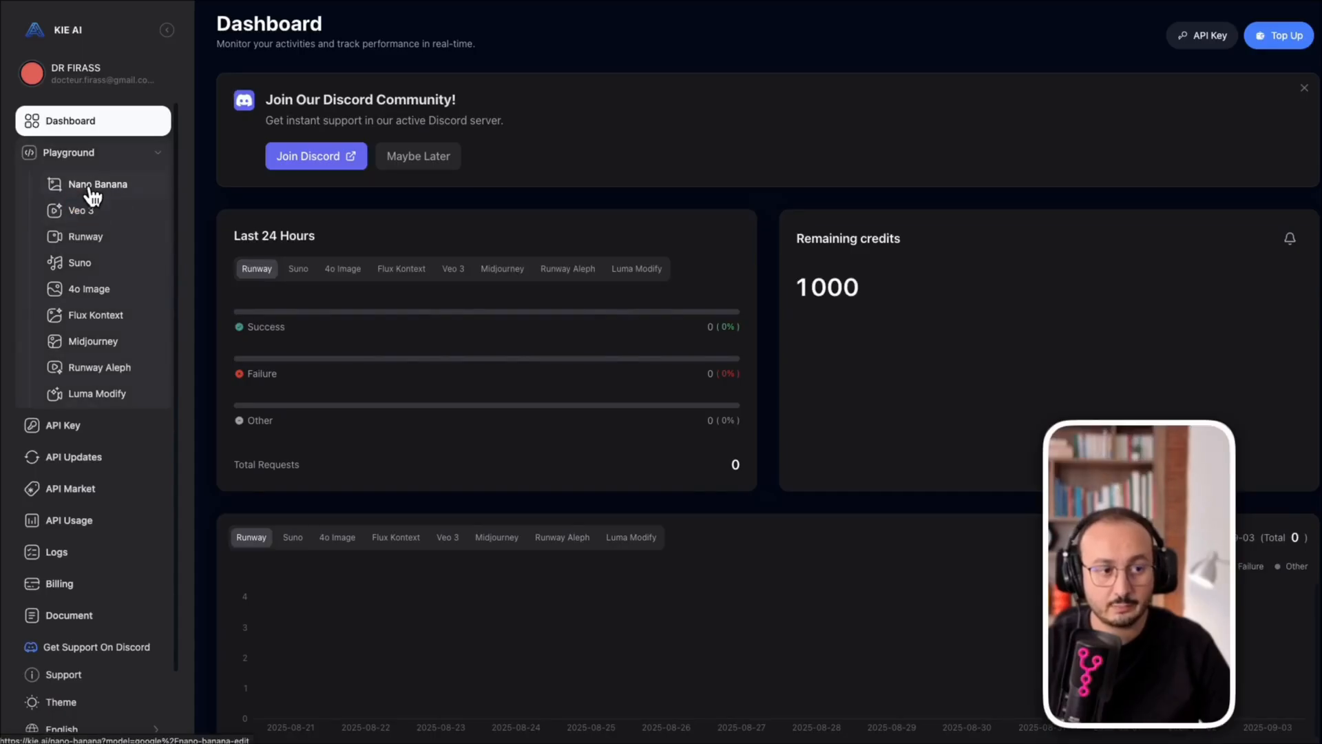
# Step: Open the KIE AI Veo 3 playground and browse its sample video carousel
pyautogui.click(81, 210)
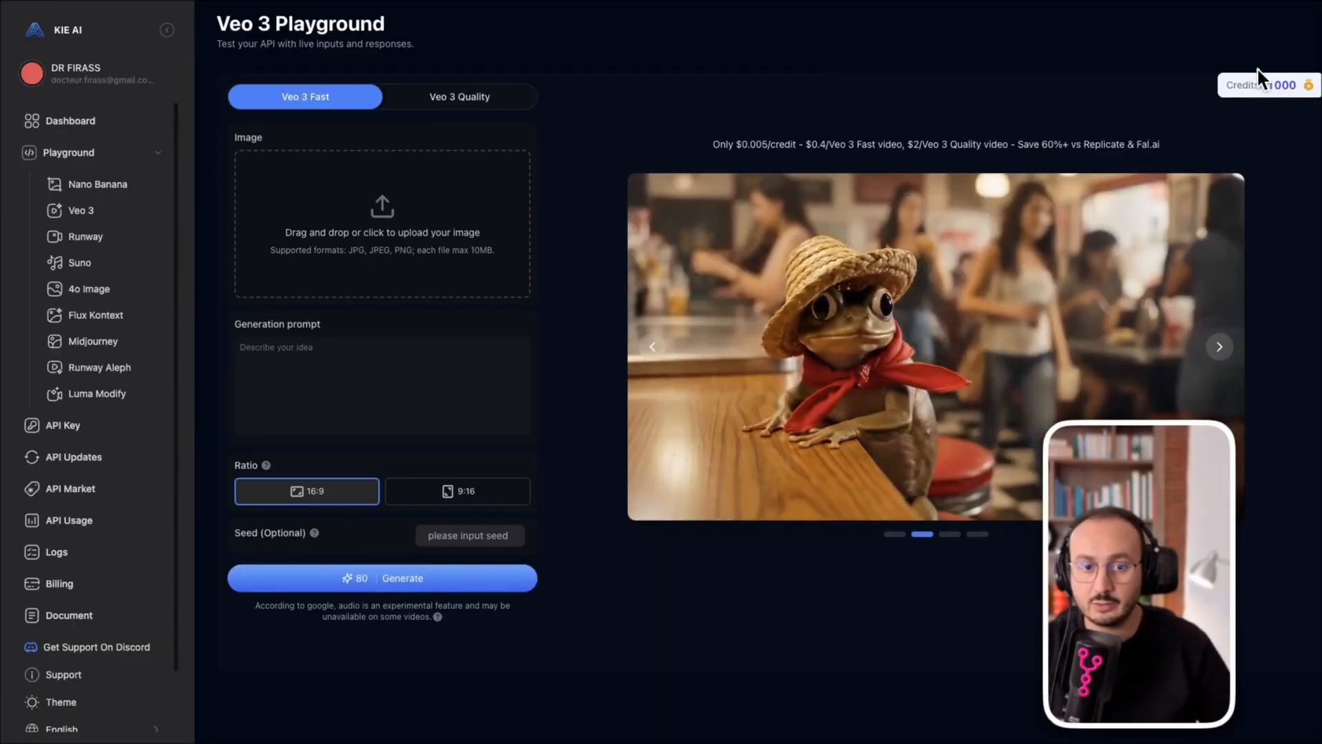
pyautogui.moveTo(357, 52)
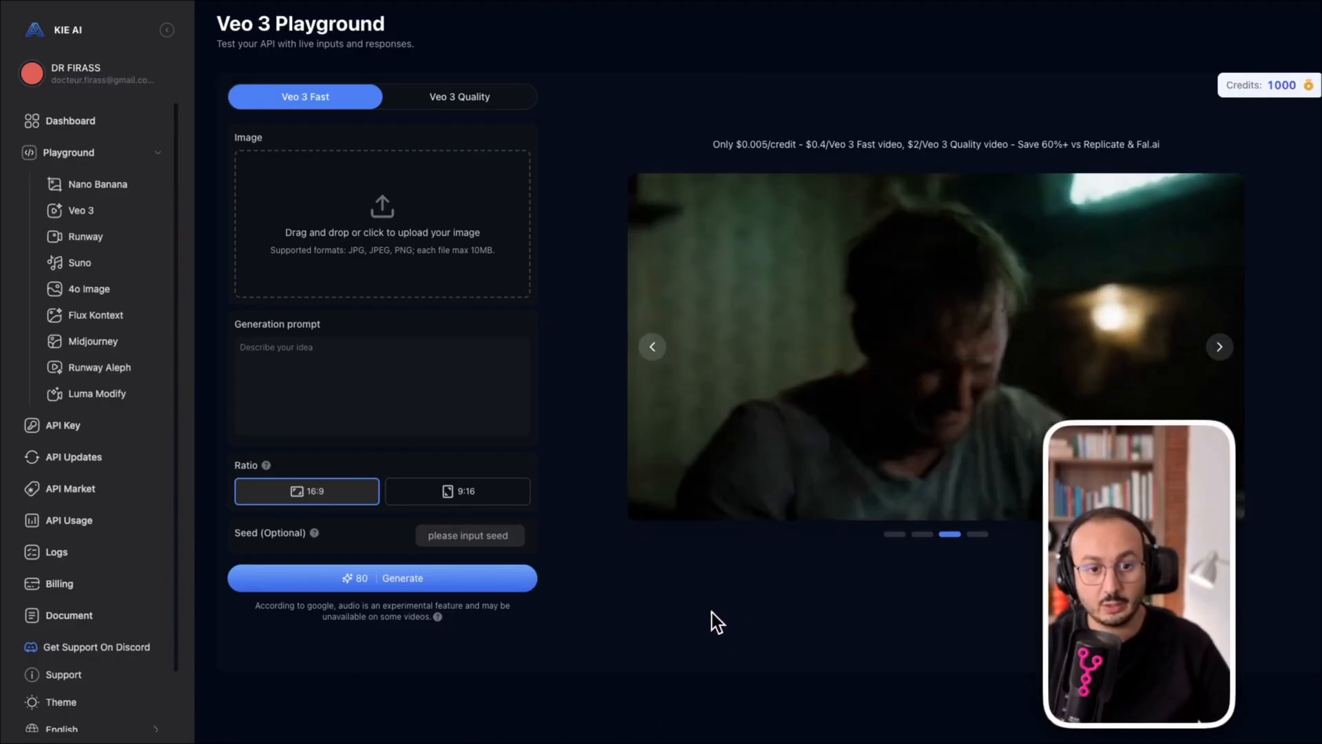
pyautogui.click(1218, 345)
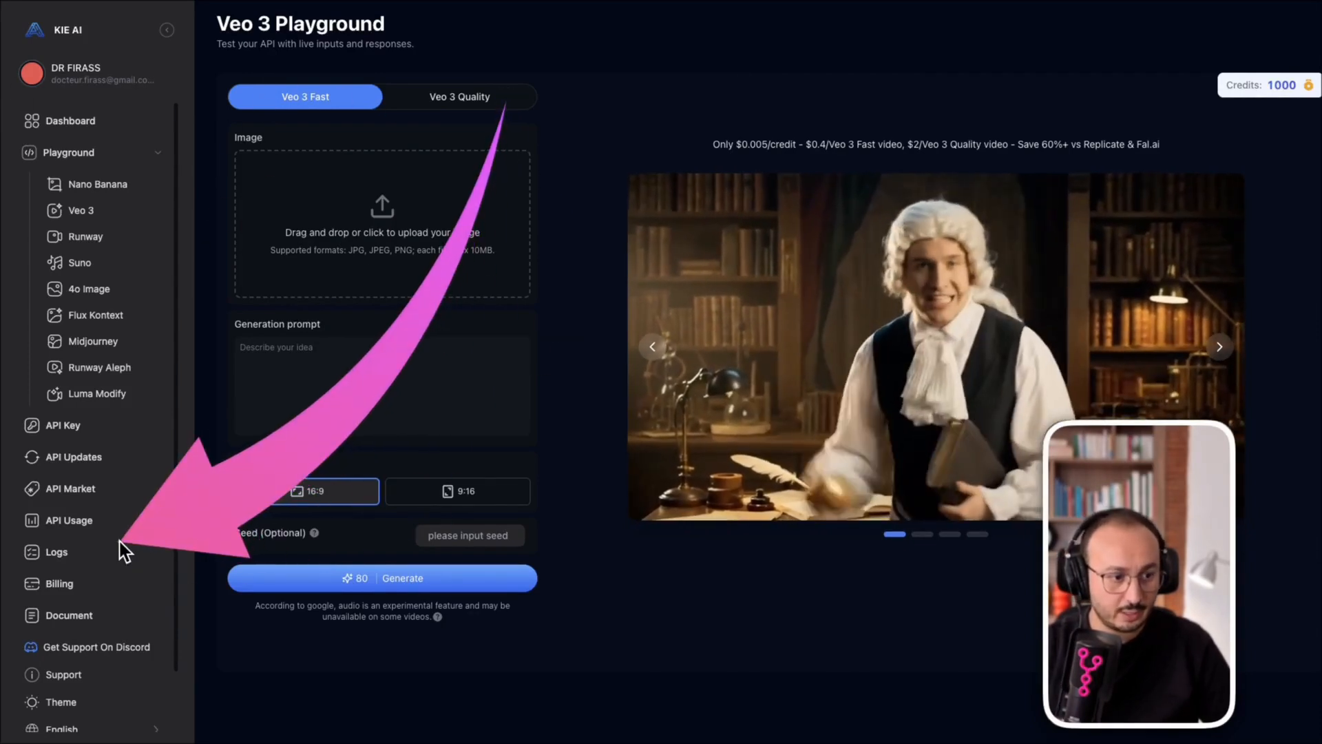
pyautogui.click(60, 424)
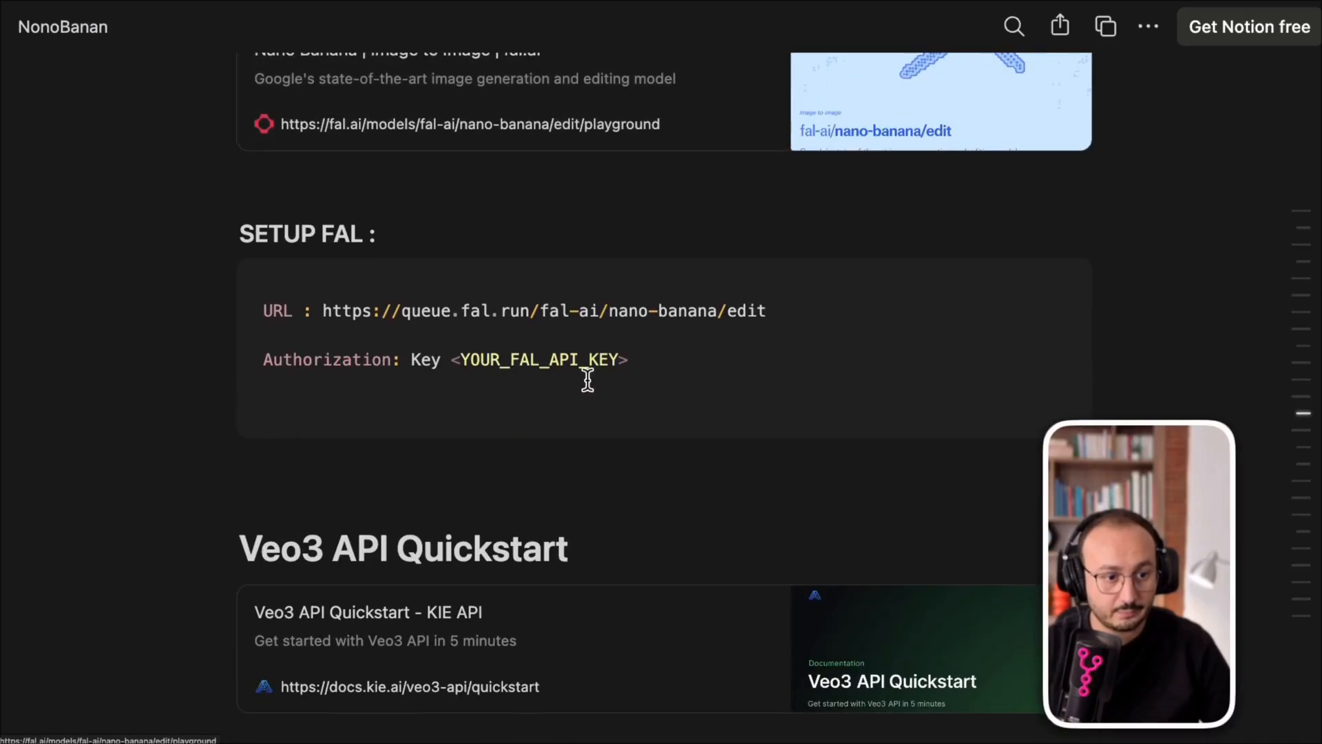
pyautogui.scroll(-3)
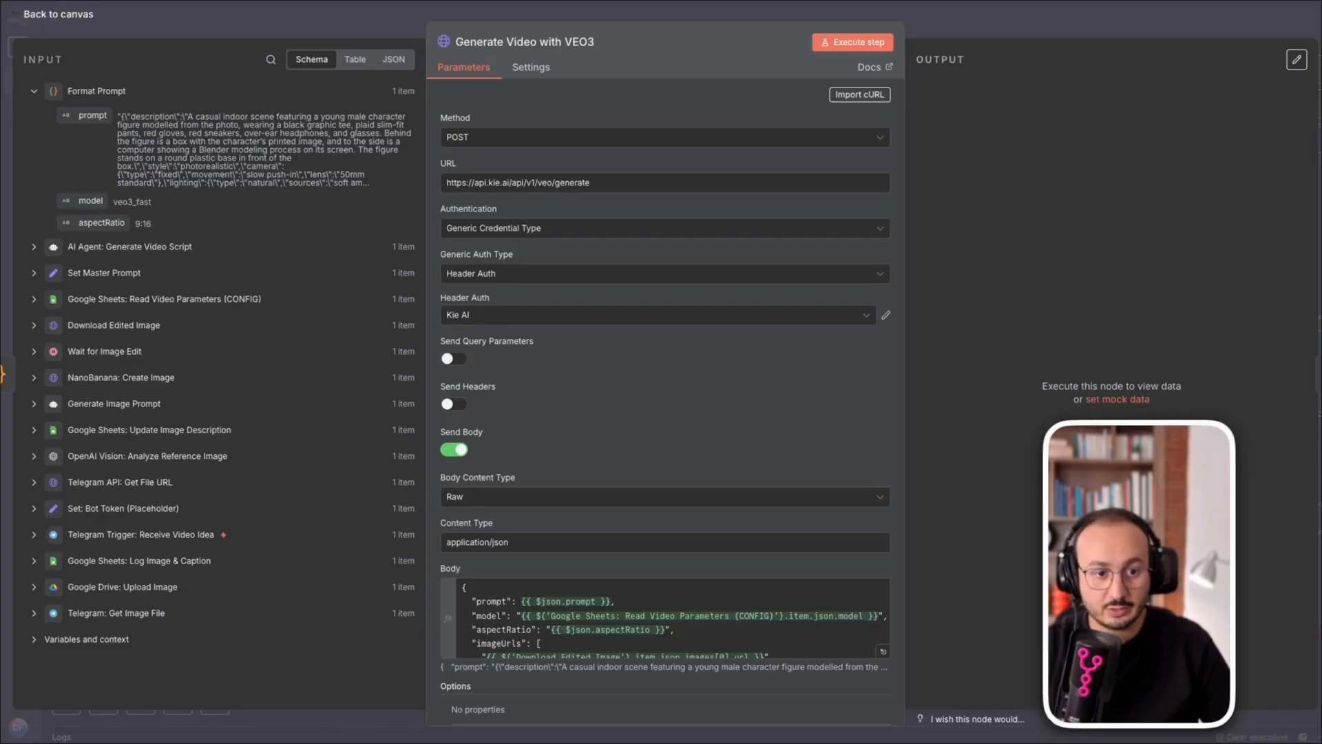
pyautogui.moveTo(887, 328)
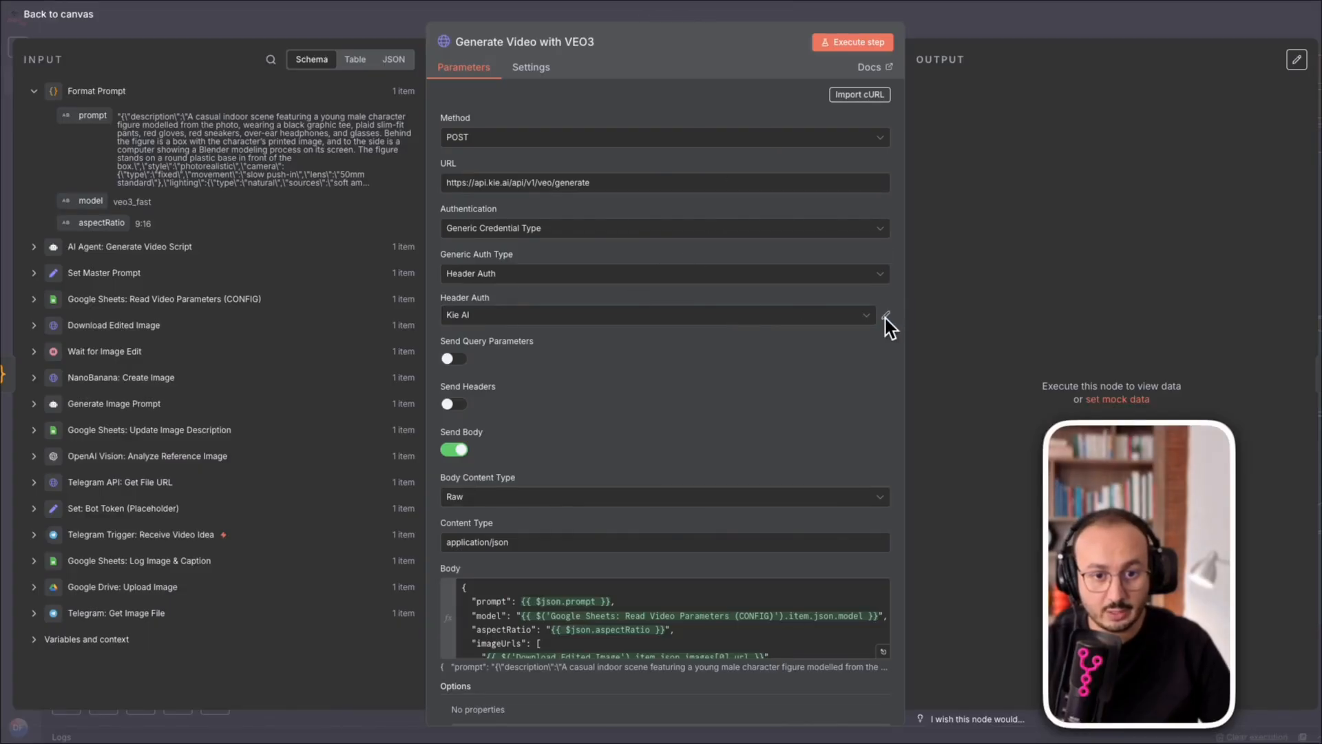
# Step: Check the Kie AI credential and the evaluated request body of Generate Video with VEO3
pyautogui.click(885, 315)
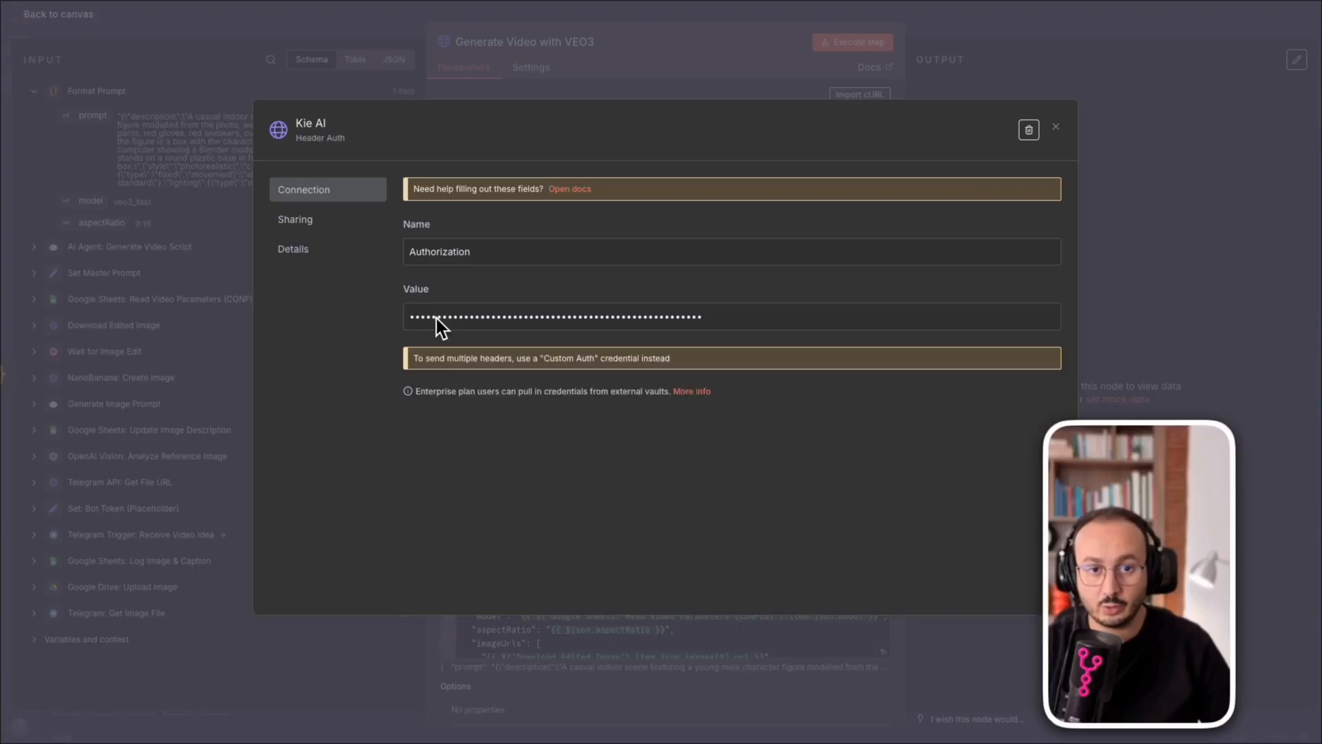
pyautogui.moveTo(891, 162)
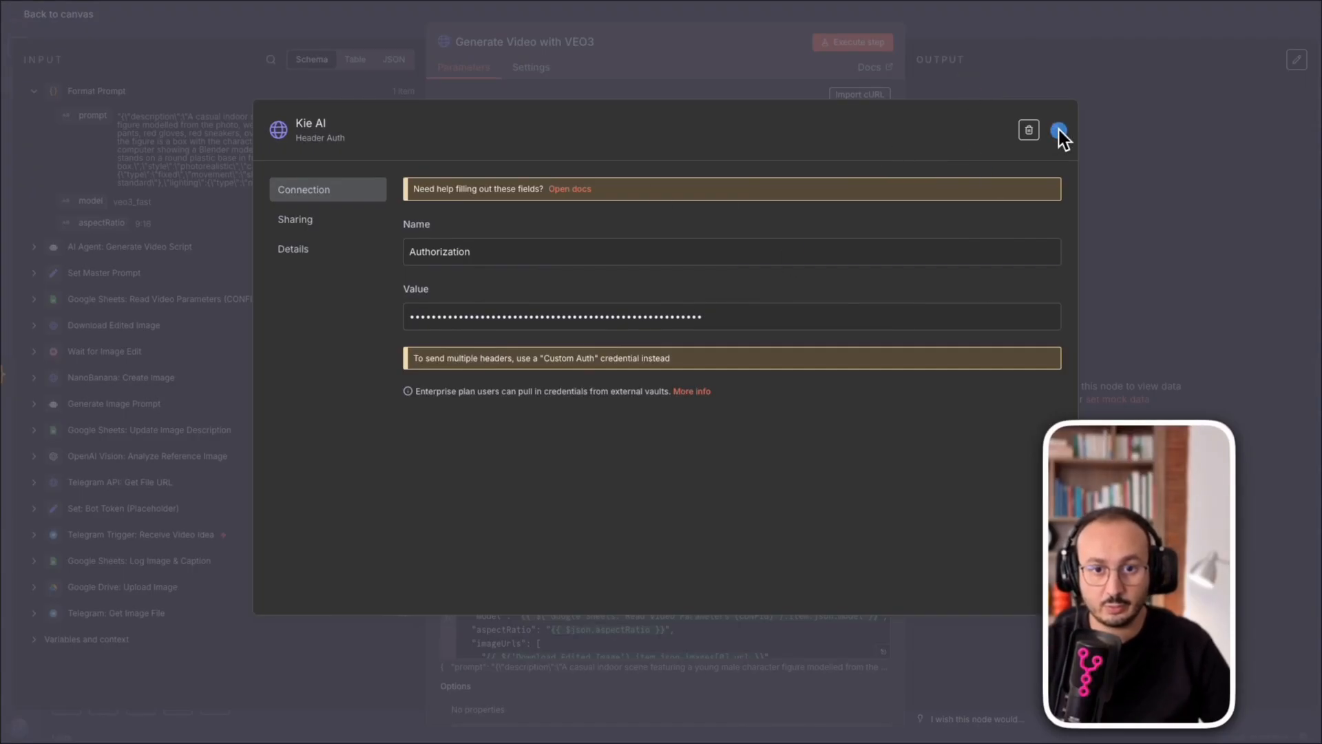
pyautogui.click(1058, 130)
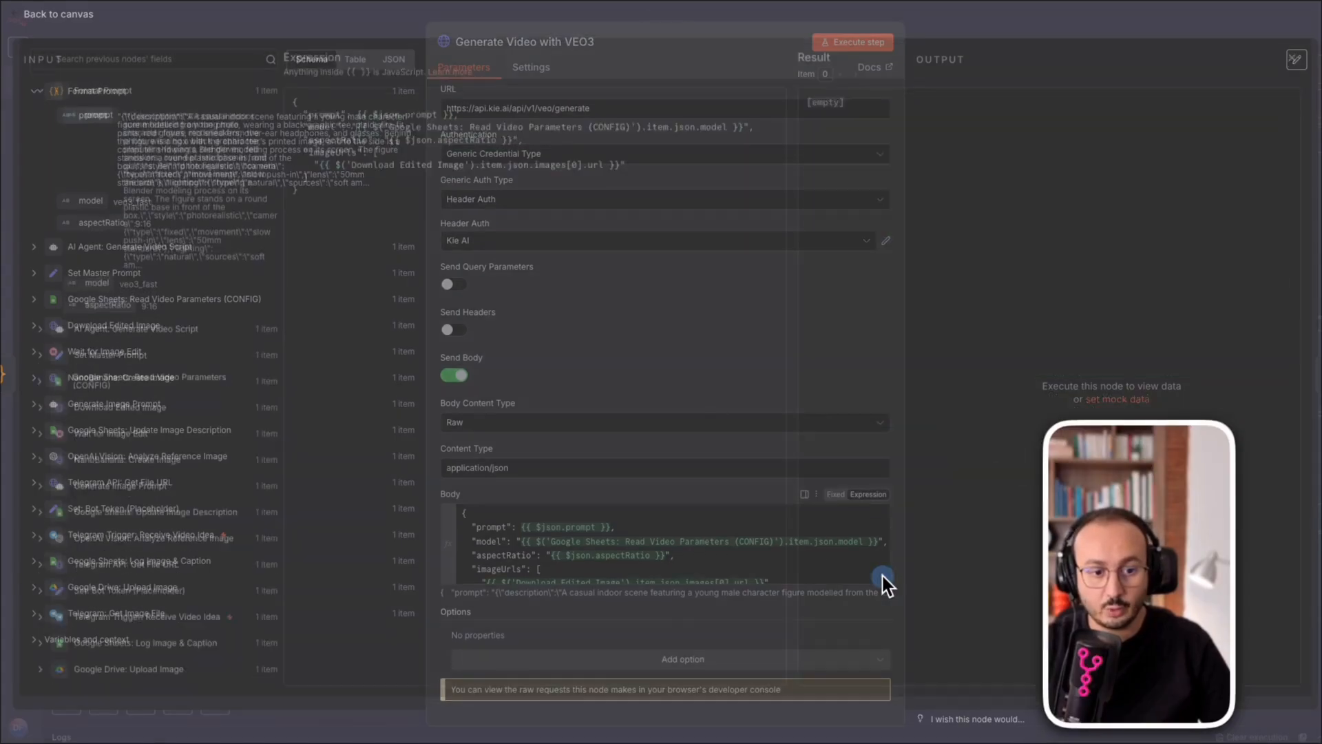
pyautogui.click(883, 582)
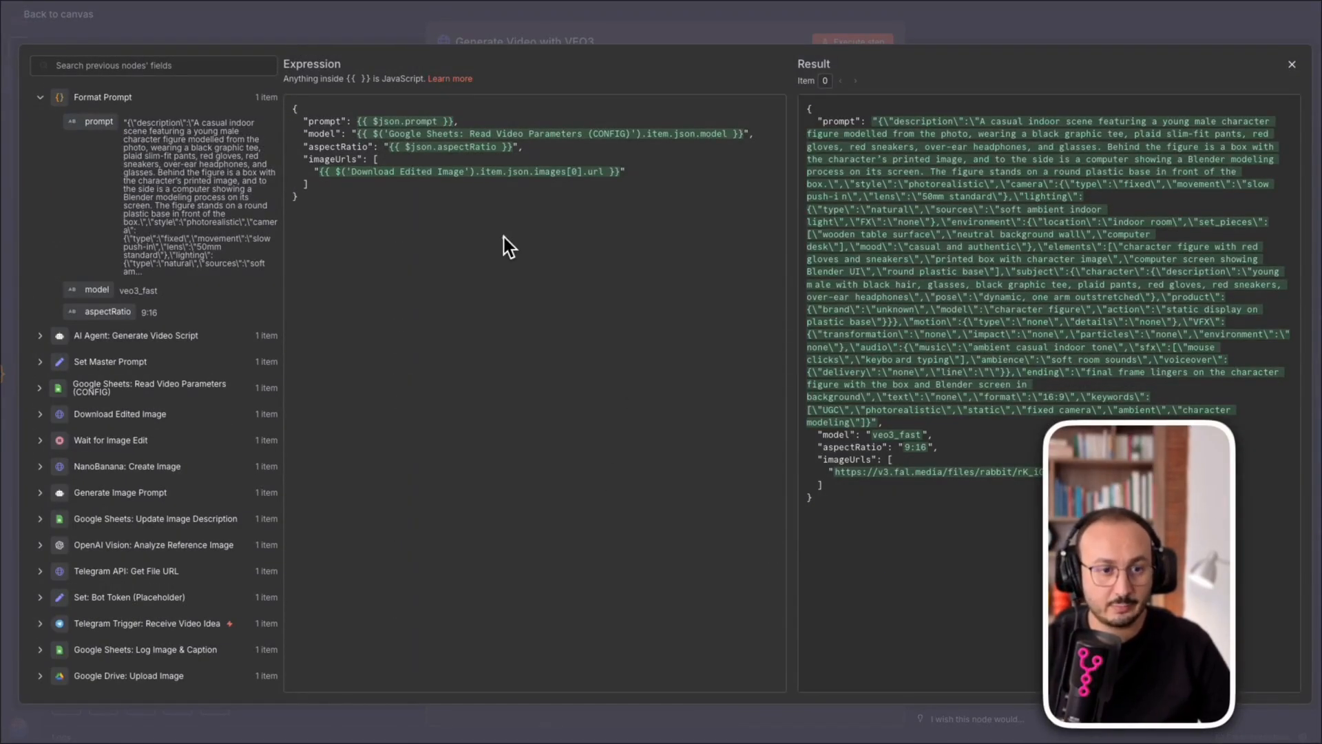
pyautogui.moveTo(1175, 152)
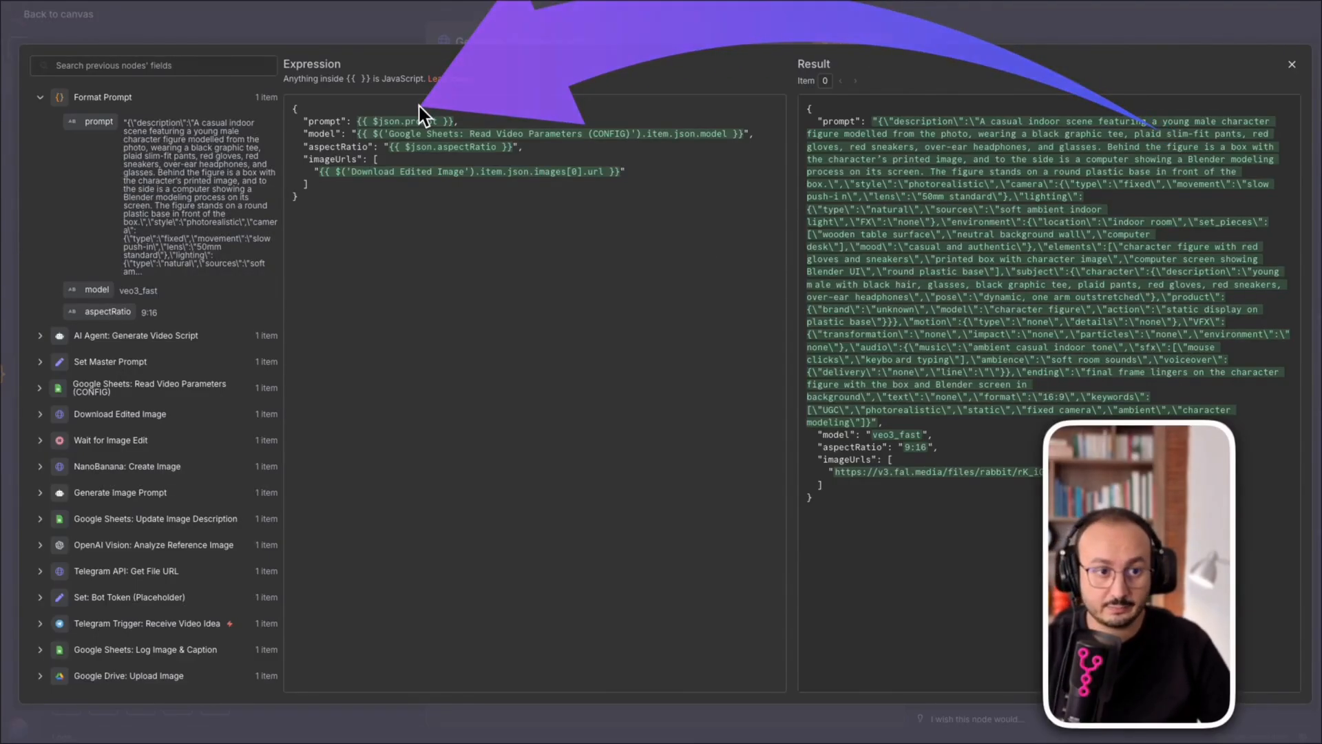
pyautogui.moveTo(830, 283)
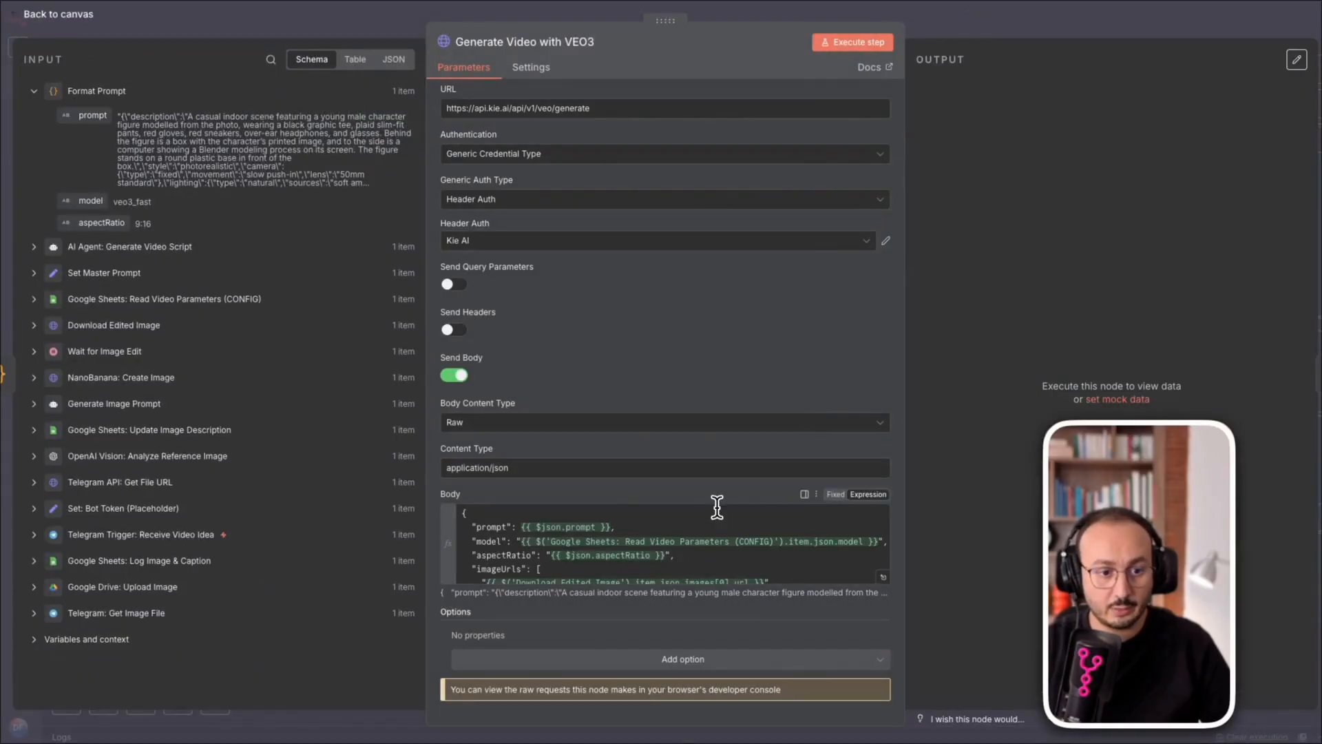
# Step: Execute Generate Video with VEO3, get a code 200 task ID, and return to canvas
pyautogui.click(853, 41)
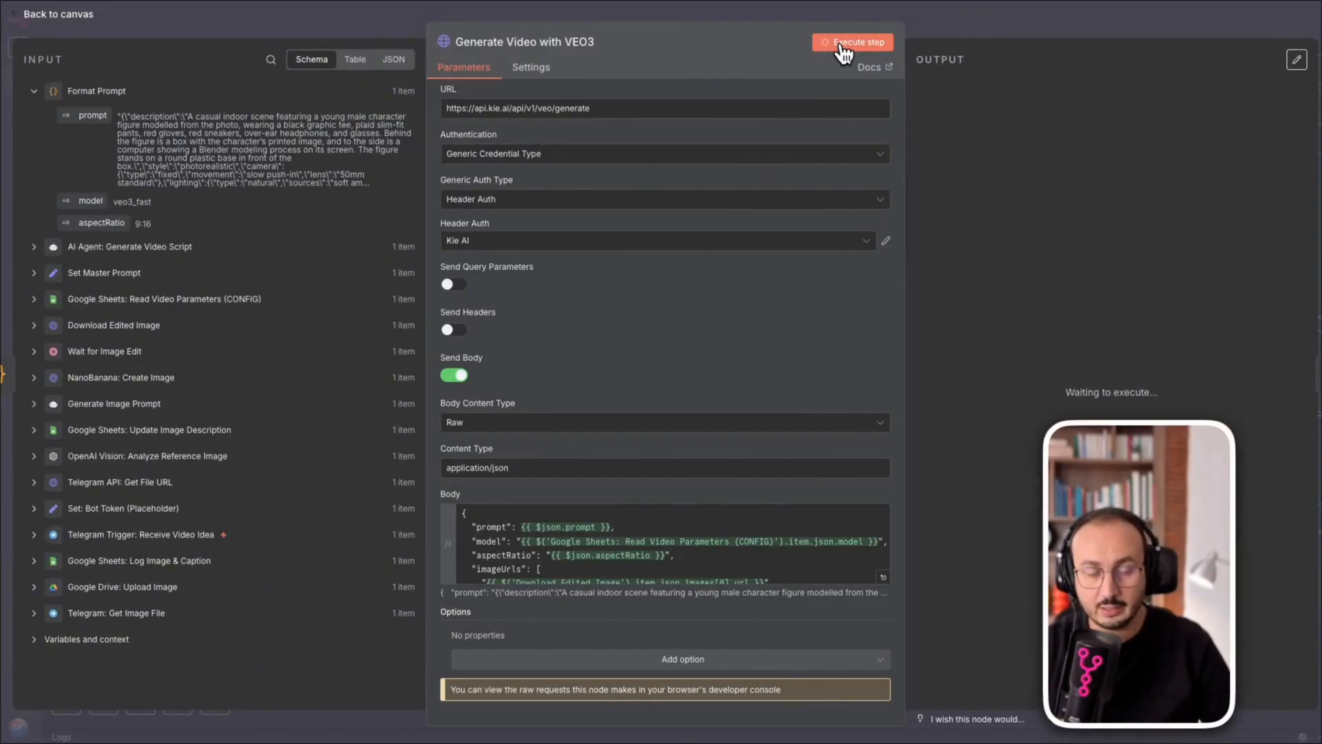
pyautogui.click(852, 42)
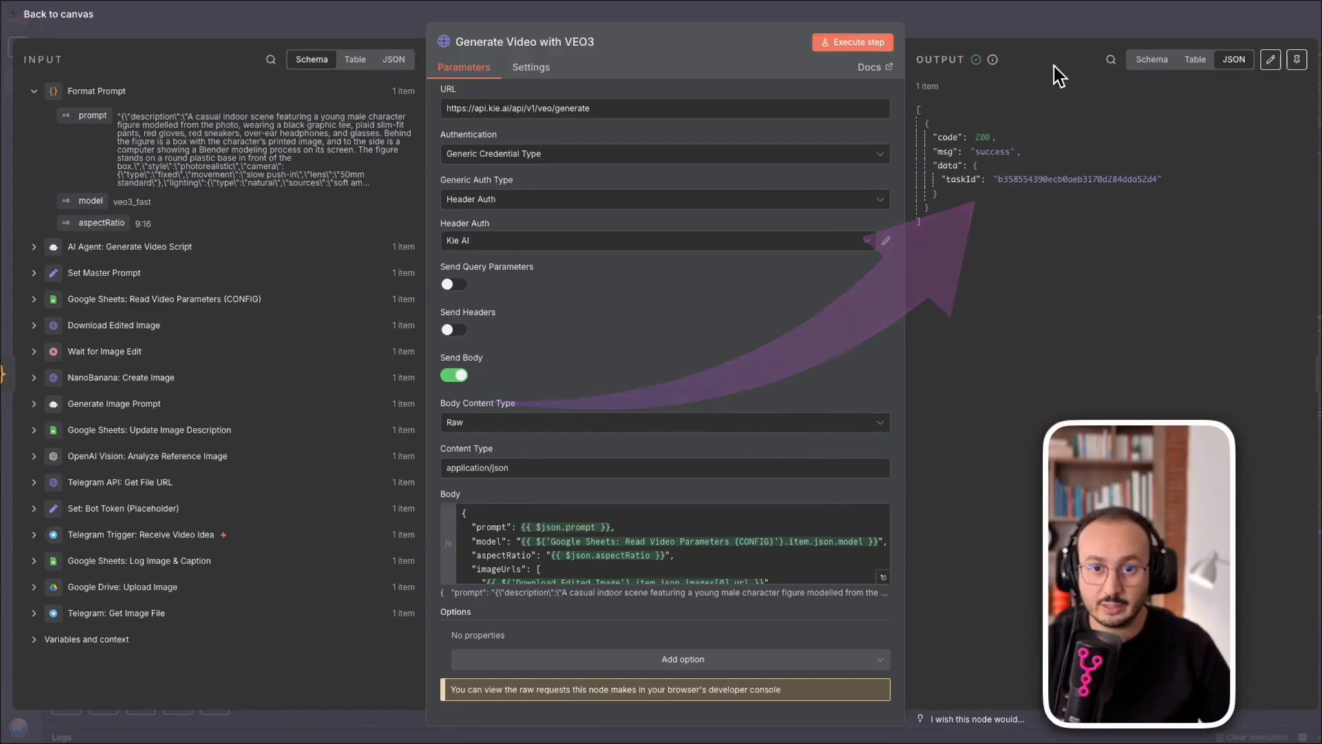
pyautogui.click(57, 14)
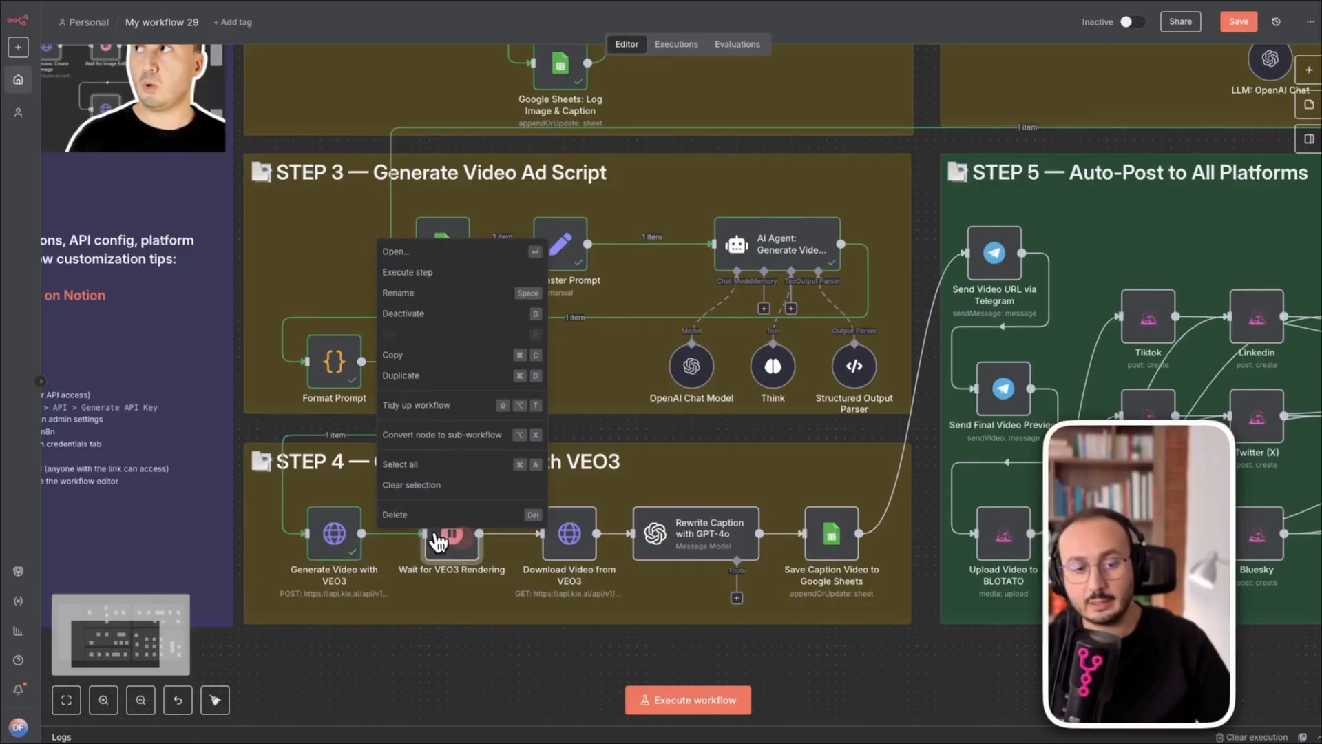
# Step: Confirm Wait for VEO3 Rendering pauses 20 seconds, then return to canvas
pyautogui.click(397, 252)
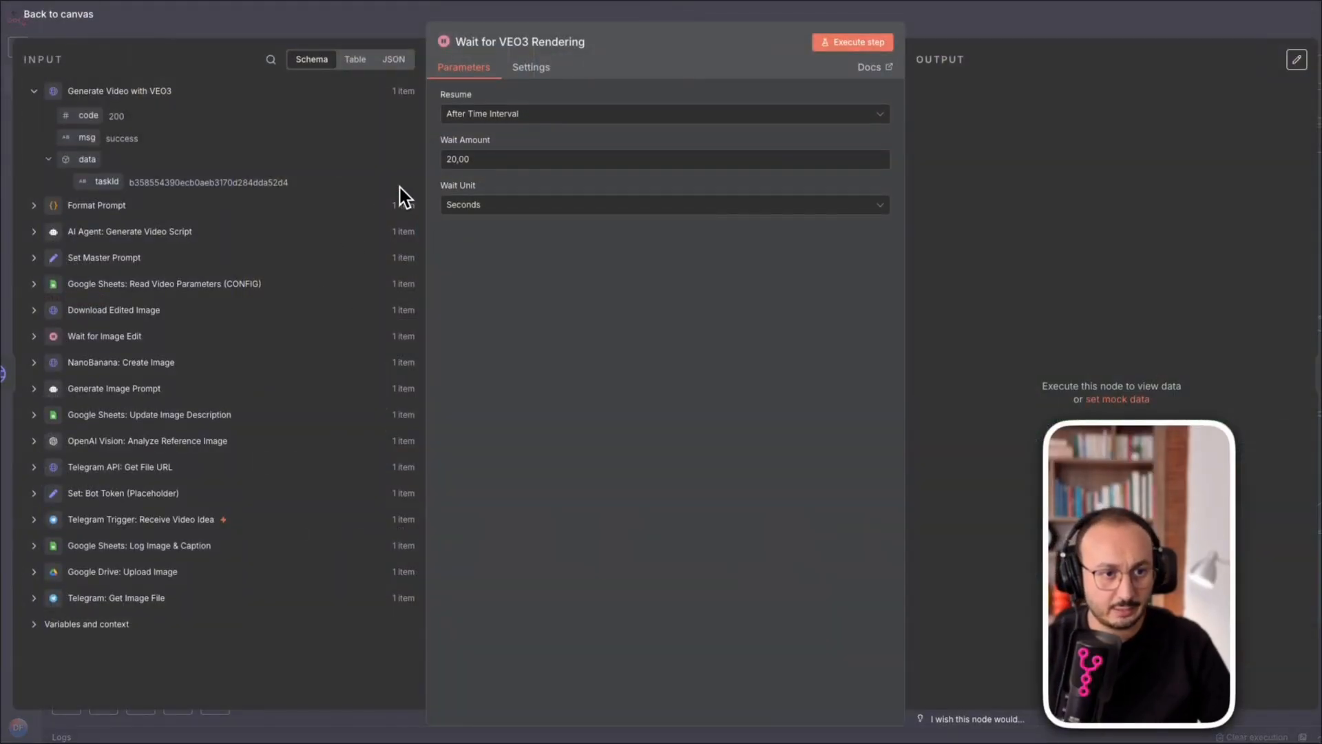
pyautogui.moveTo(995, 32)
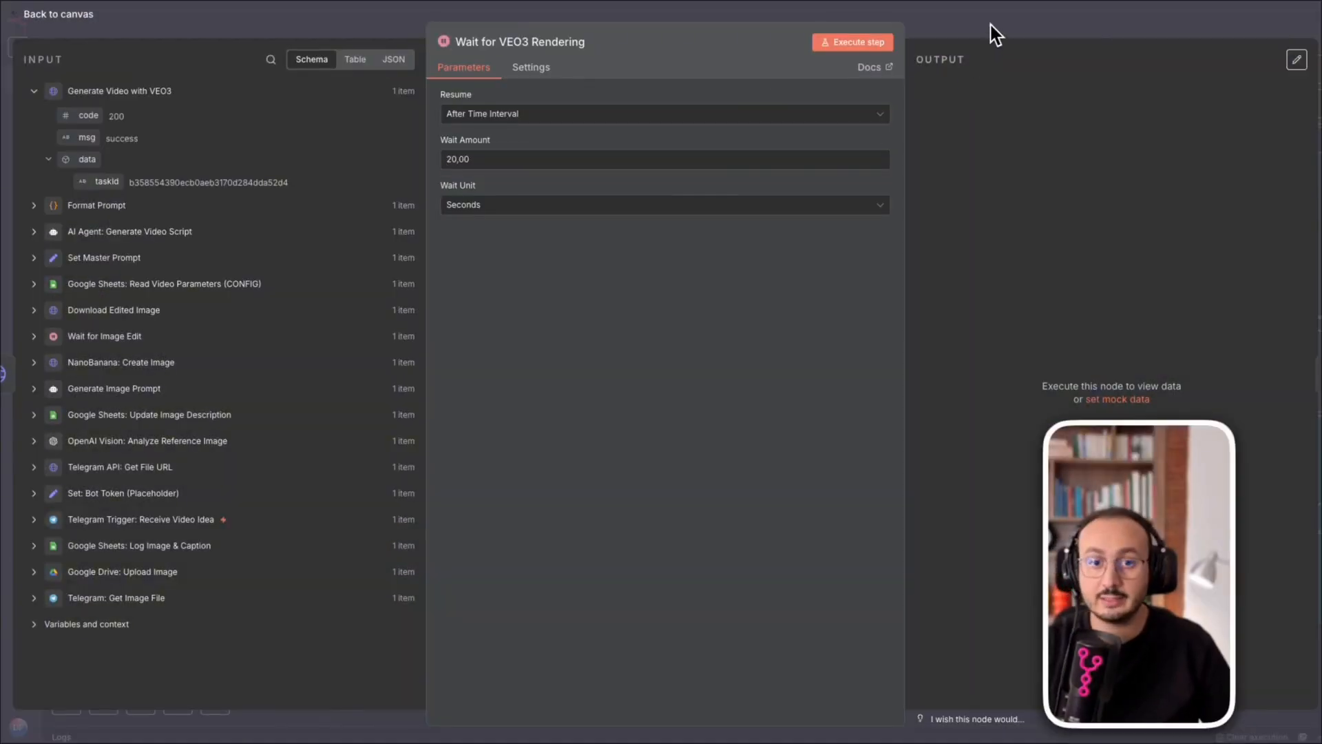
pyautogui.click(53, 14)
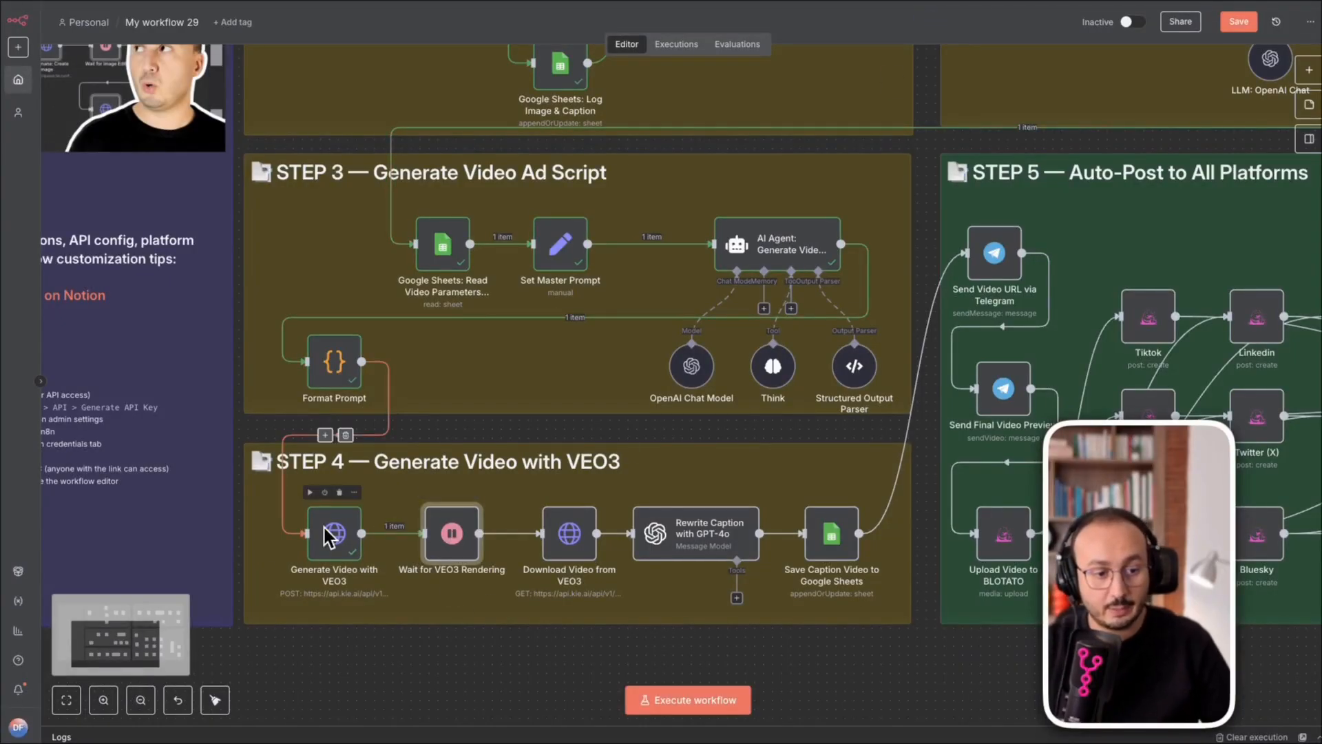
pyautogui.moveTo(582, 612)
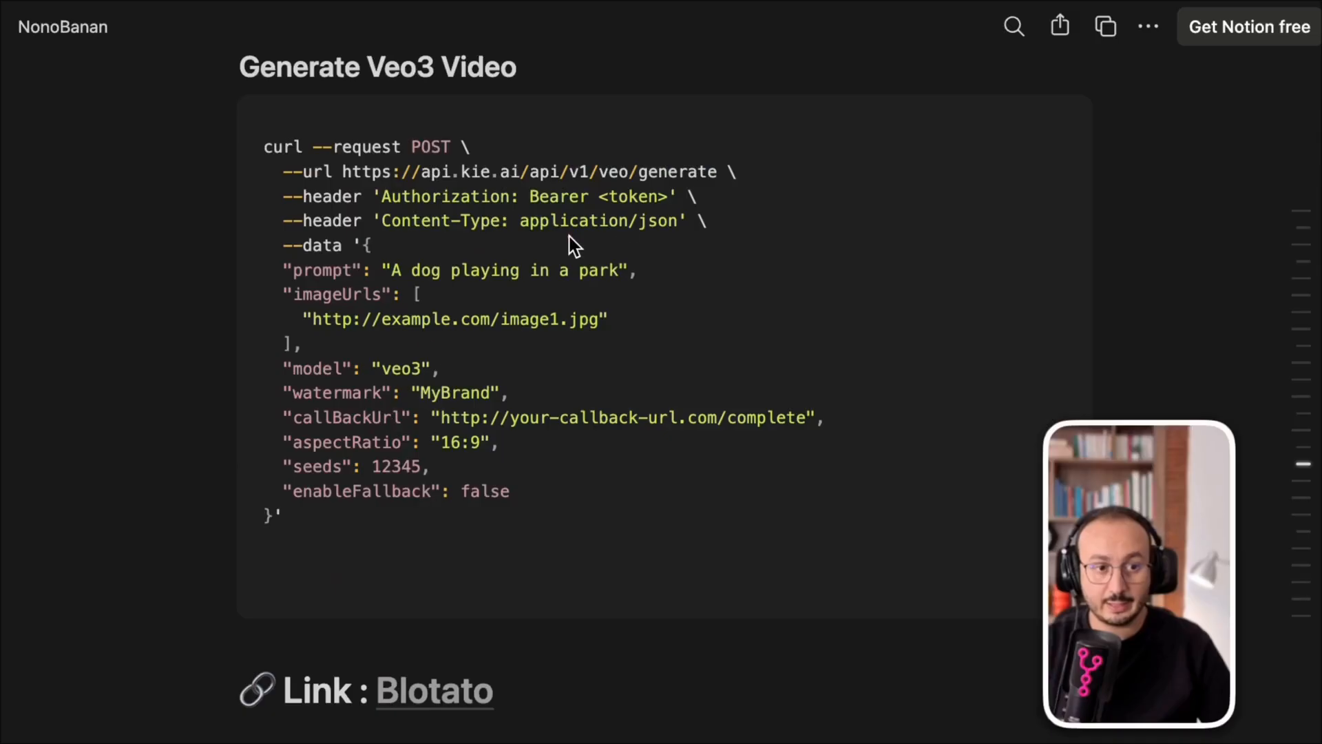
pyautogui.moveTo(1190, 105)
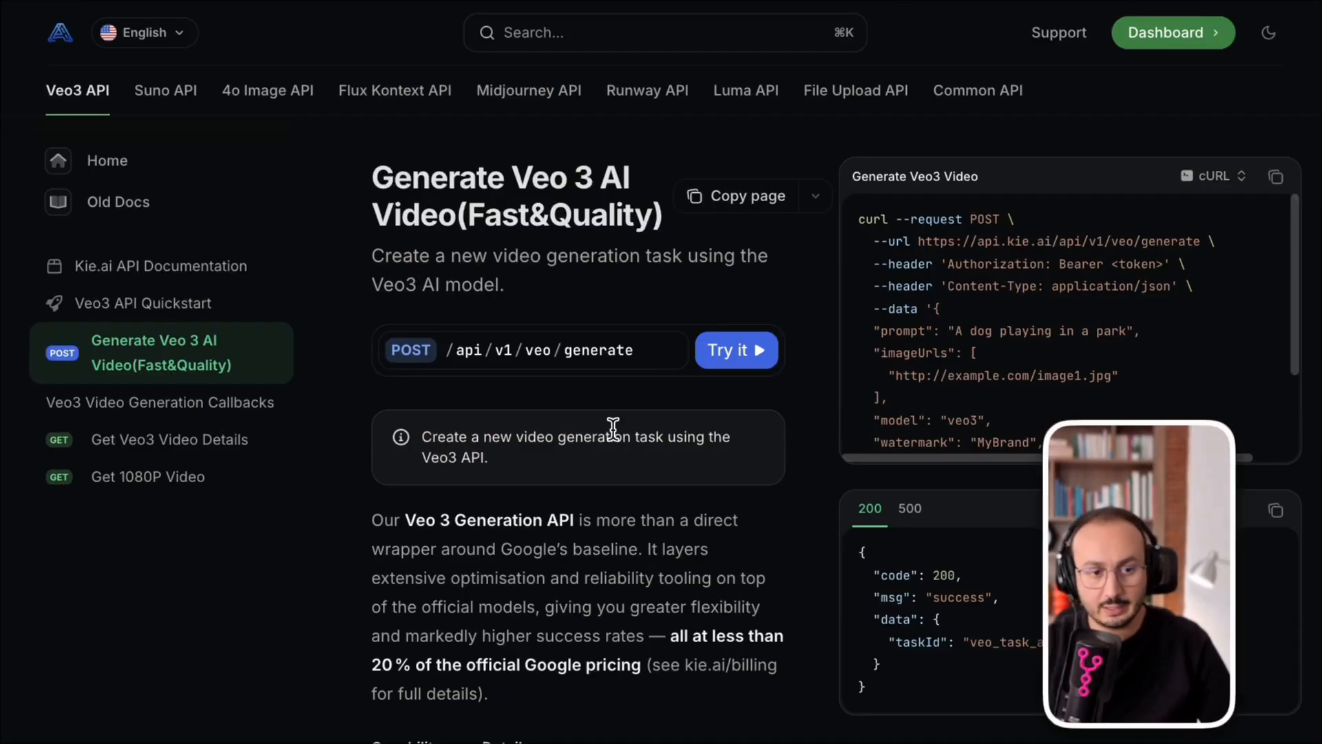
# Step: Scroll the Generate Veo 3 AI Video docs to the enableFallback option, then open the API Key dashboard
pyautogui.scroll(-3)
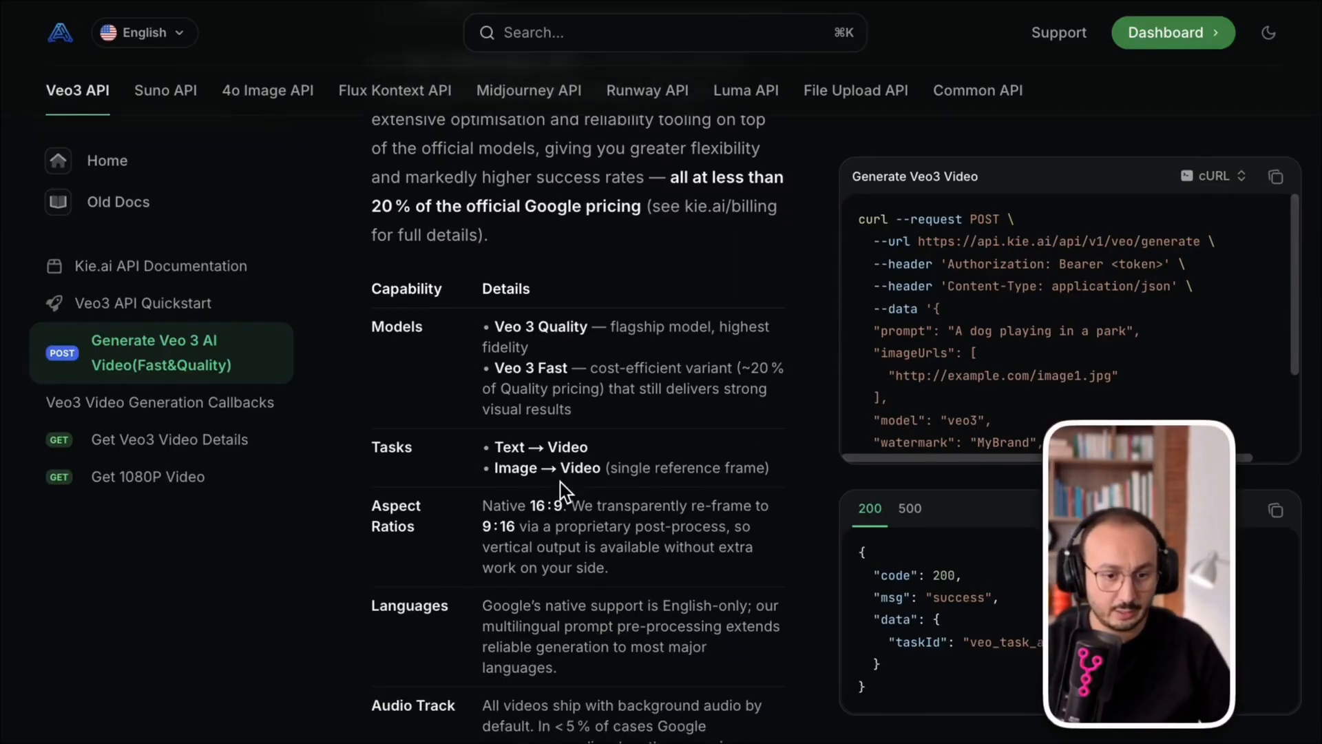
pyautogui.scroll(-3)
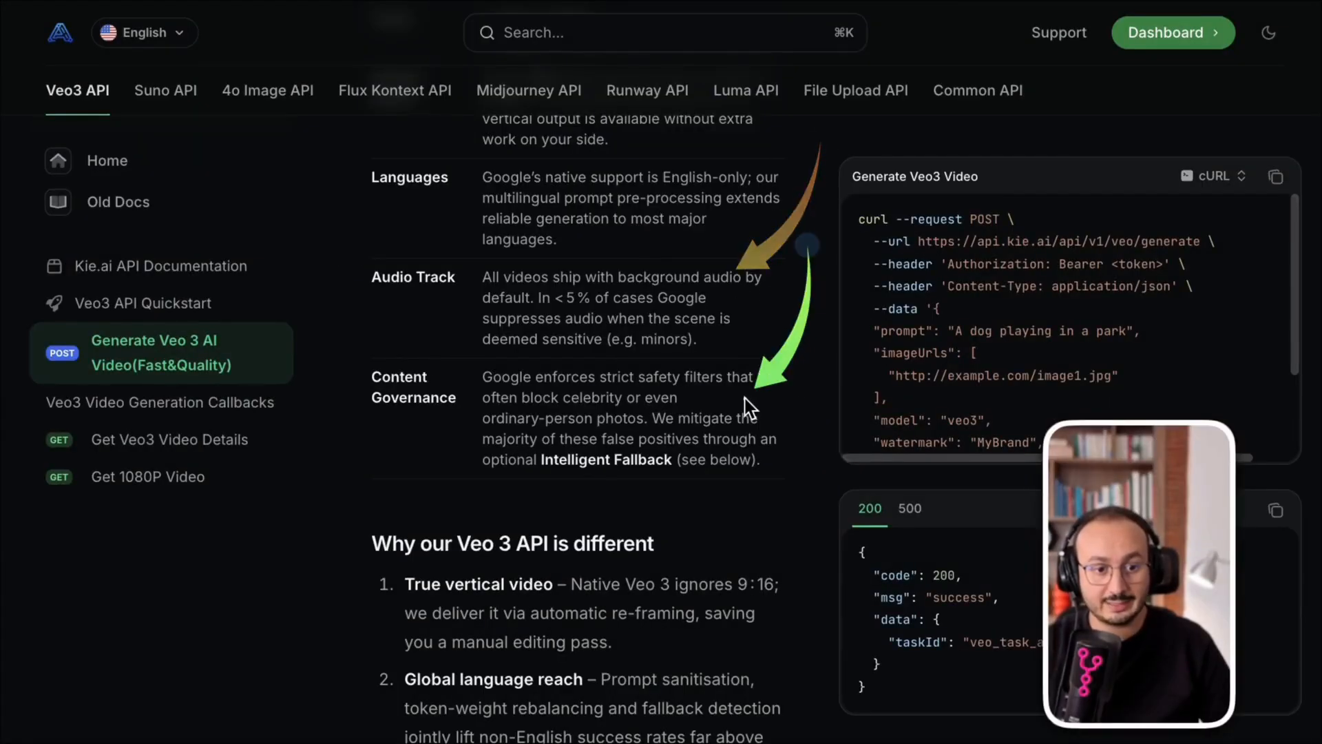
pyautogui.scroll(-3)
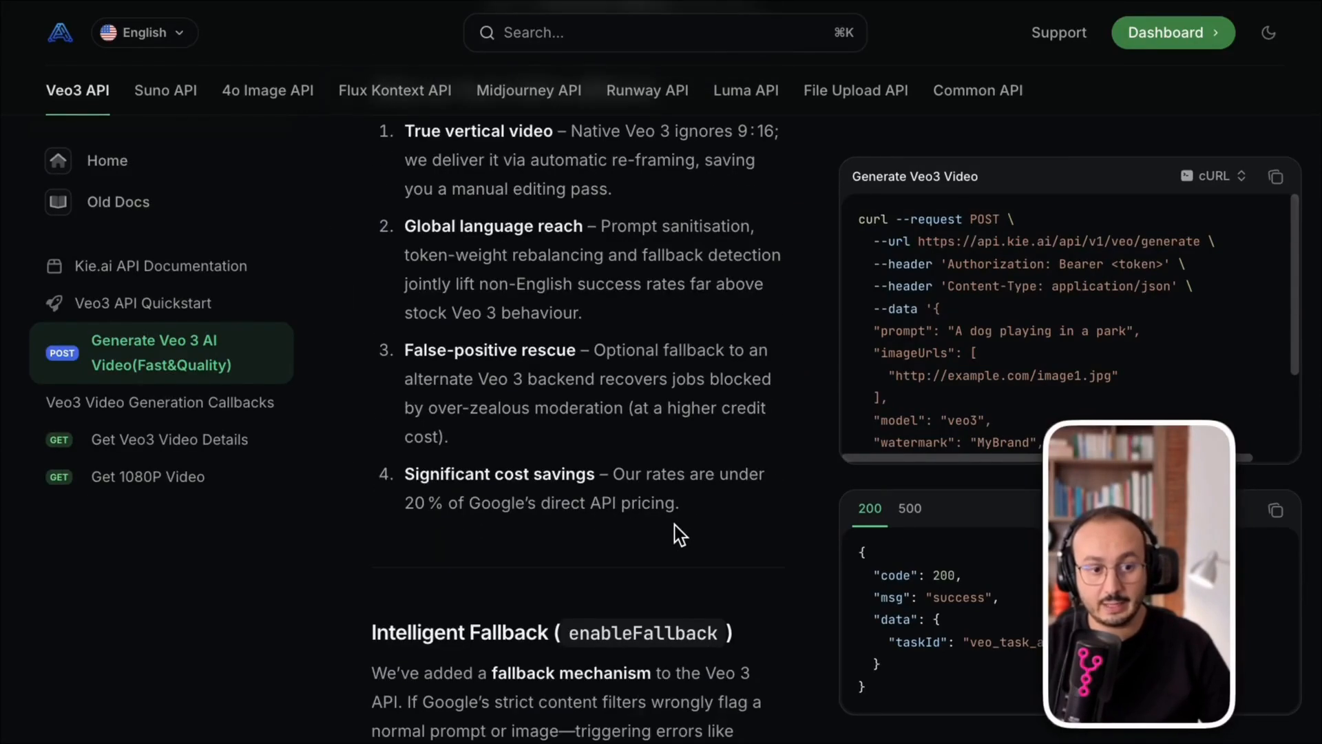
pyautogui.scroll(-3)
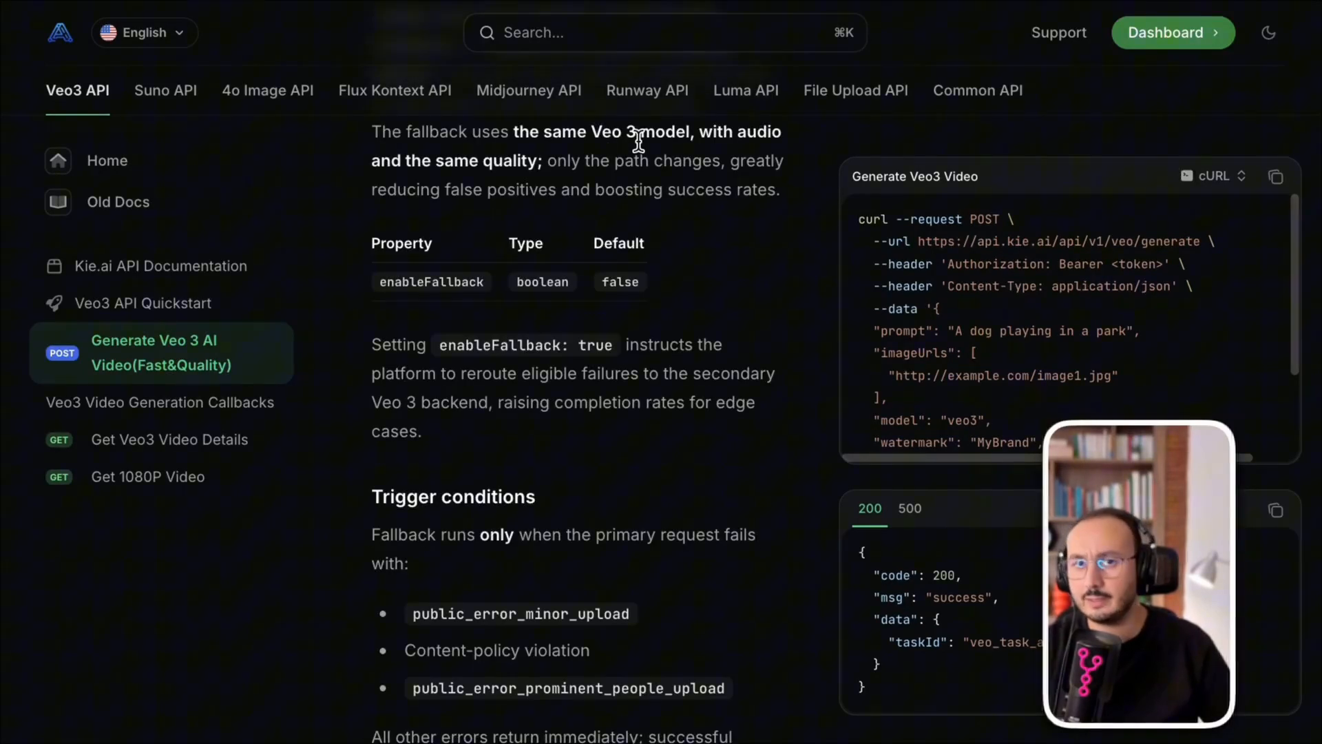
pyautogui.moveTo(401, 245)
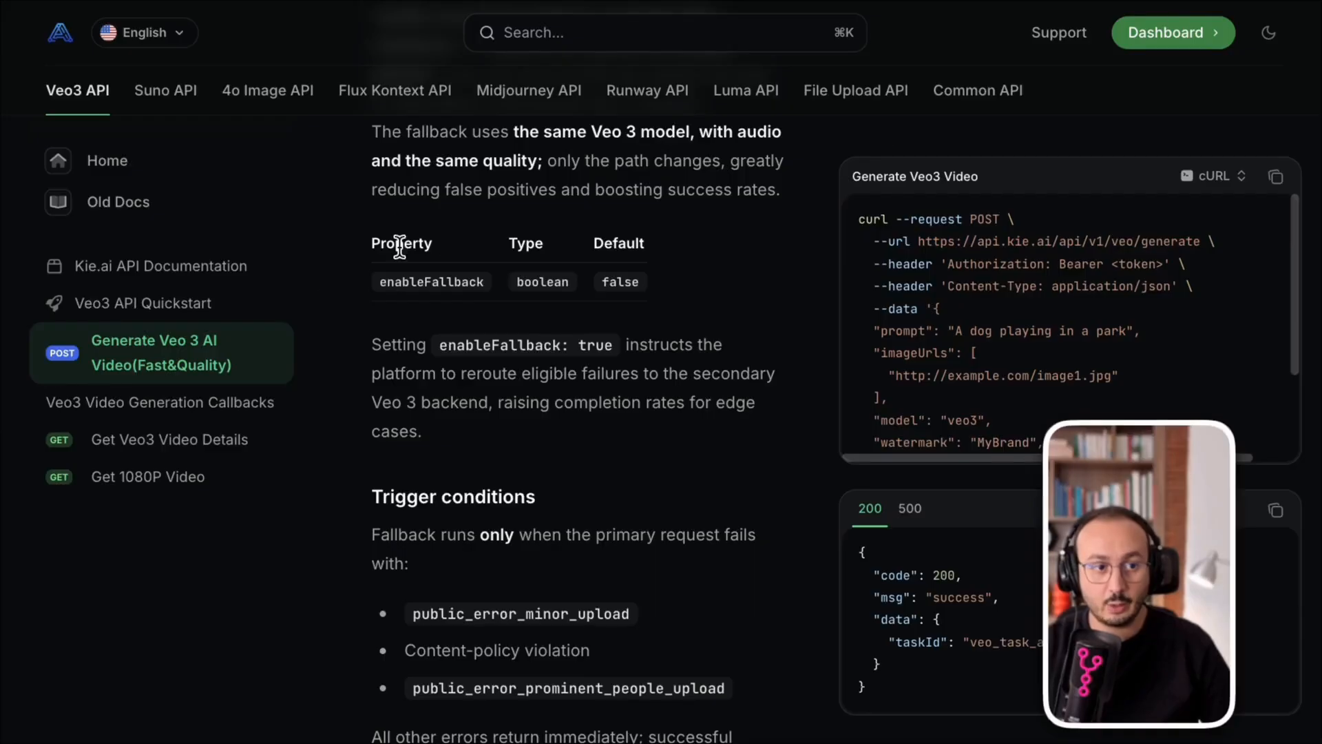
pyautogui.moveTo(745, 91)
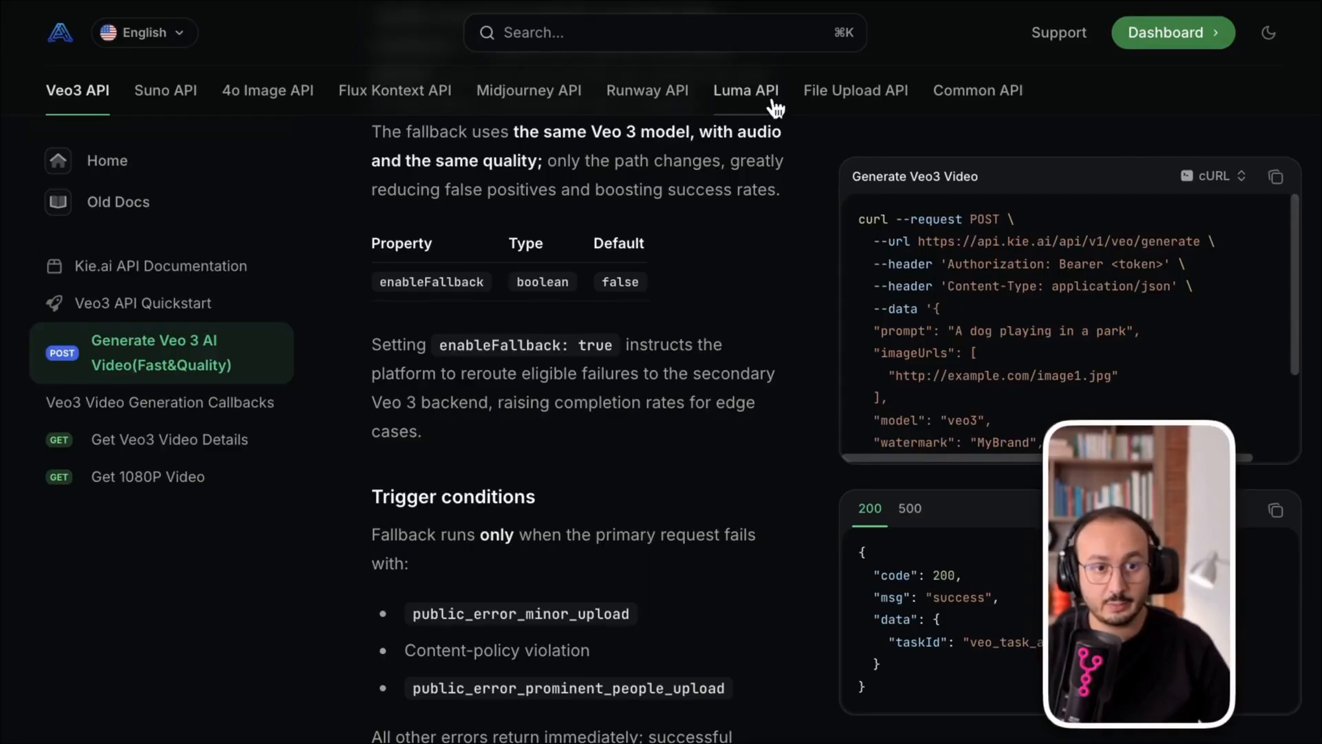
pyautogui.click(1173, 32)
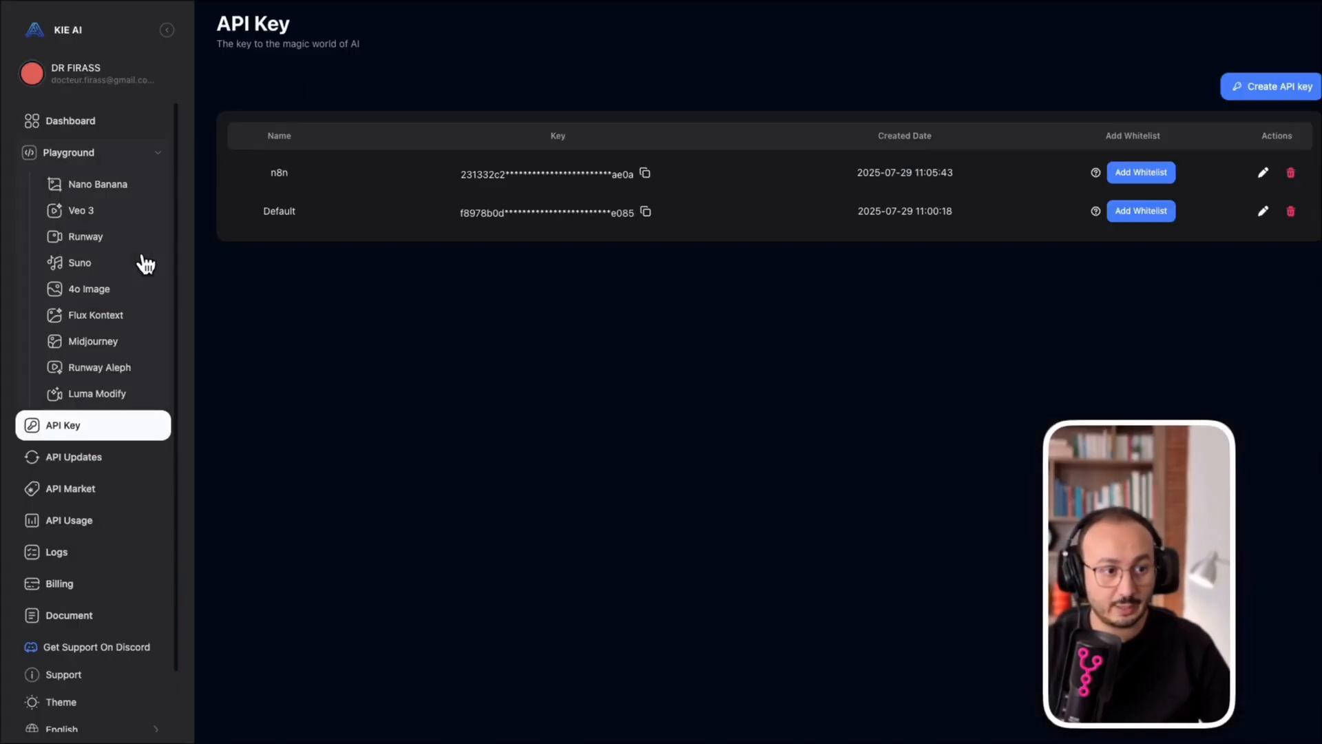
# Step: View KIE AI's Veo 3 request logs showing the new task running beside two successes
pyautogui.click(81, 210)
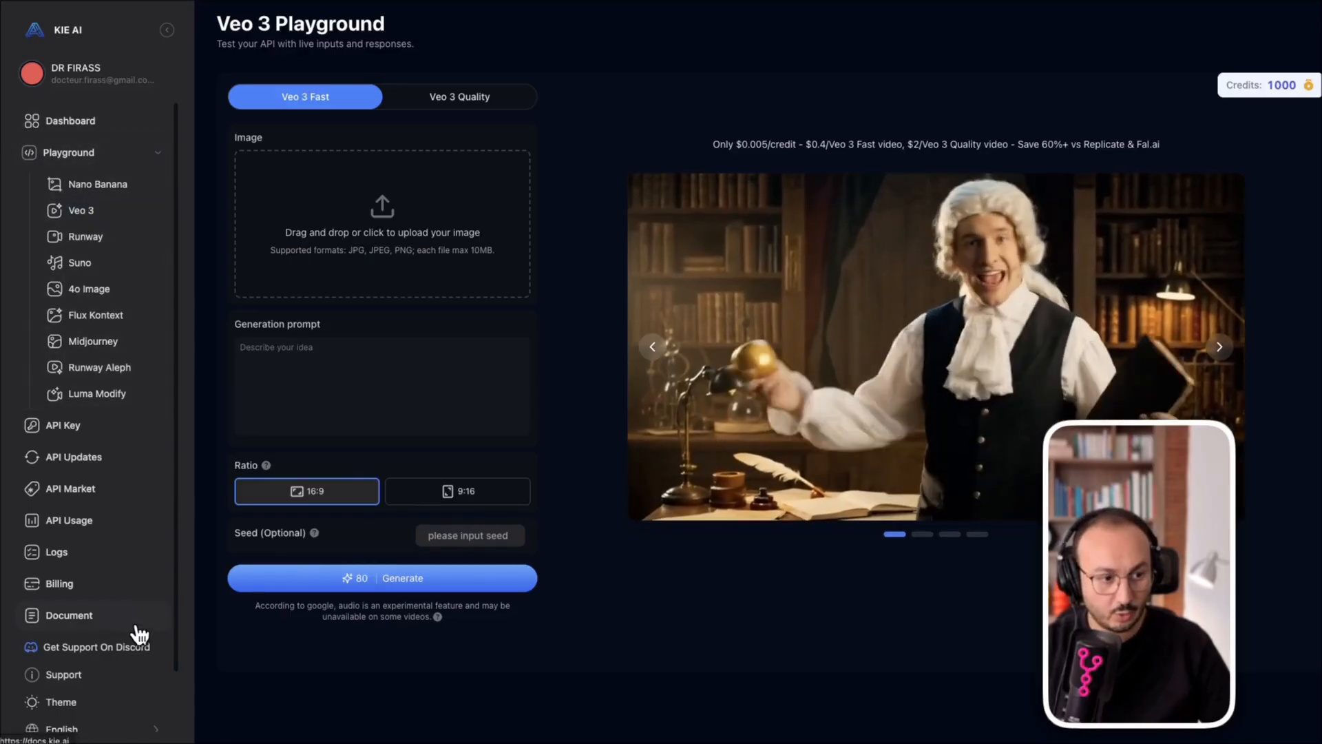
pyautogui.click(56, 552)
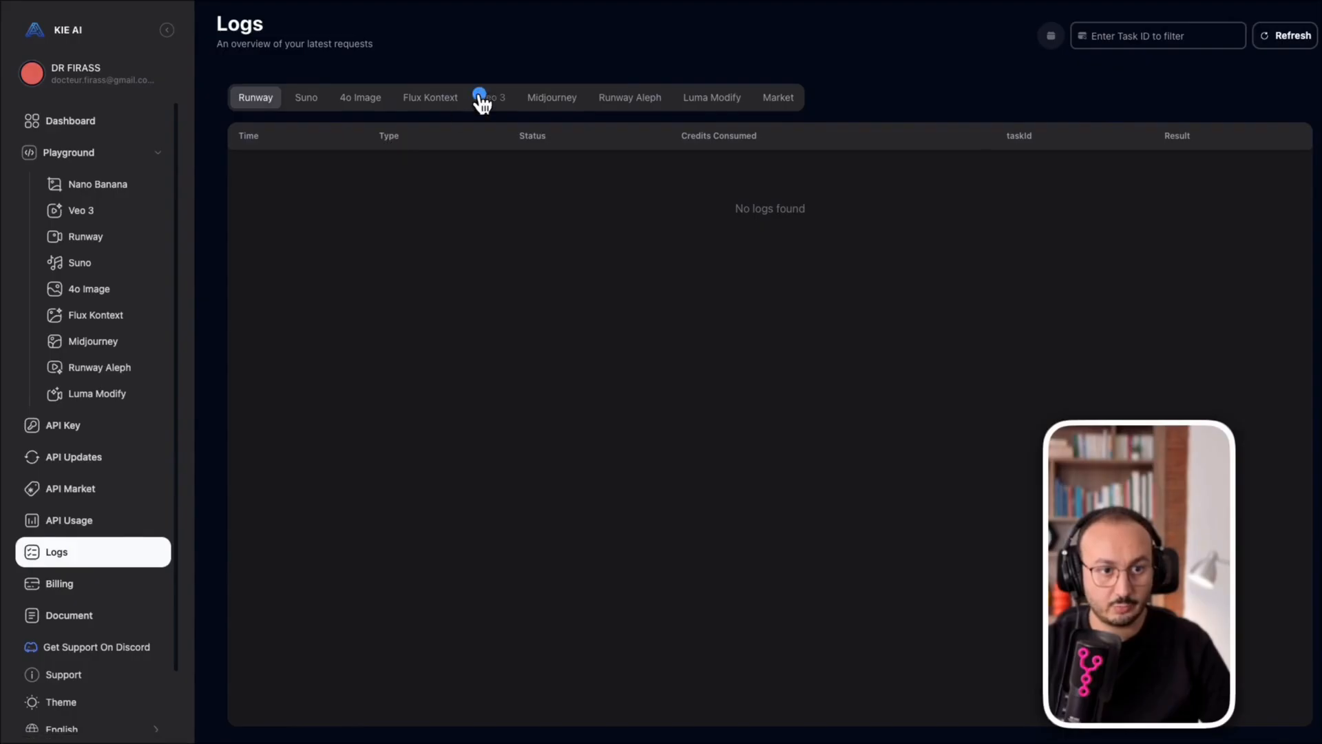
pyautogui.click(491, 97)
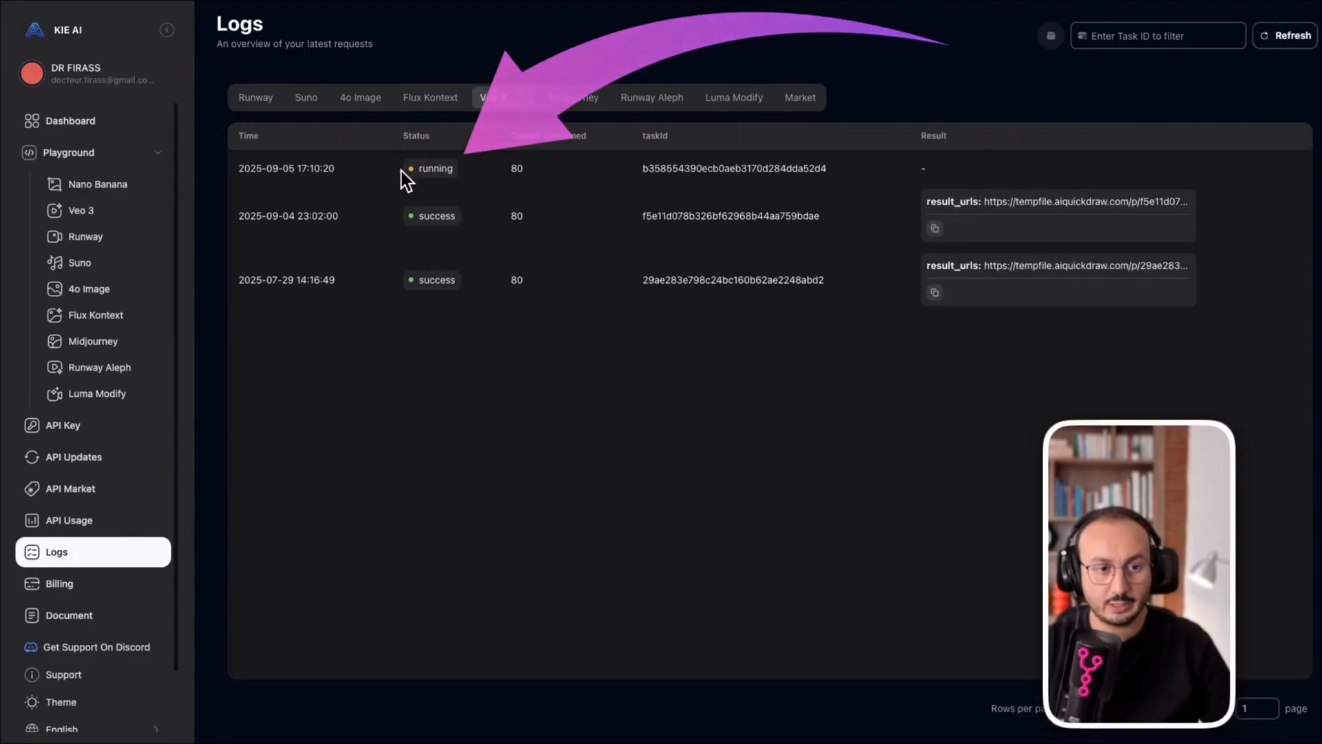
pyautogui.click(493, 97)
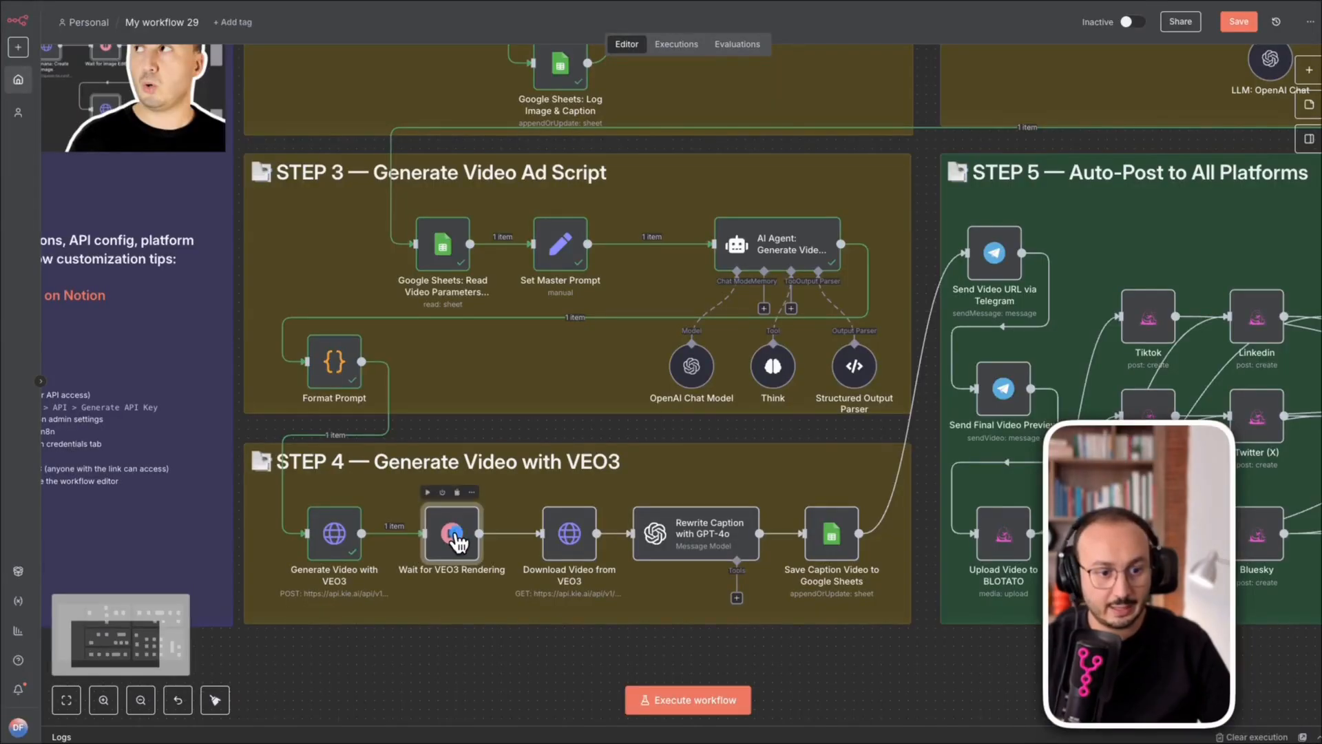
# Step: Run Wait for VEO3 Rendering, then open the Download Video from VEO3 request
pyautogui.click(687, 699)
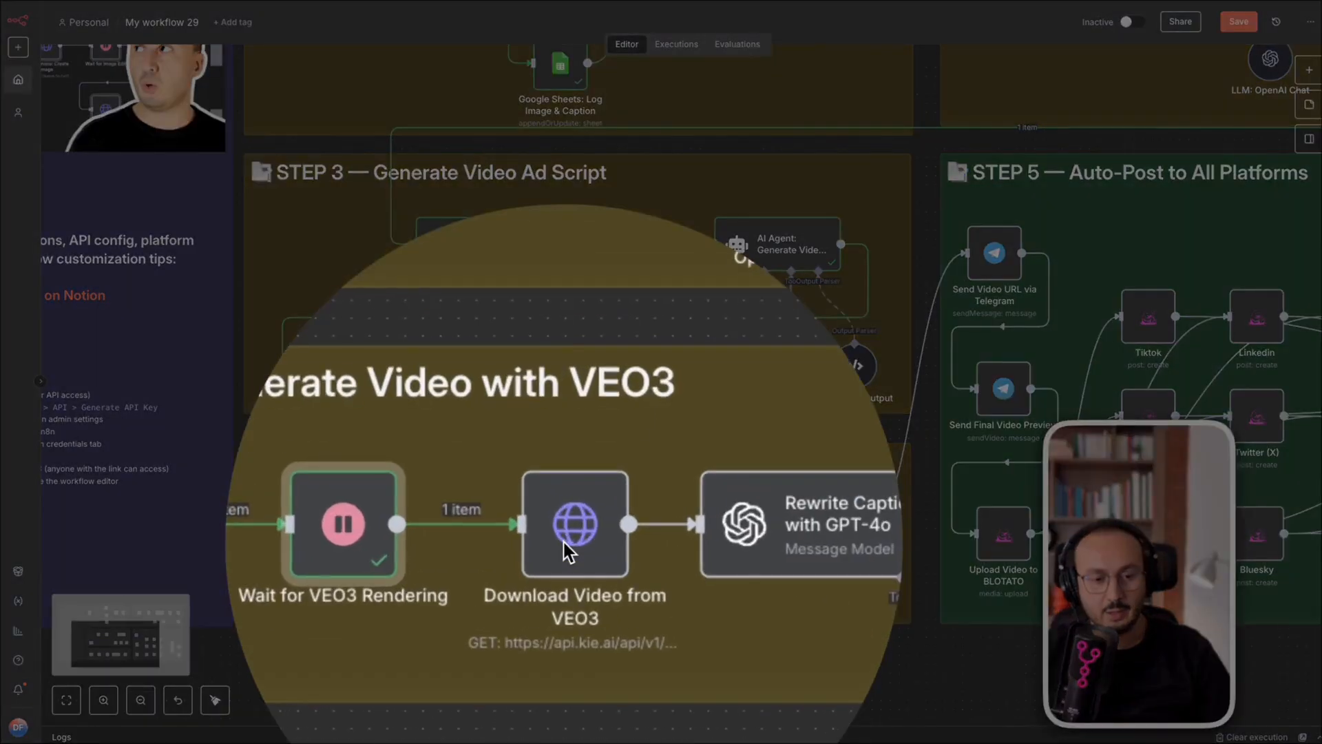
pyautogui.click(139, 700)
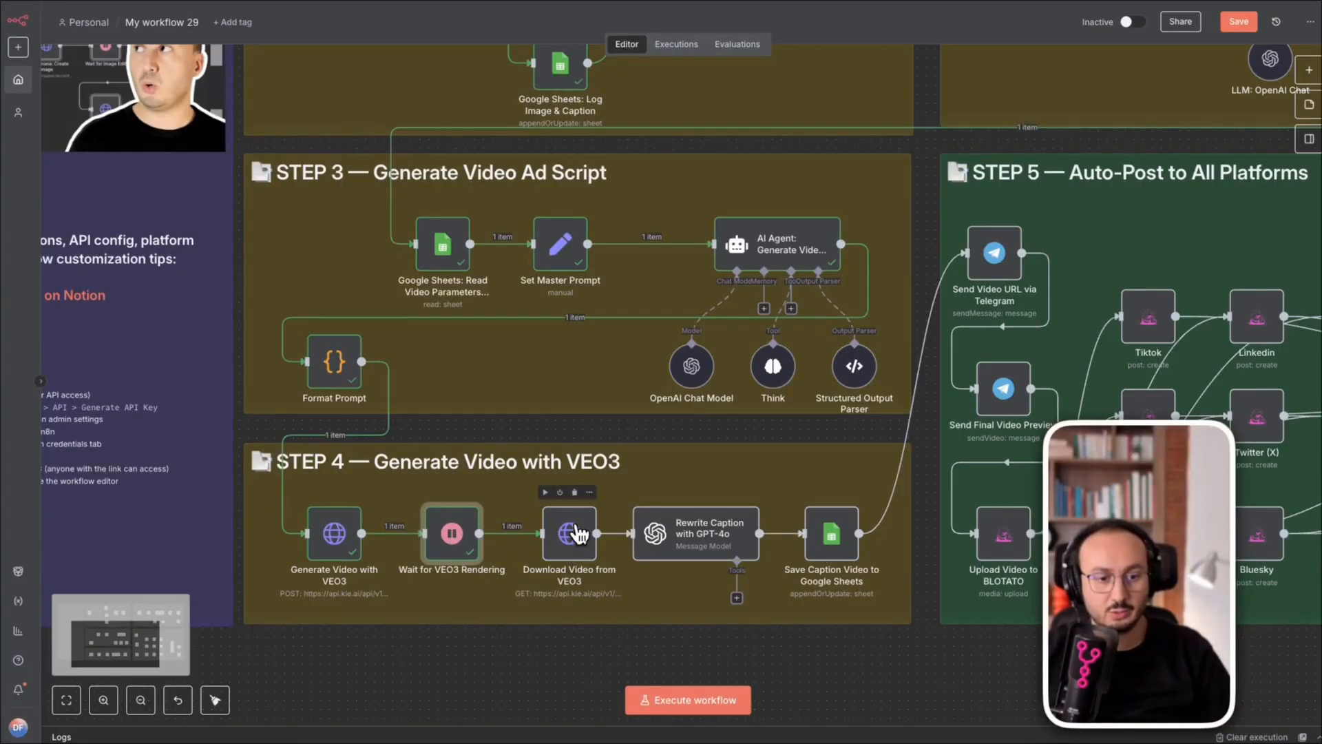
pyautogui.doubleClick(570, 533)
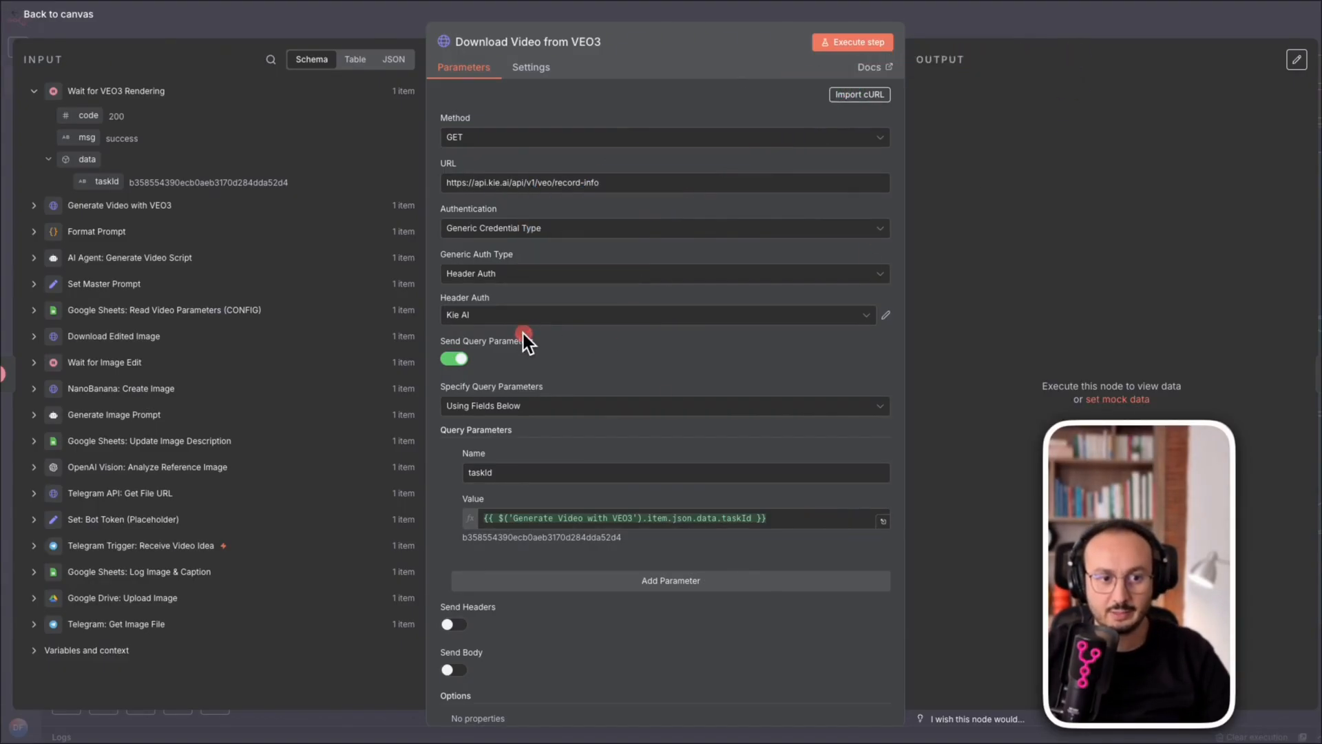
# Step: Run Download Video from VEO3 and scroll its output to the mp4 resultUrls
pyautogui.click(853, 42)
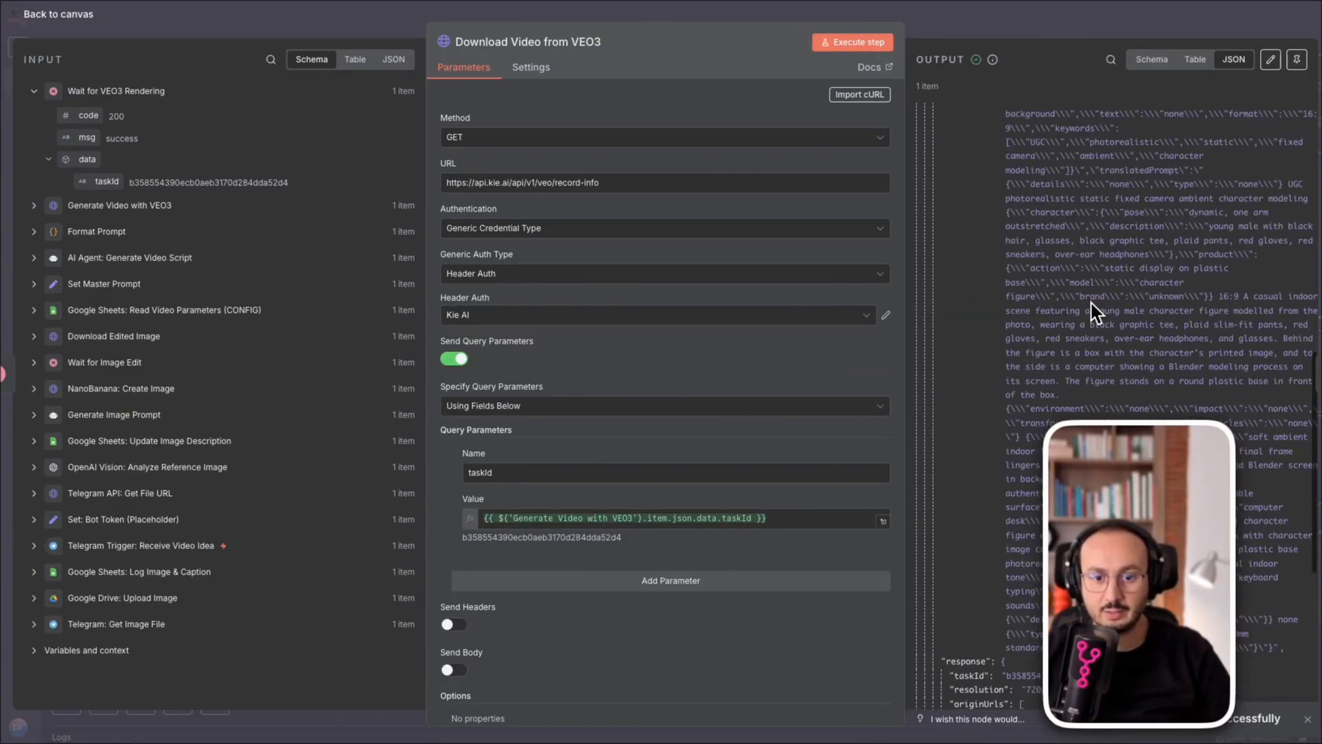
pyautogui.scroll(-3)
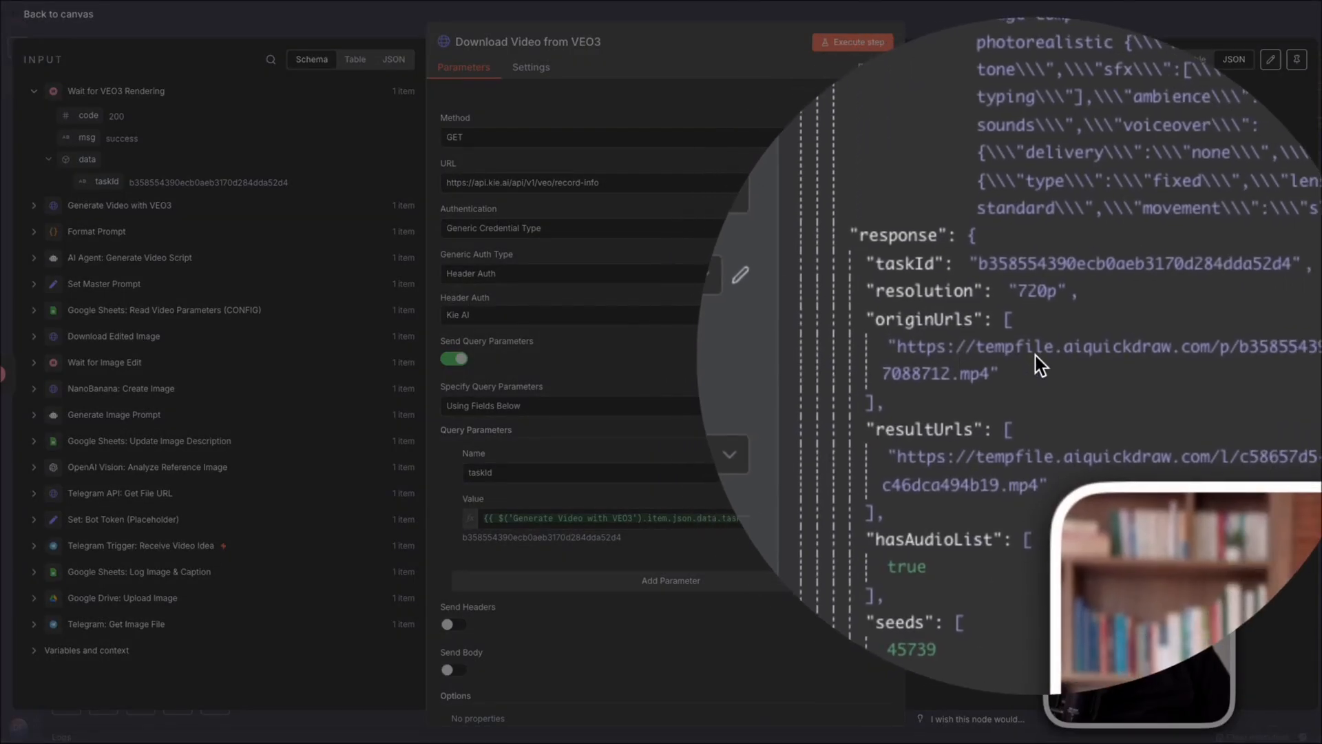
pyautogui.scroll(-3)
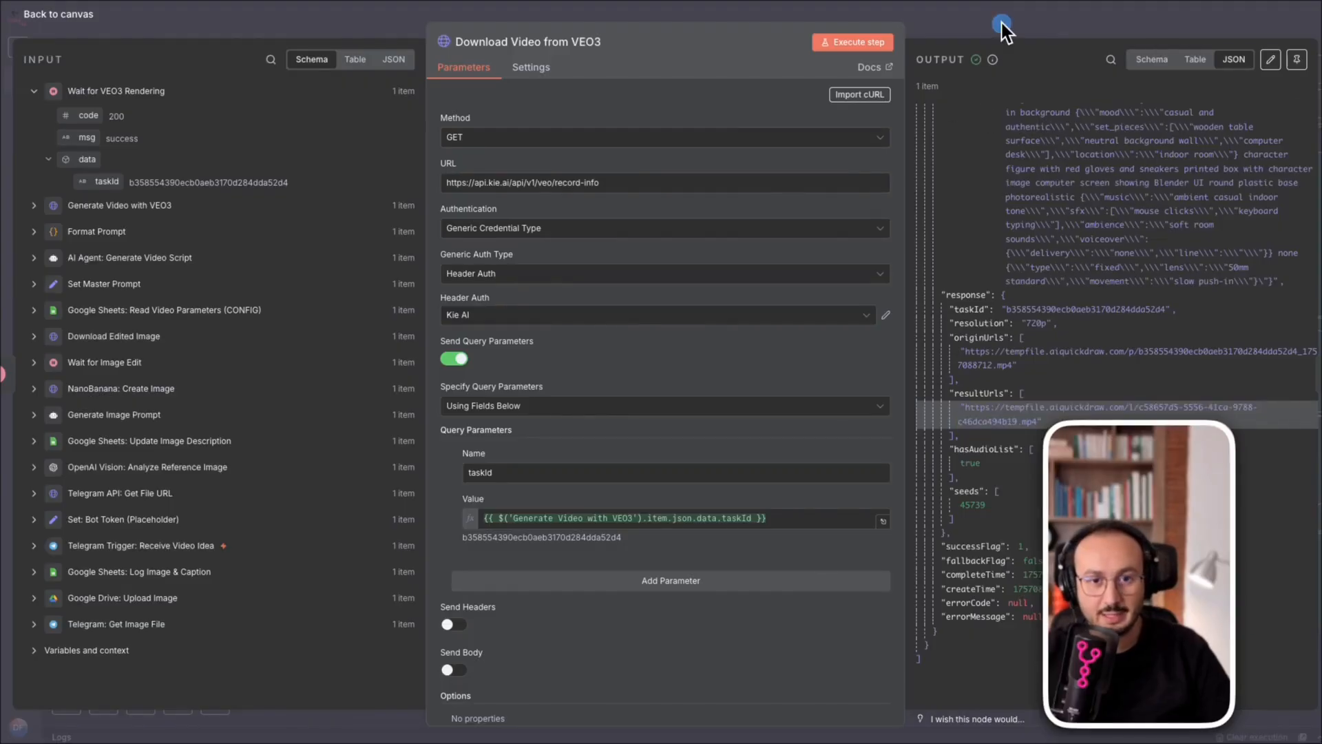
pyautogui.click(52, 14)
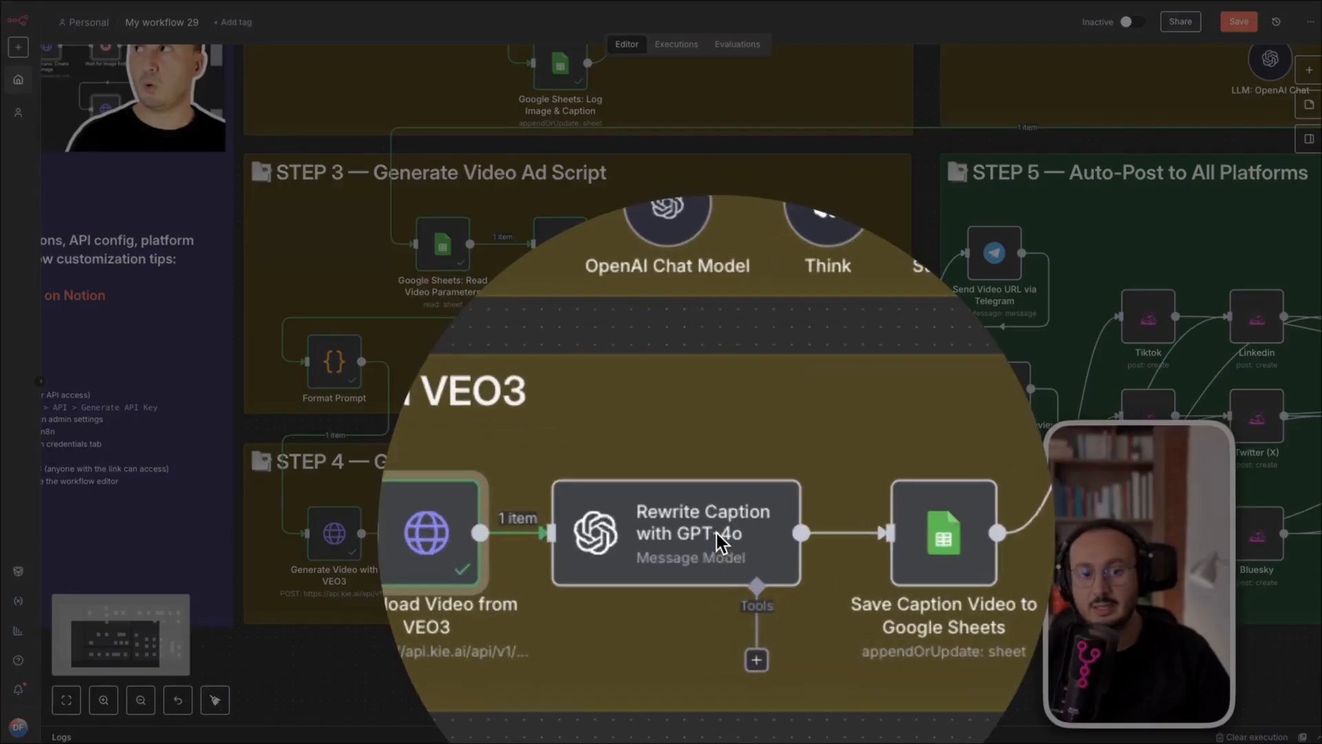
# Step: Run the Rewrite Caption with GPT-4o step using the caption idea and script title
pyautogui.rightClick(692, 533)
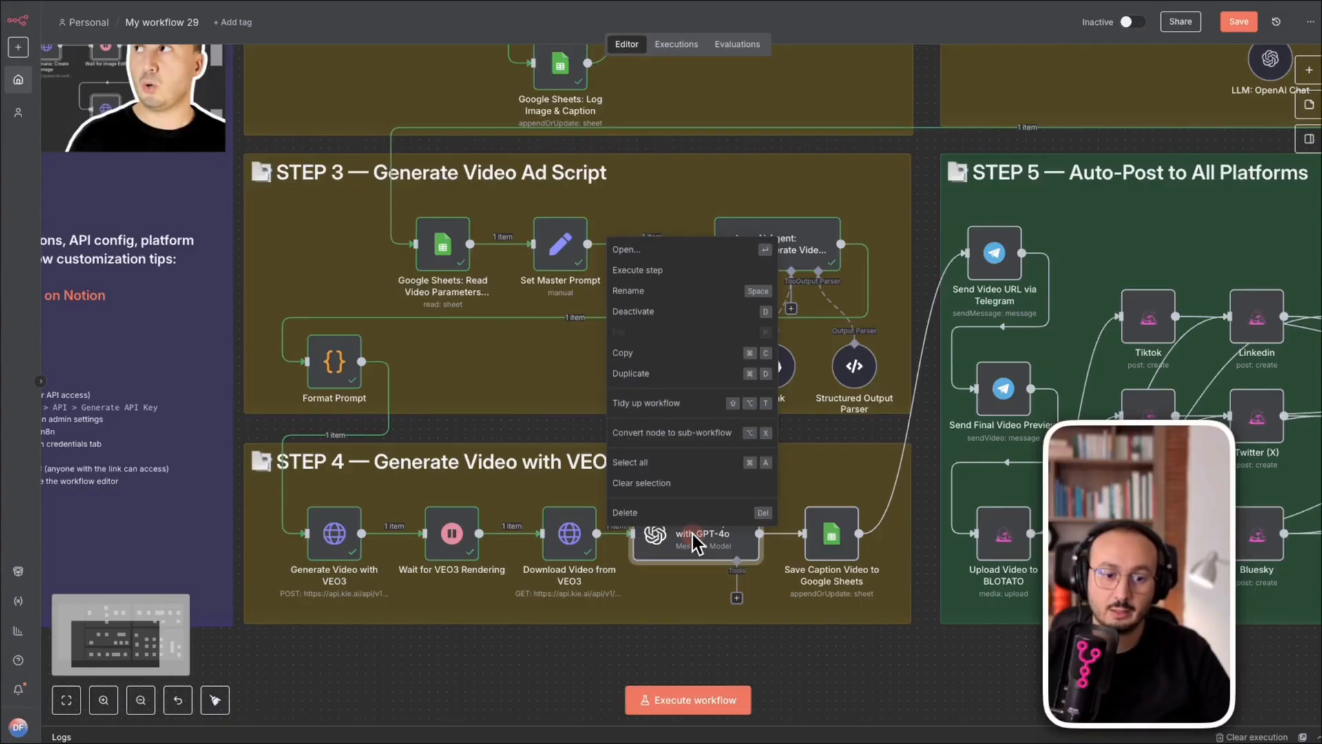
pyautogui.click(626, 249)
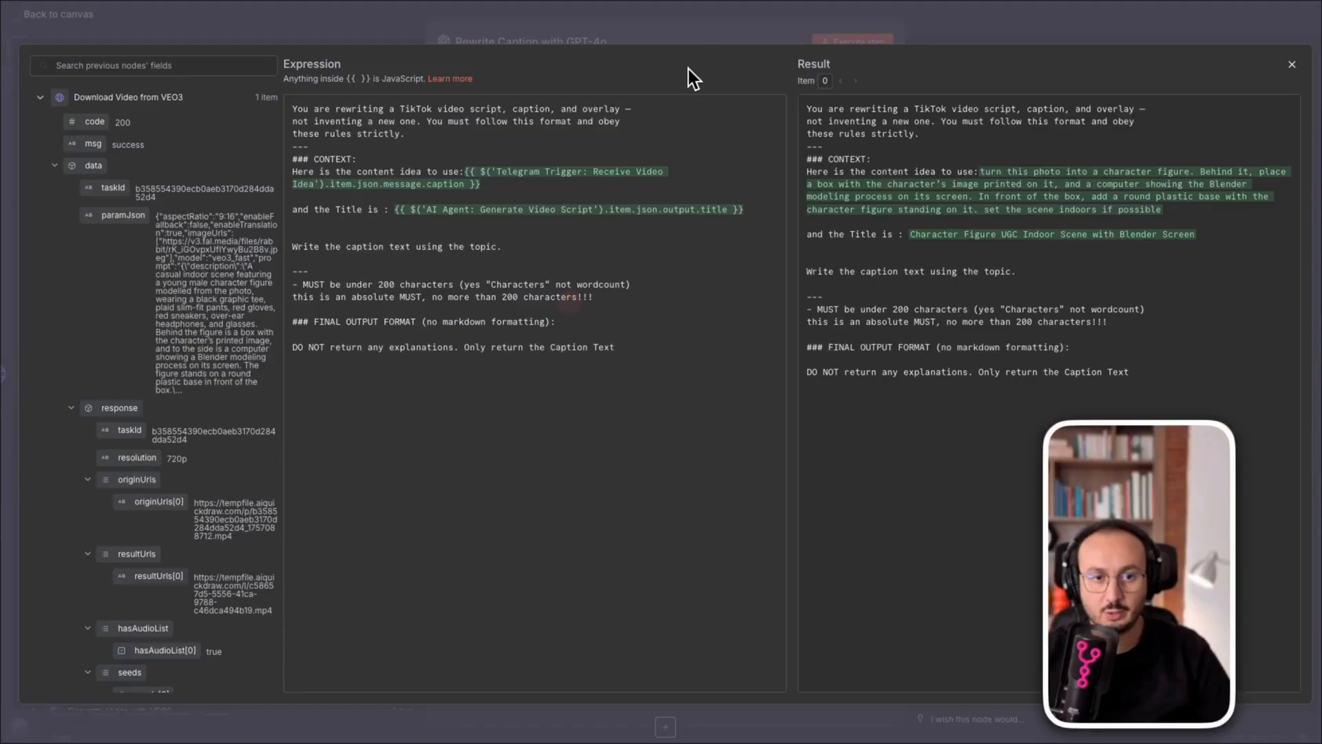
pyautogui.click(853, 42)
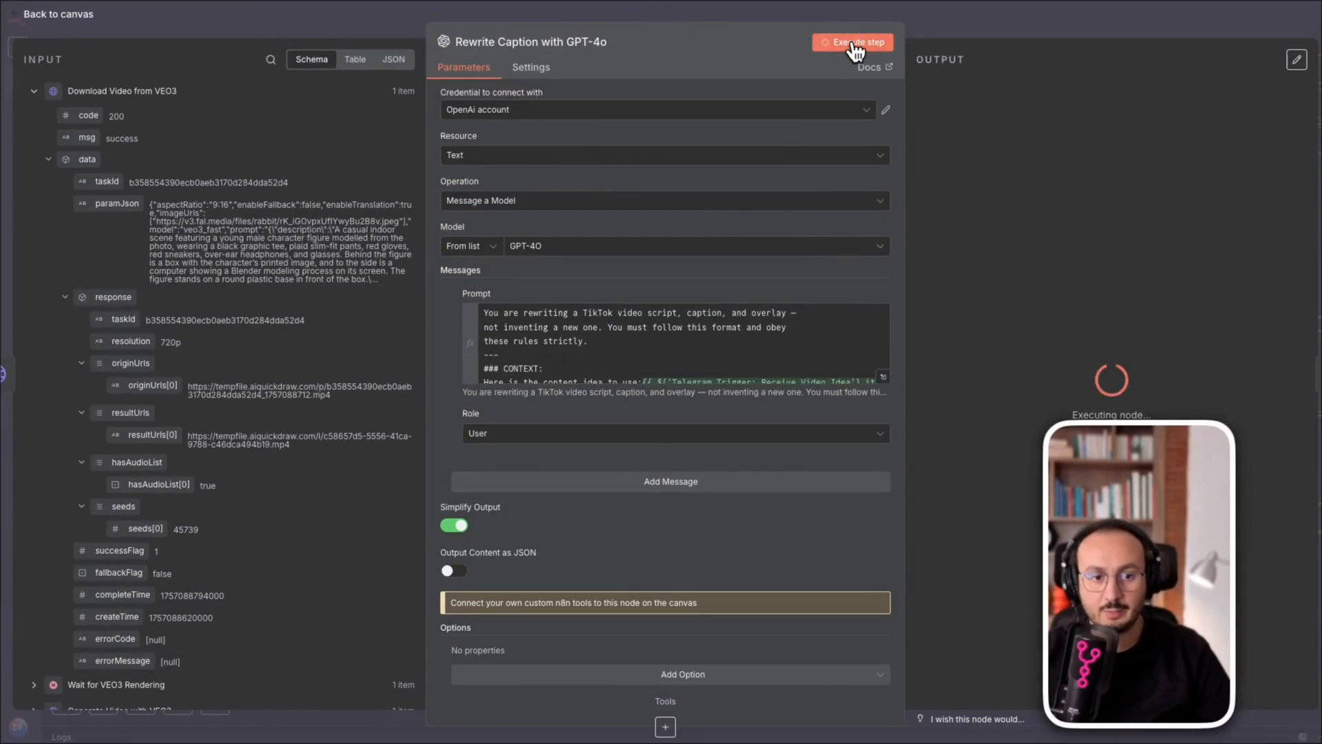
pyautogui.click(853, 42)
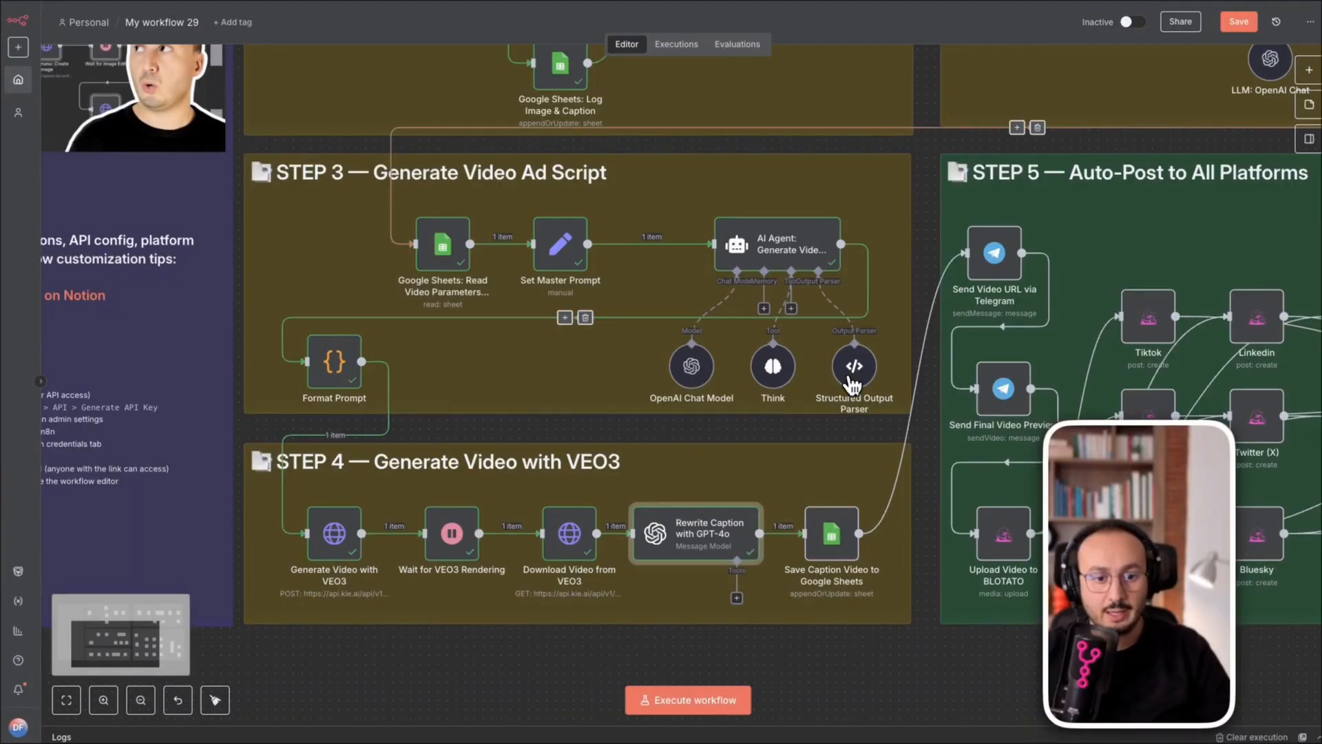
# Step: Execute the Save Caption Video to Google Sheets step
pyautogui.rightClick(777, 248)
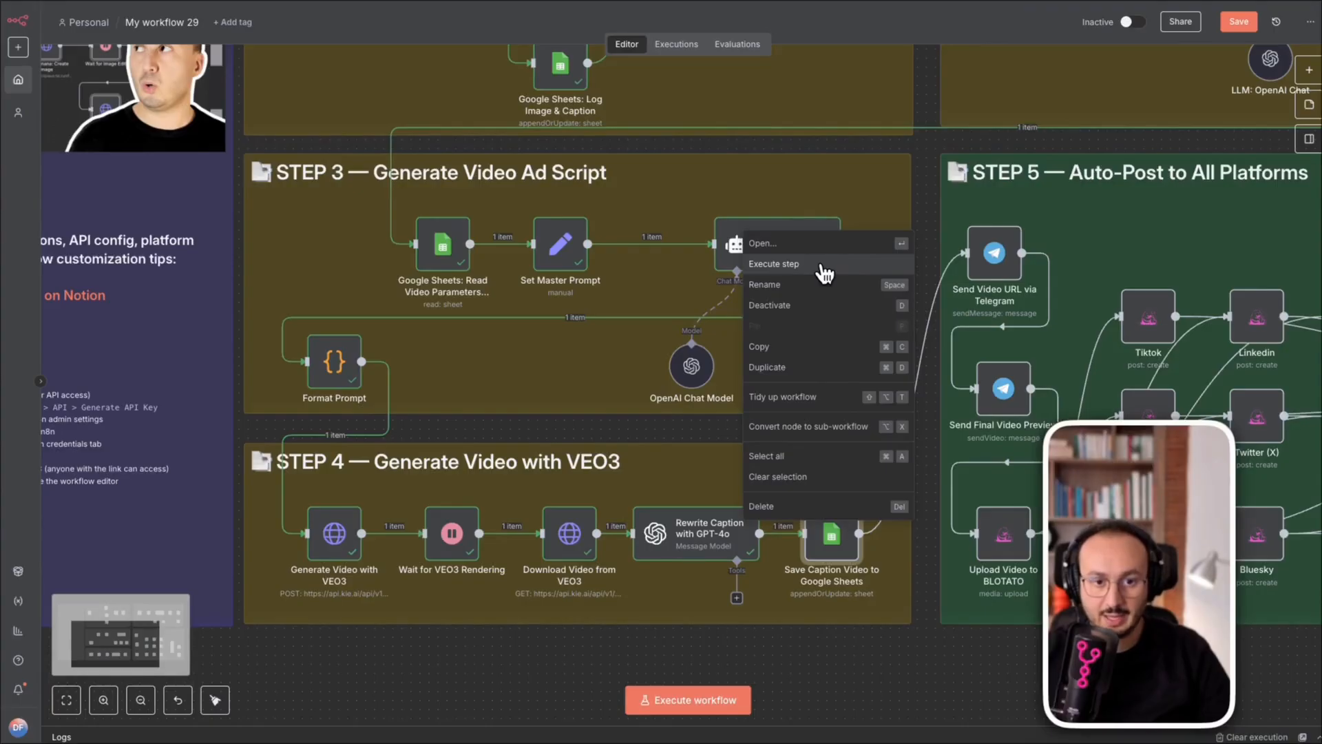
pyautogui.click(773, 263)
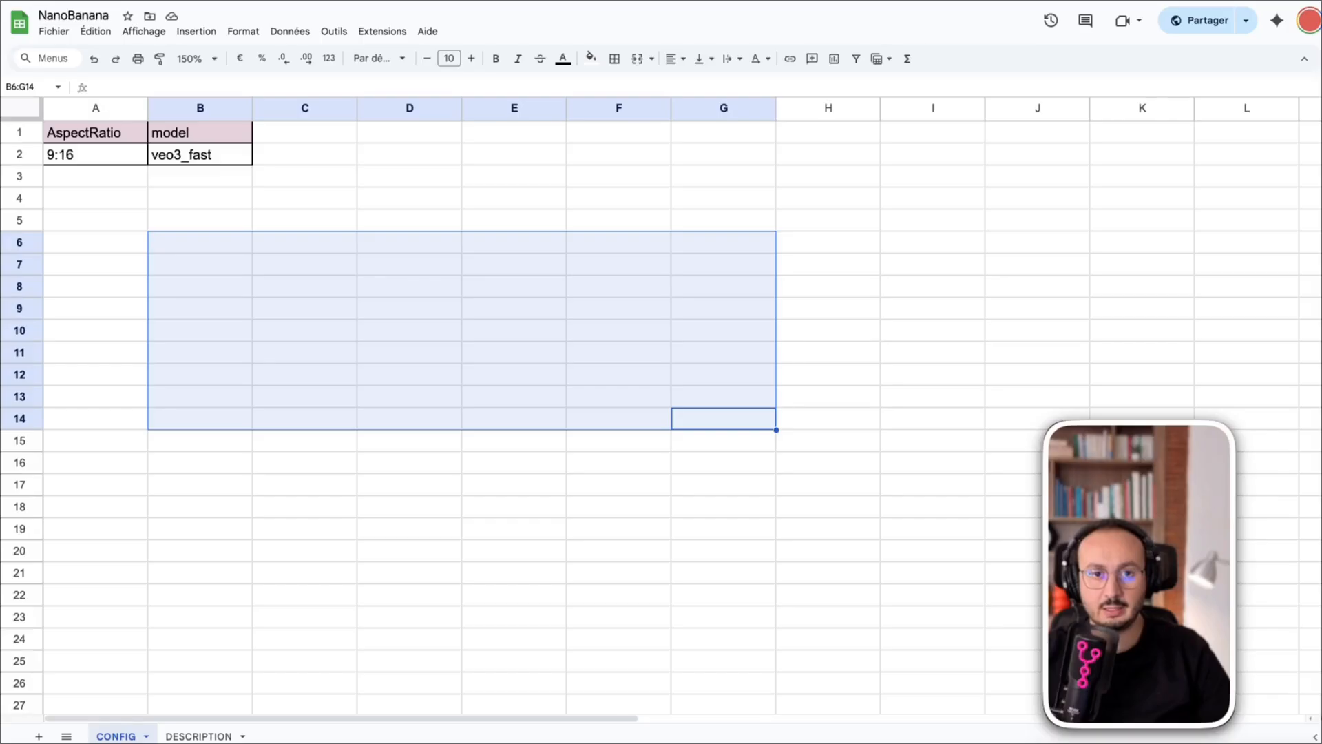
# Step: Review the DESCRIPTION sheet's new row: video link, title, caption and CREATE status
pyautogui.click(198, 736)
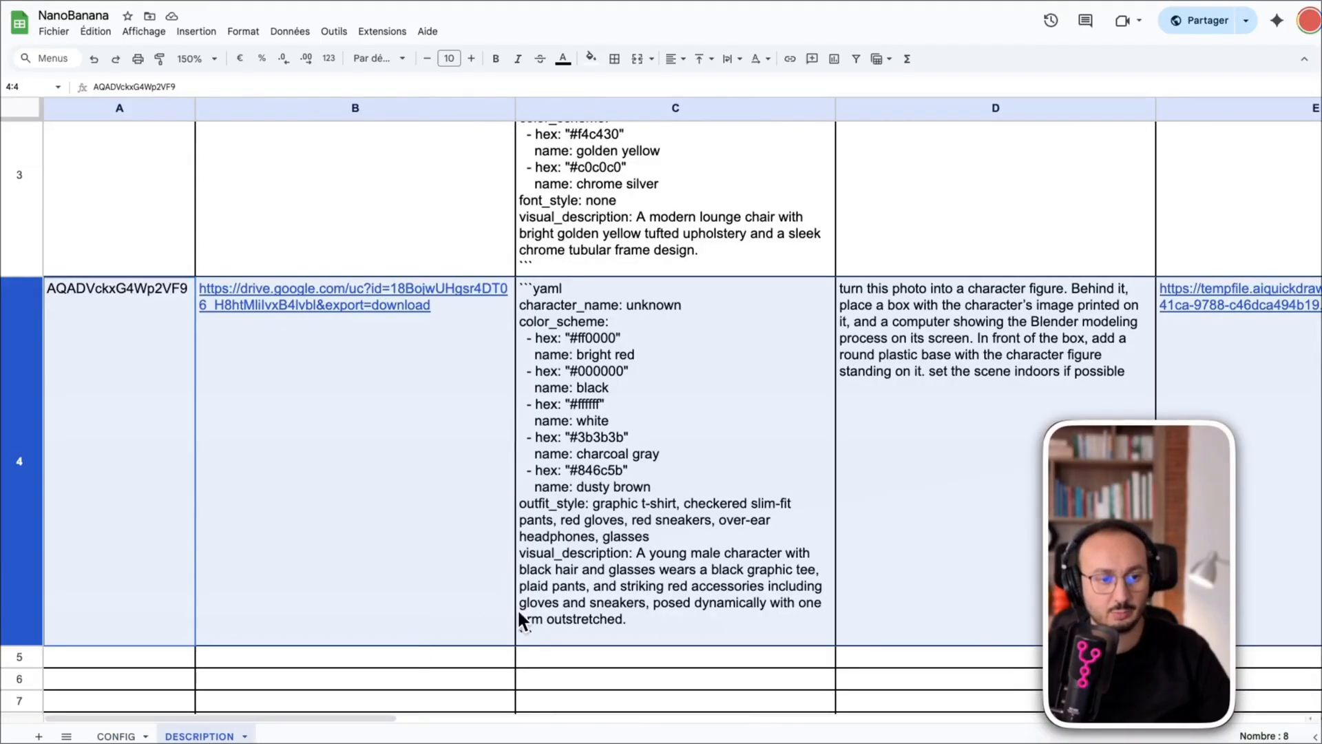
pyautogui.hscroll(3)
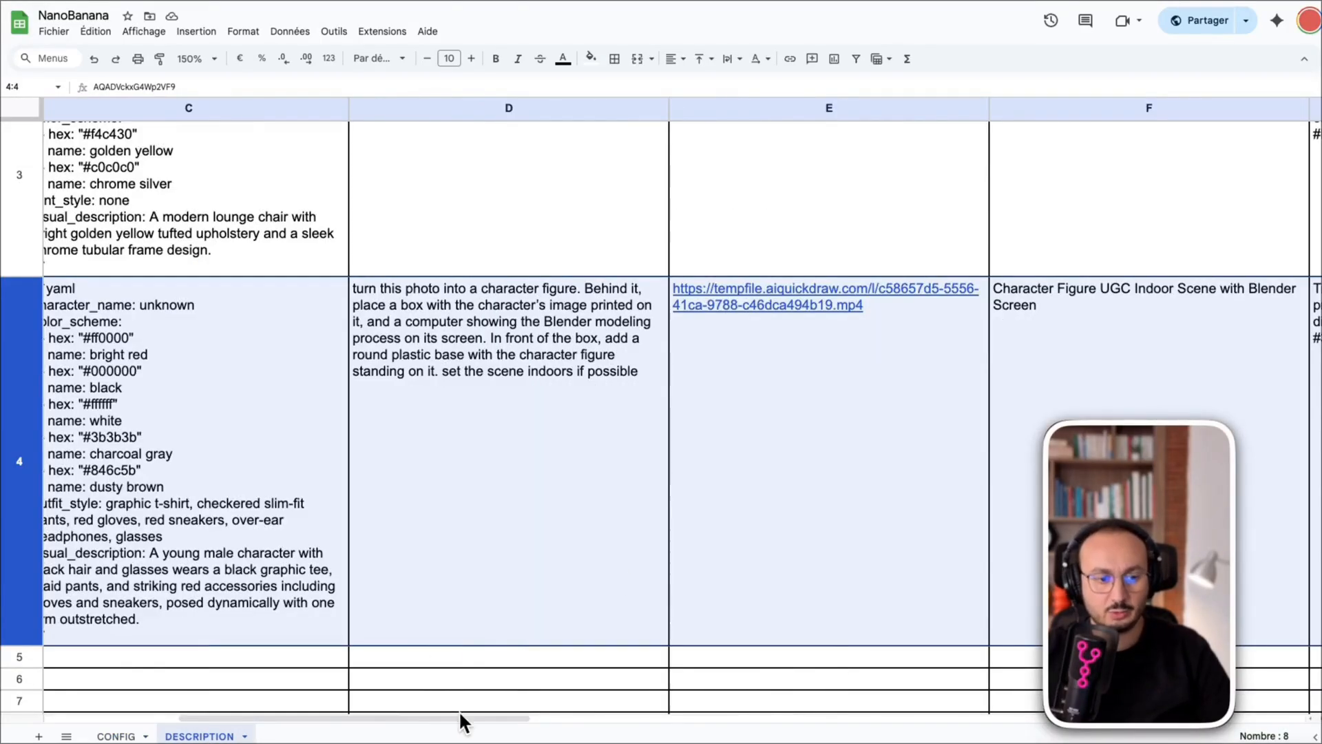
pyautogui.hscroll(3)
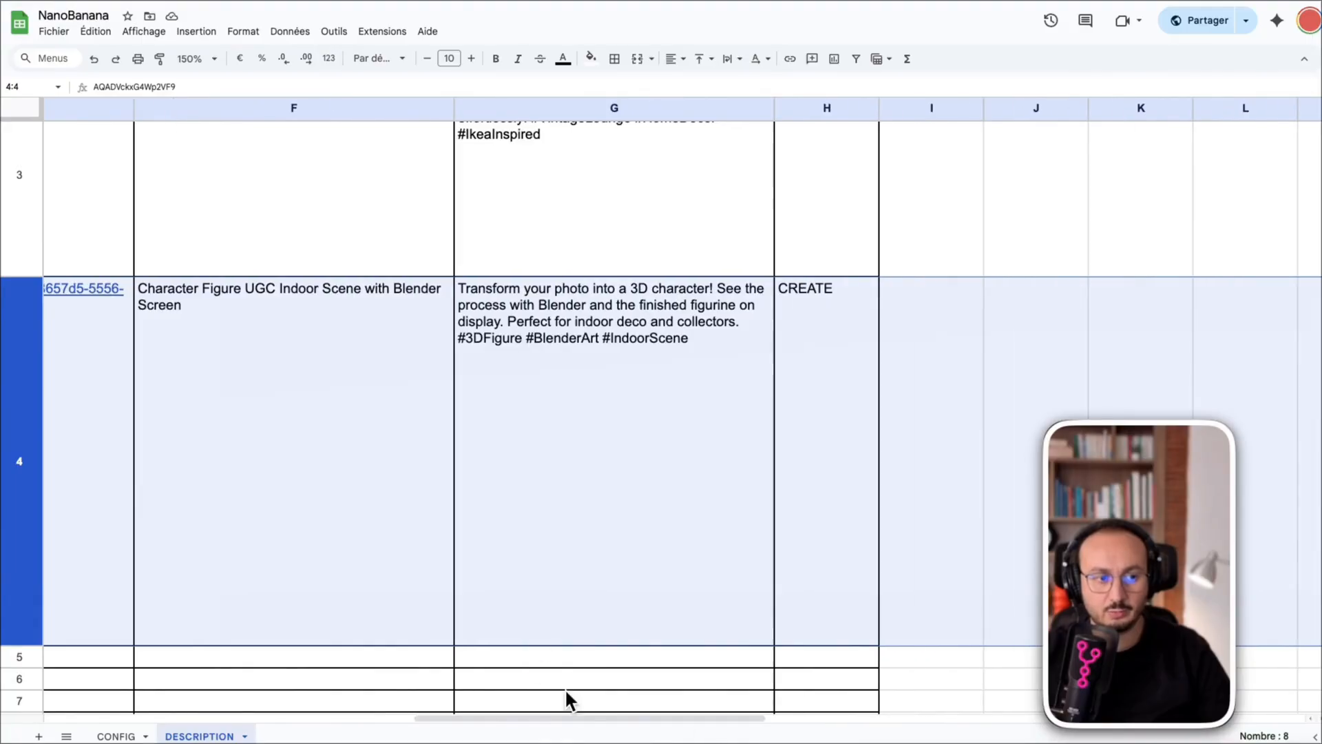
pyautogui.hscroll(-3)
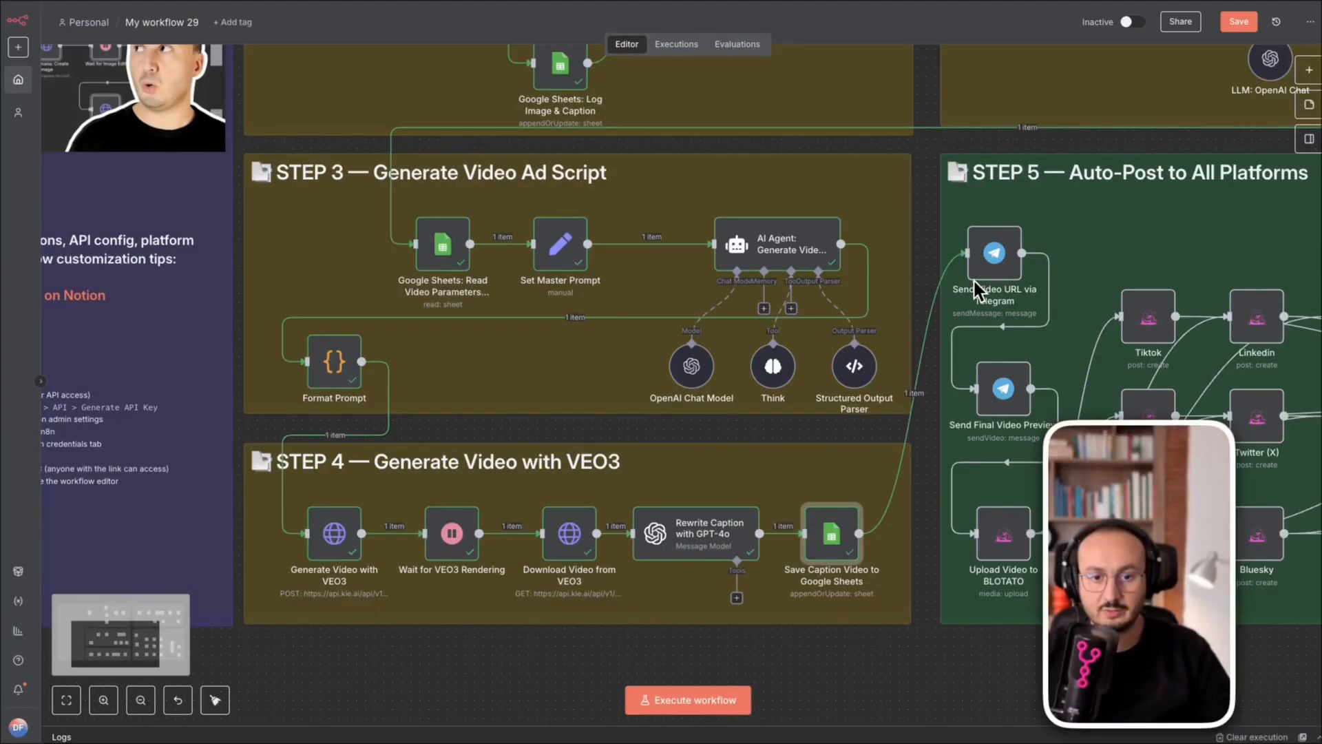
# Step: Execute Send Video URL via Telegram so the bot posts the video link
pyautogui.rightClick(993, 253)
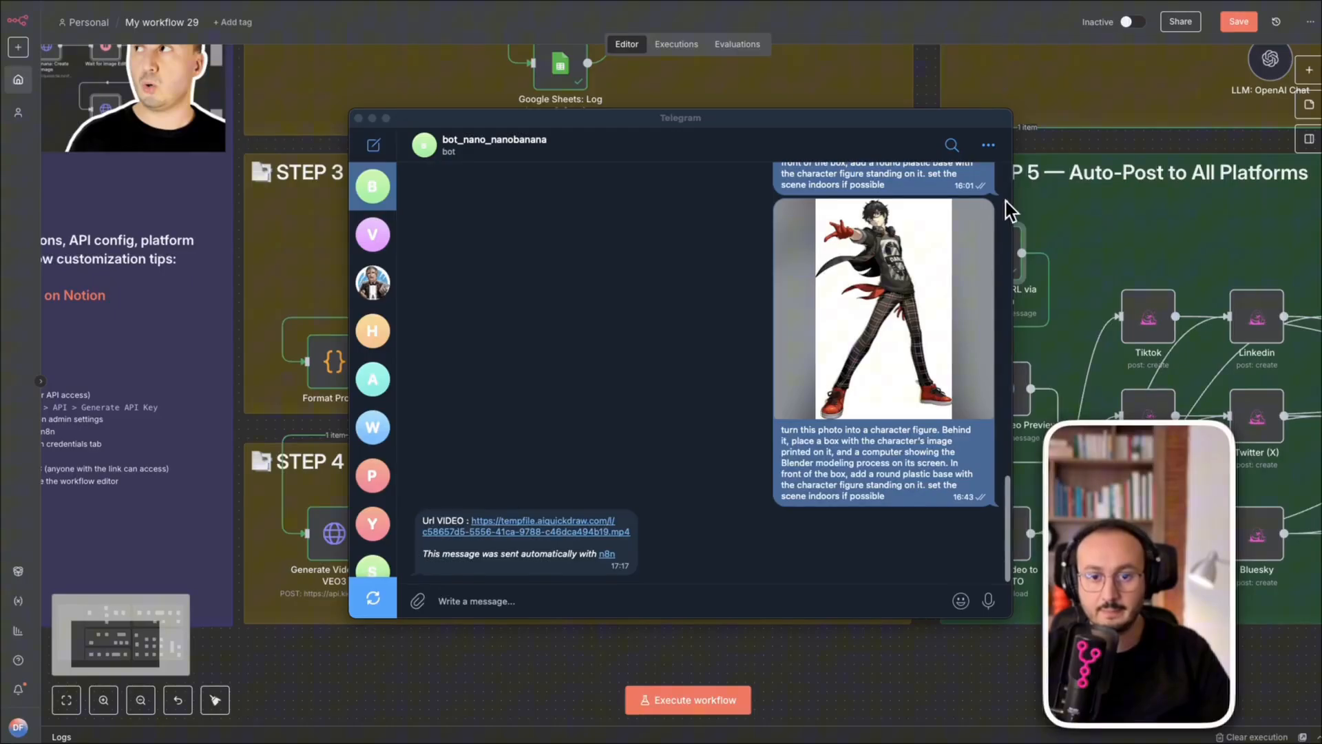
pyautogui.moveTo(1066, 319)
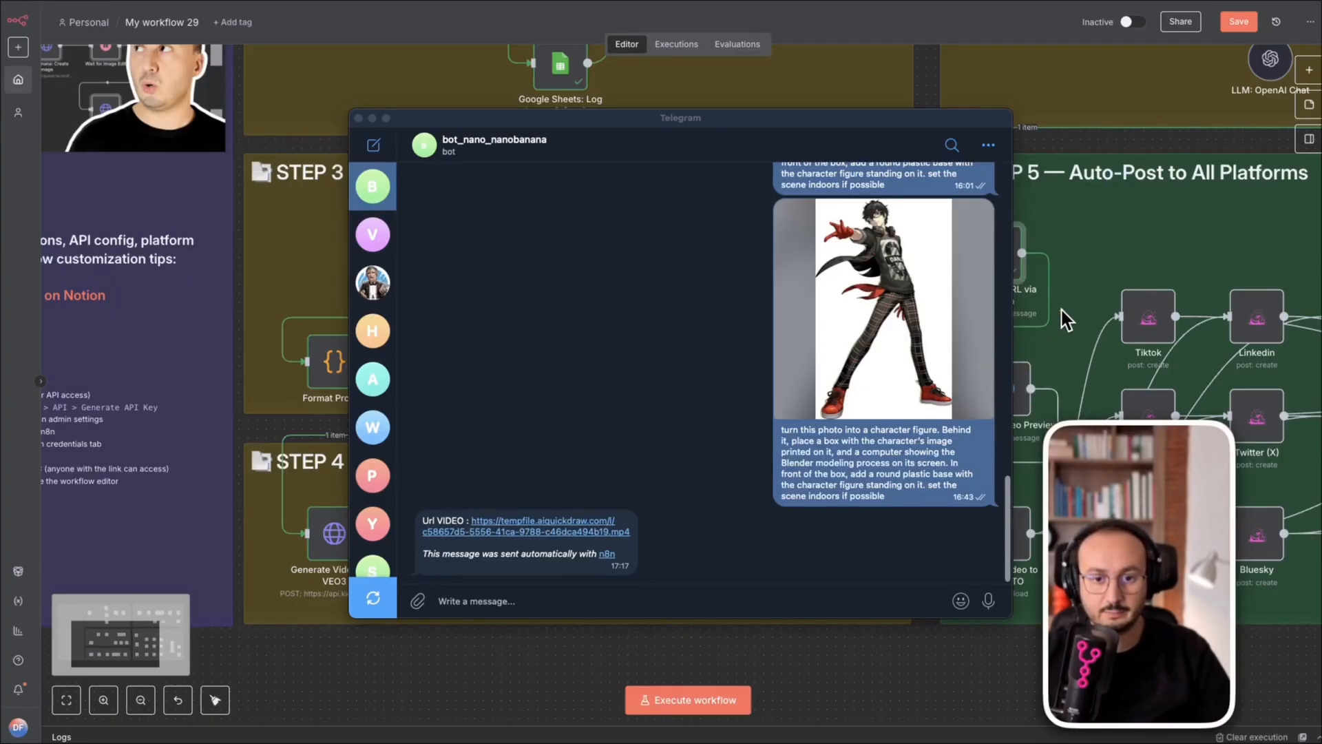
pyautogui.rightClick(1002, 388)
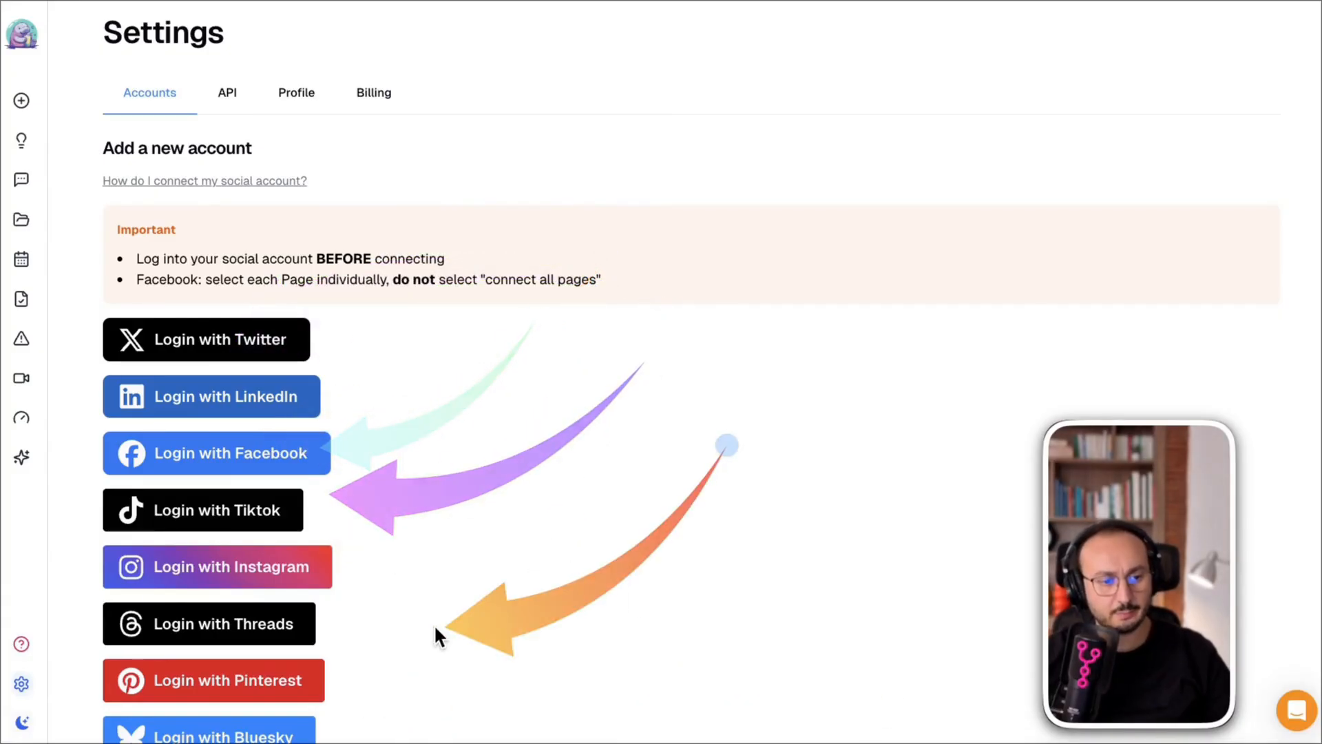
# Step: Scroll Blotato's Accounts settings to the connected accounts, including the YouTube channel
pyautogui.scroll(-3)
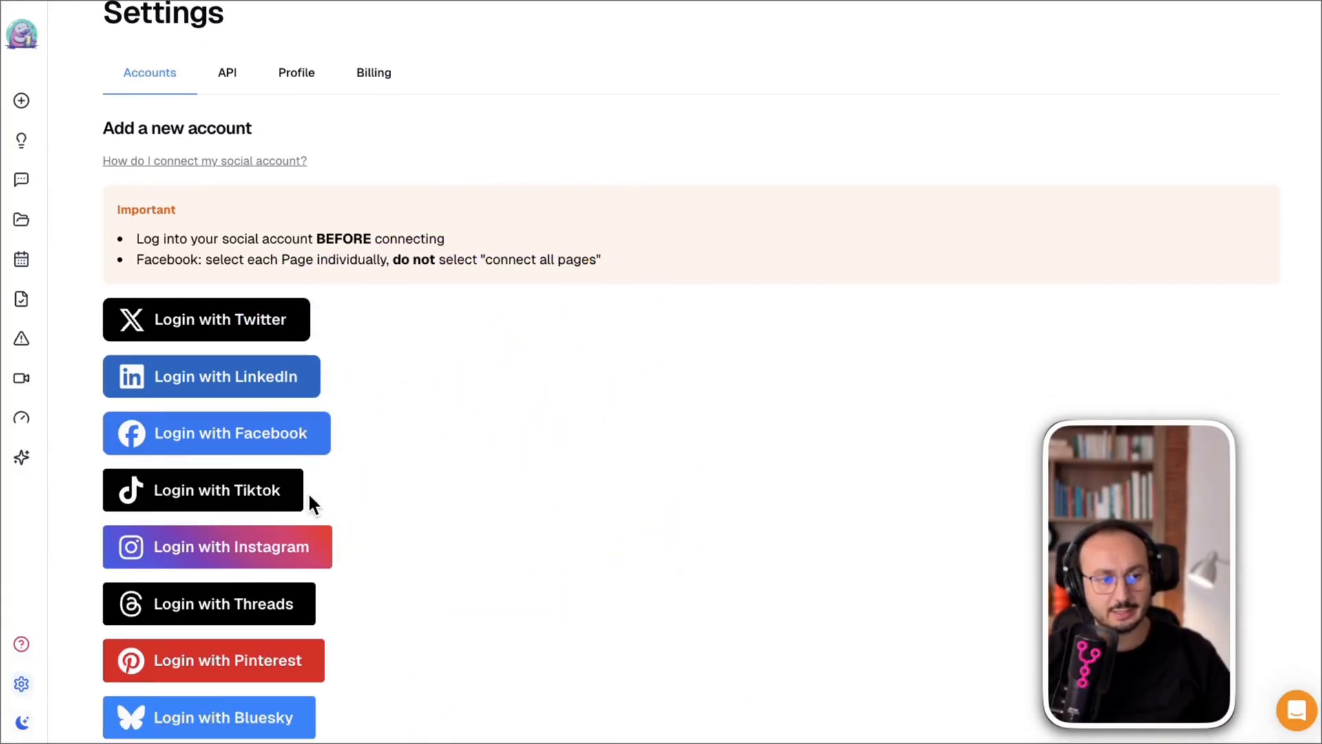
pyautogui.scroll(-3)
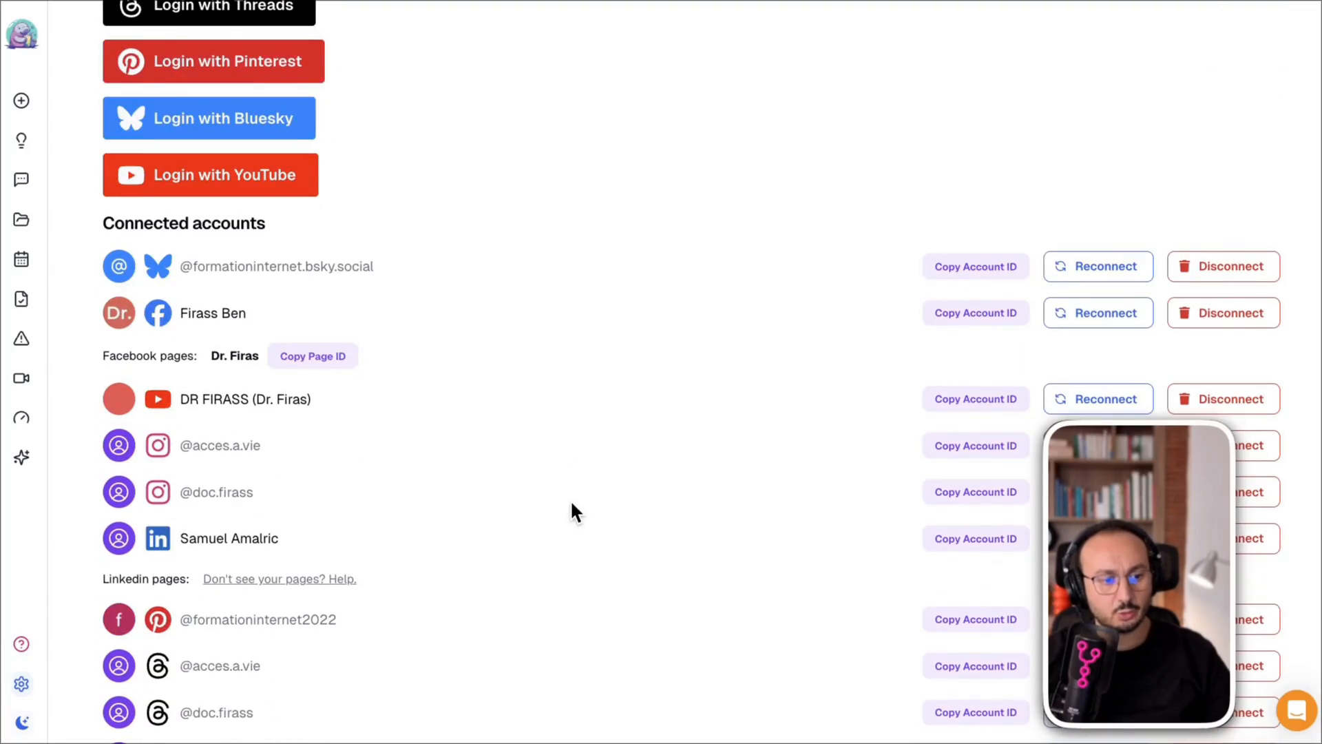
pyautogui.scroll(3)
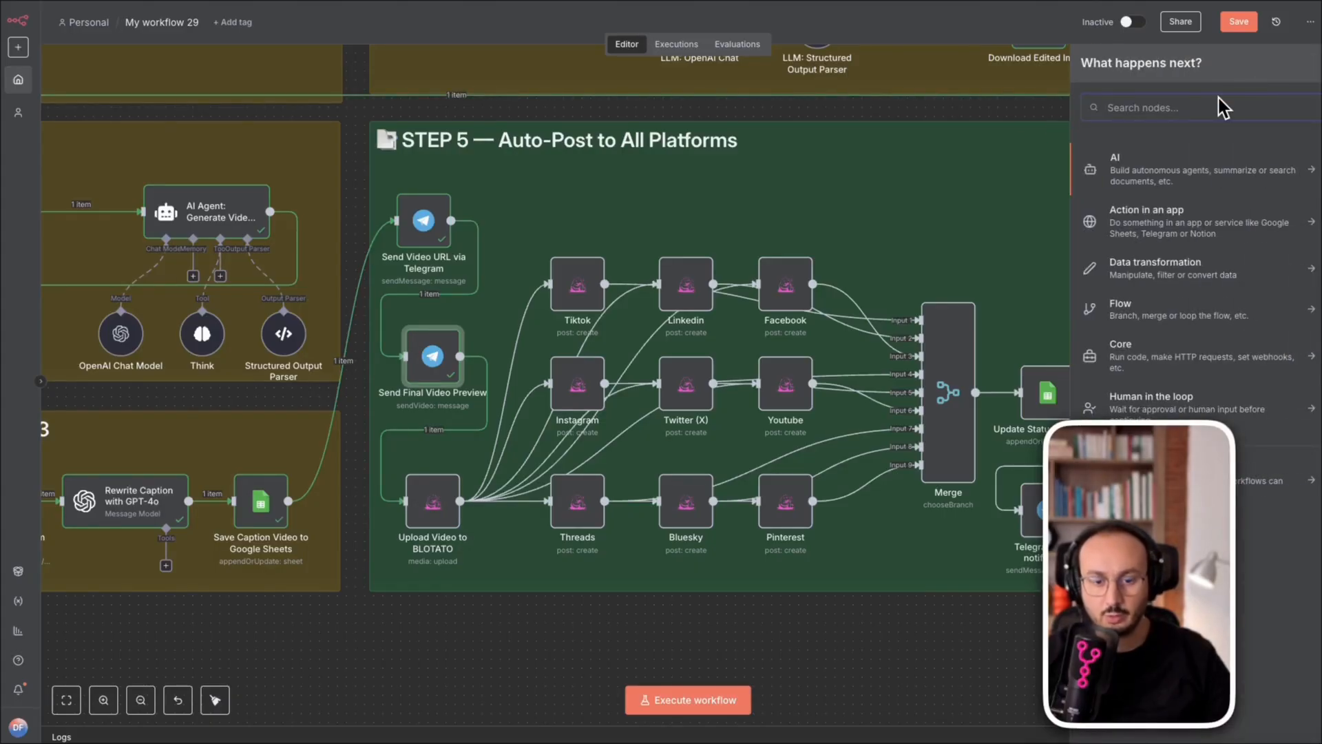
# Step: Search the node panel for Blotato and view its Upload media and Create post actions
pyautogui.write('bllota')
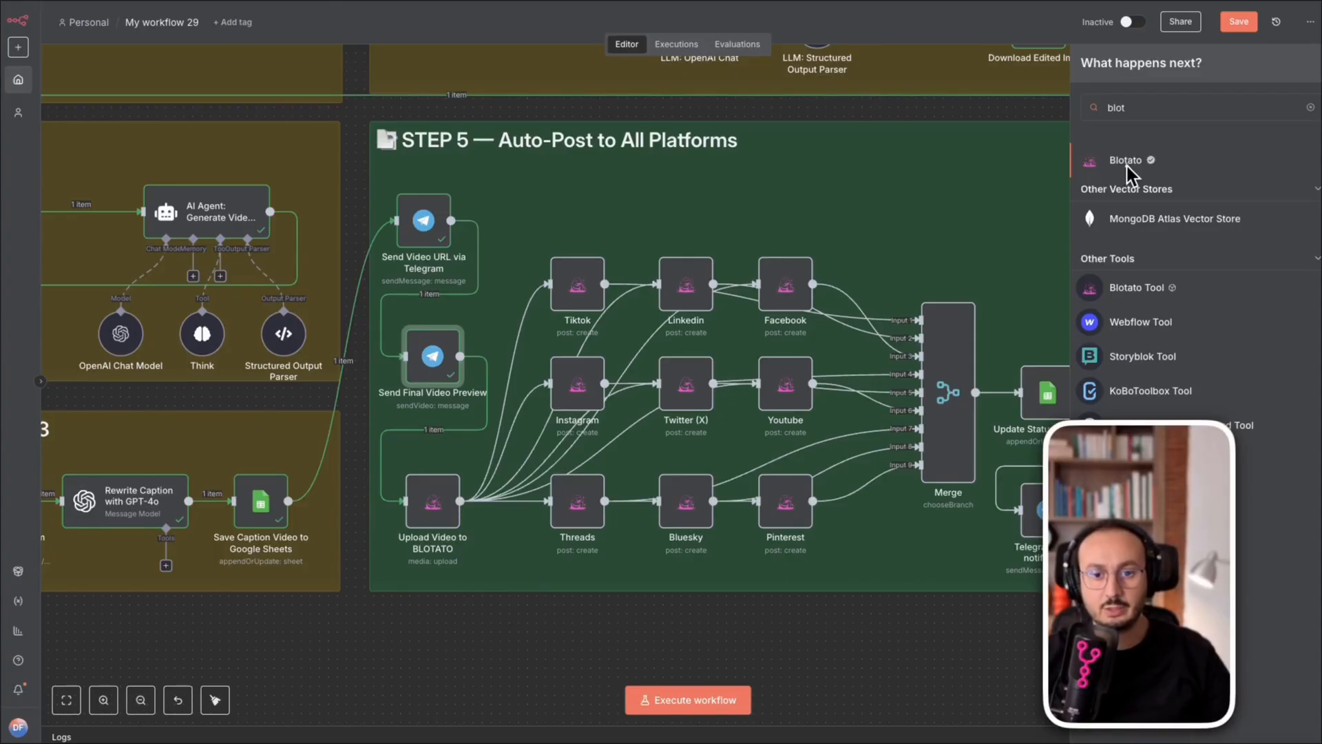
pyautogui.moveTo(1120, 169)
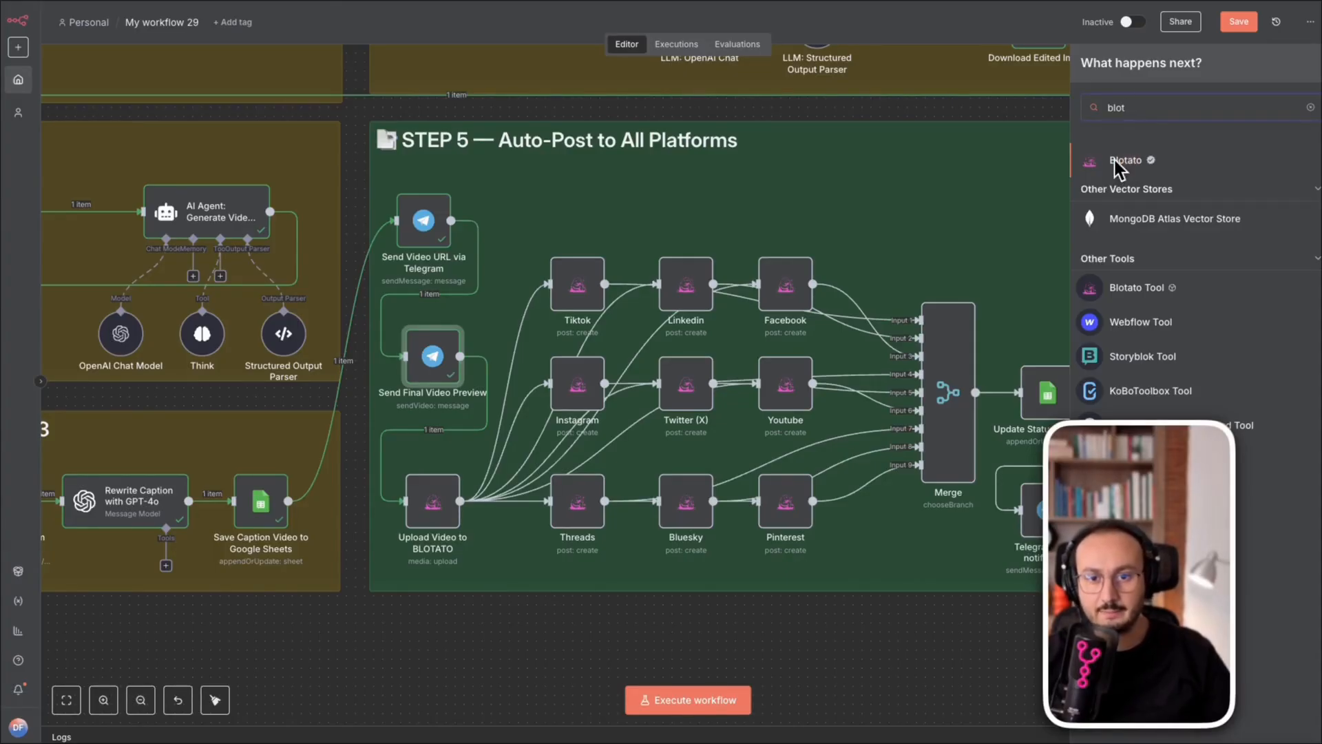
pyautogui.click(1124, 160)
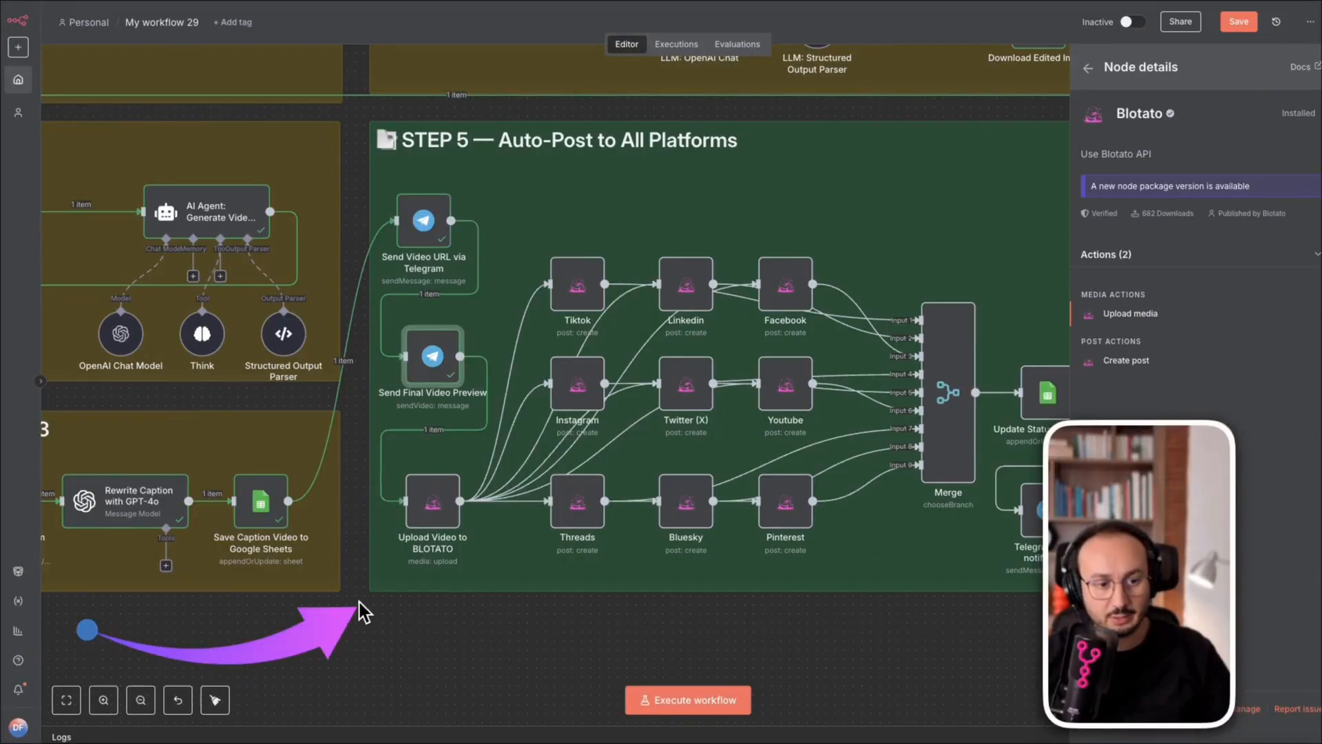
# Step: Open the Upload Video to BLOTATO step
pyautogui.rightClick(433, 371)
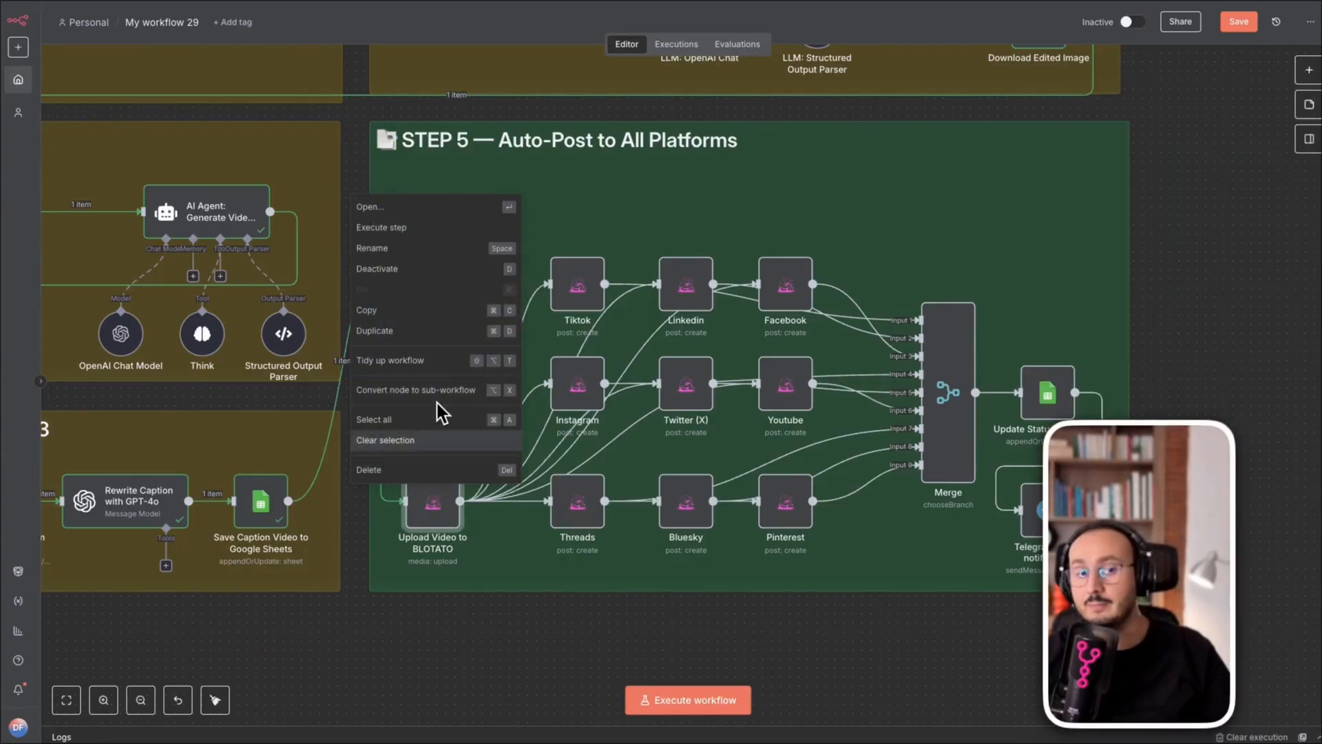
pyautogui.click(369, 207)
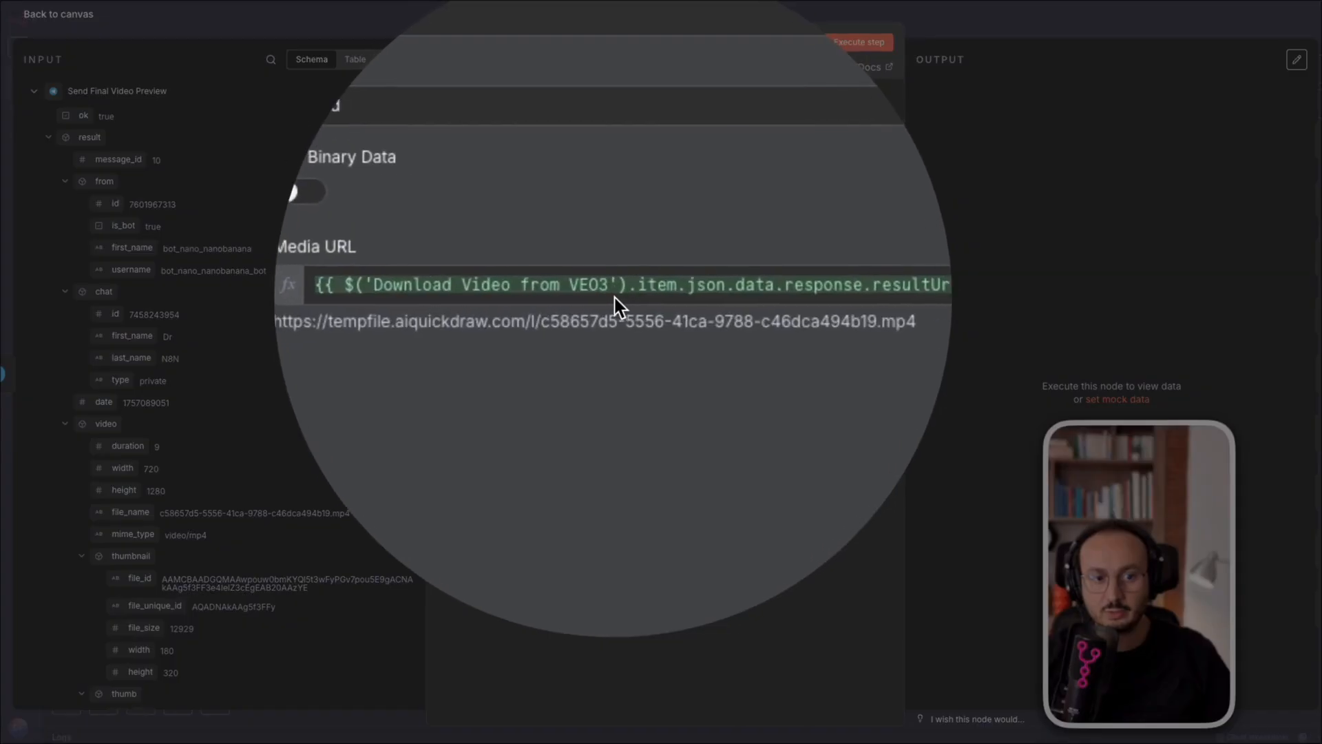
# Step: Check the Media URL uses the VEO3 download link and return to the canvas
pyautogui.click(58, 14)
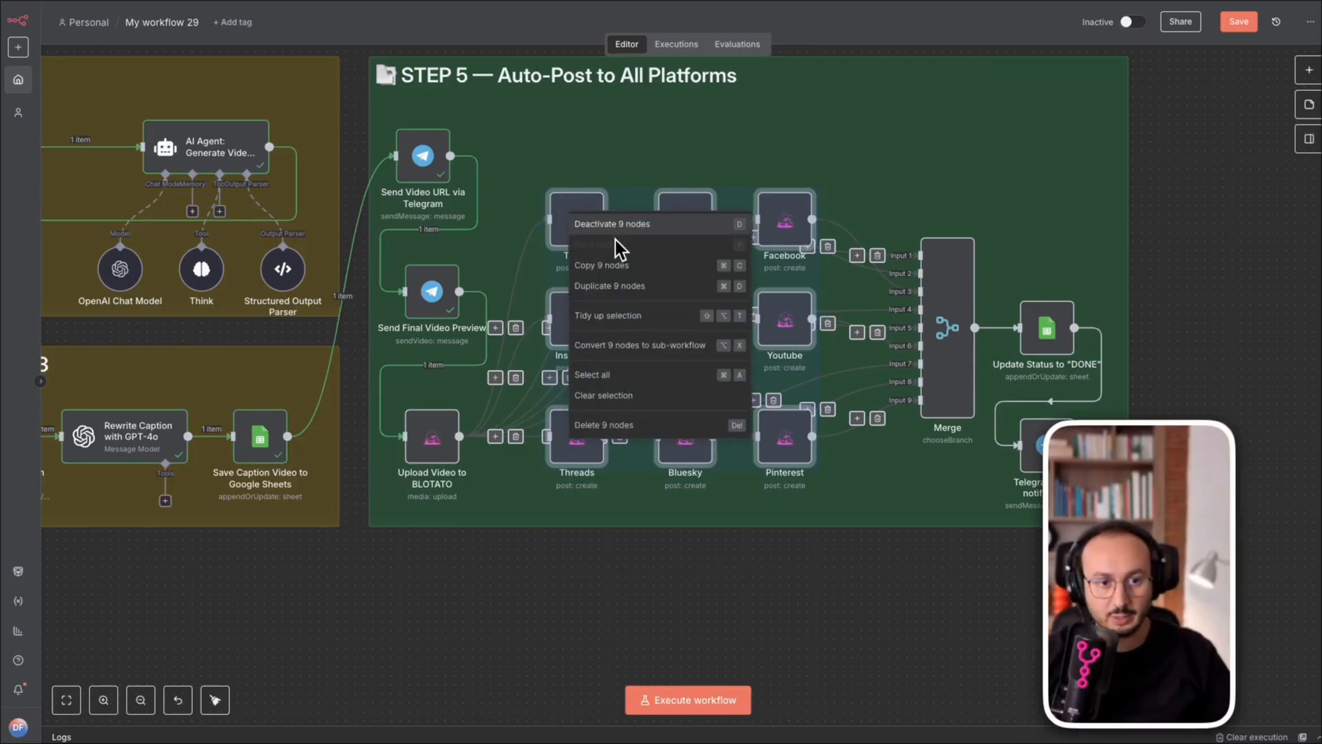
# Step: Deactivate the nine platform posting nodes, then reactivate only YouTube
pyautogui.click(612, 223)
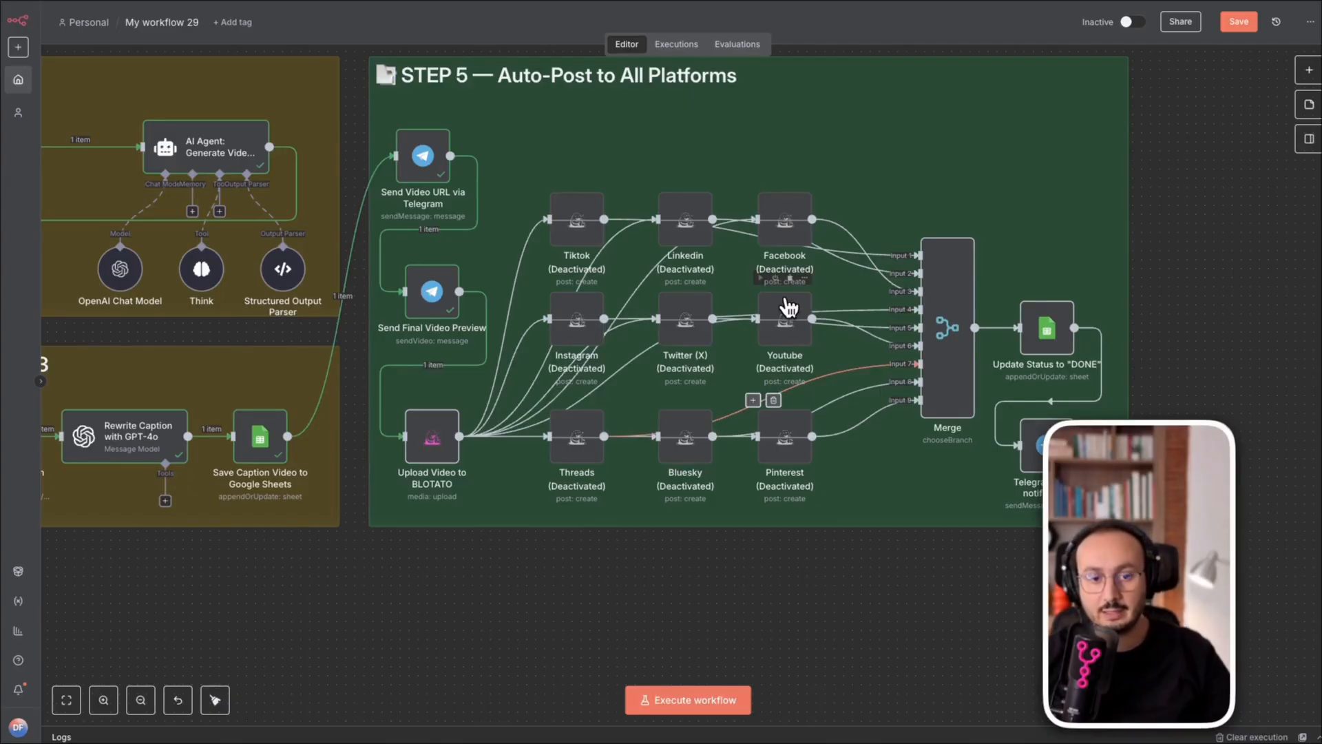
pyautogui.rightClick(784, 319)
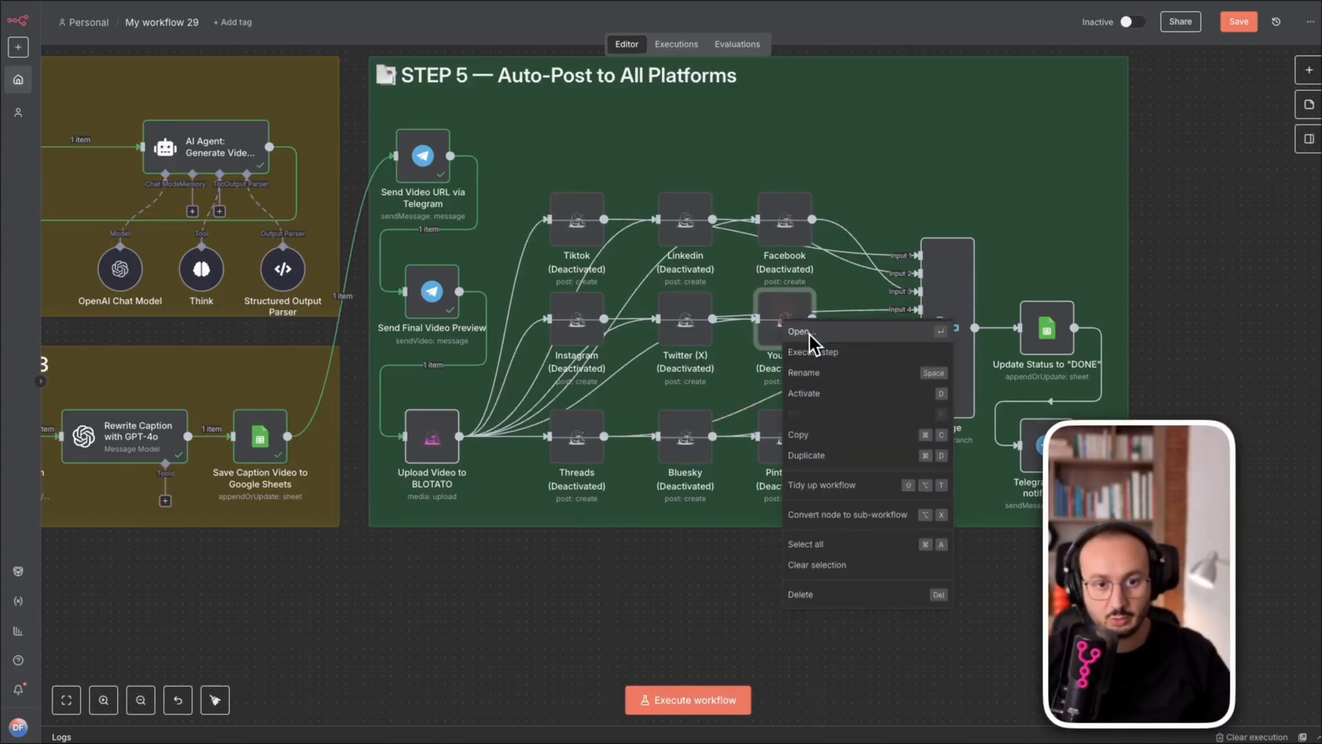
pyautogui.moveTo(839, 397)
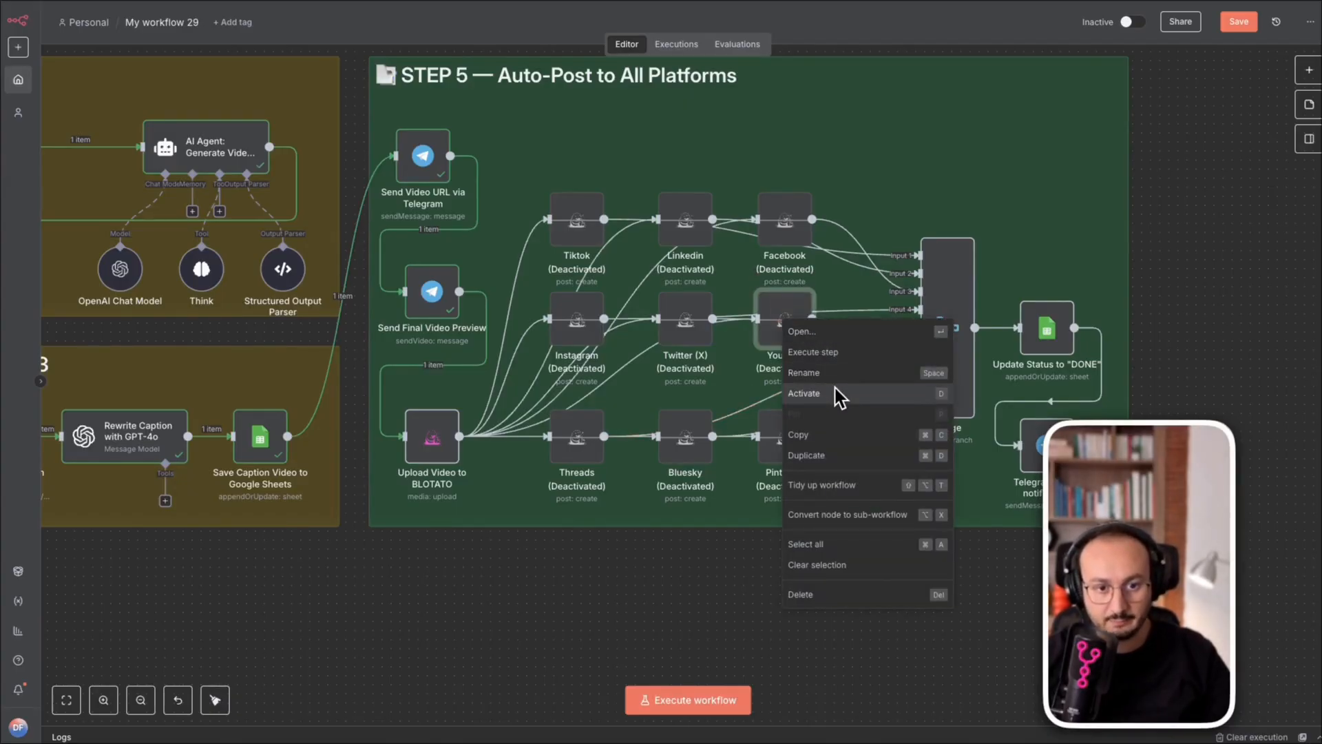
pyautogui.click(800, 330)
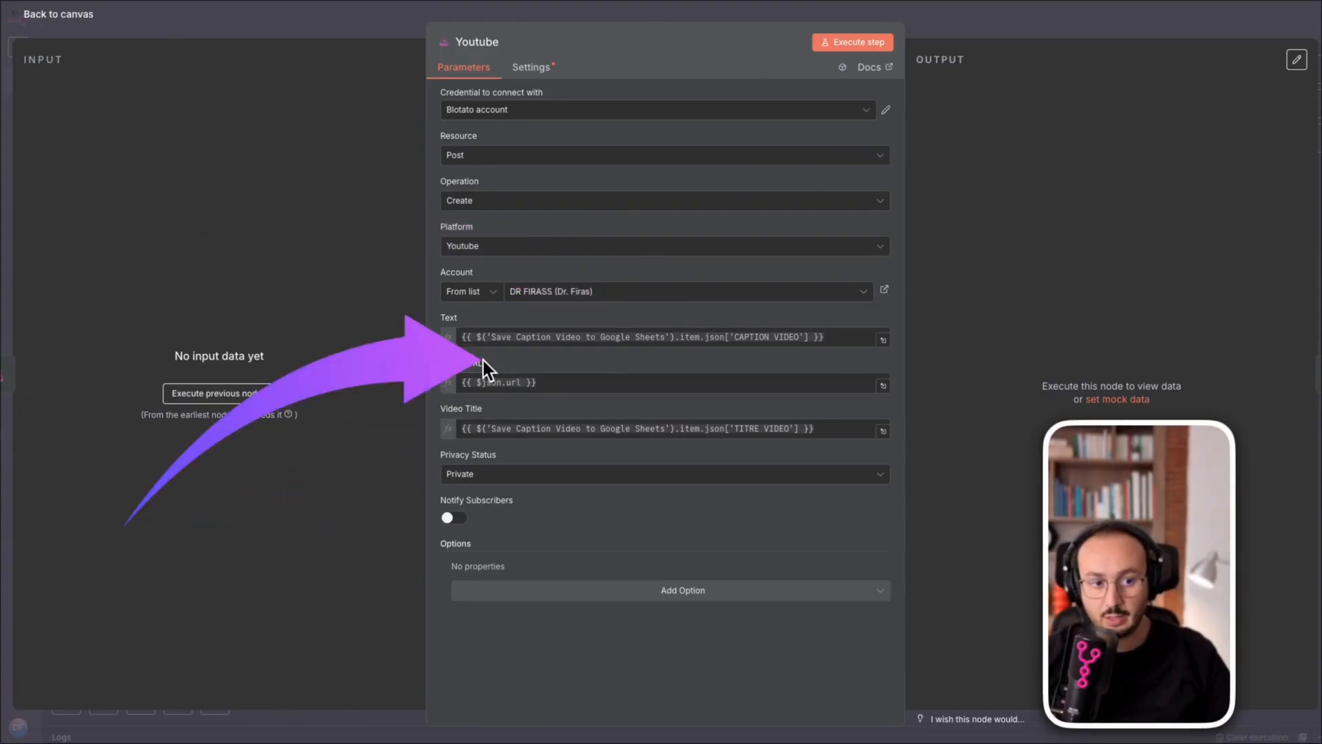
pyautogui.moveTo(455, 426)
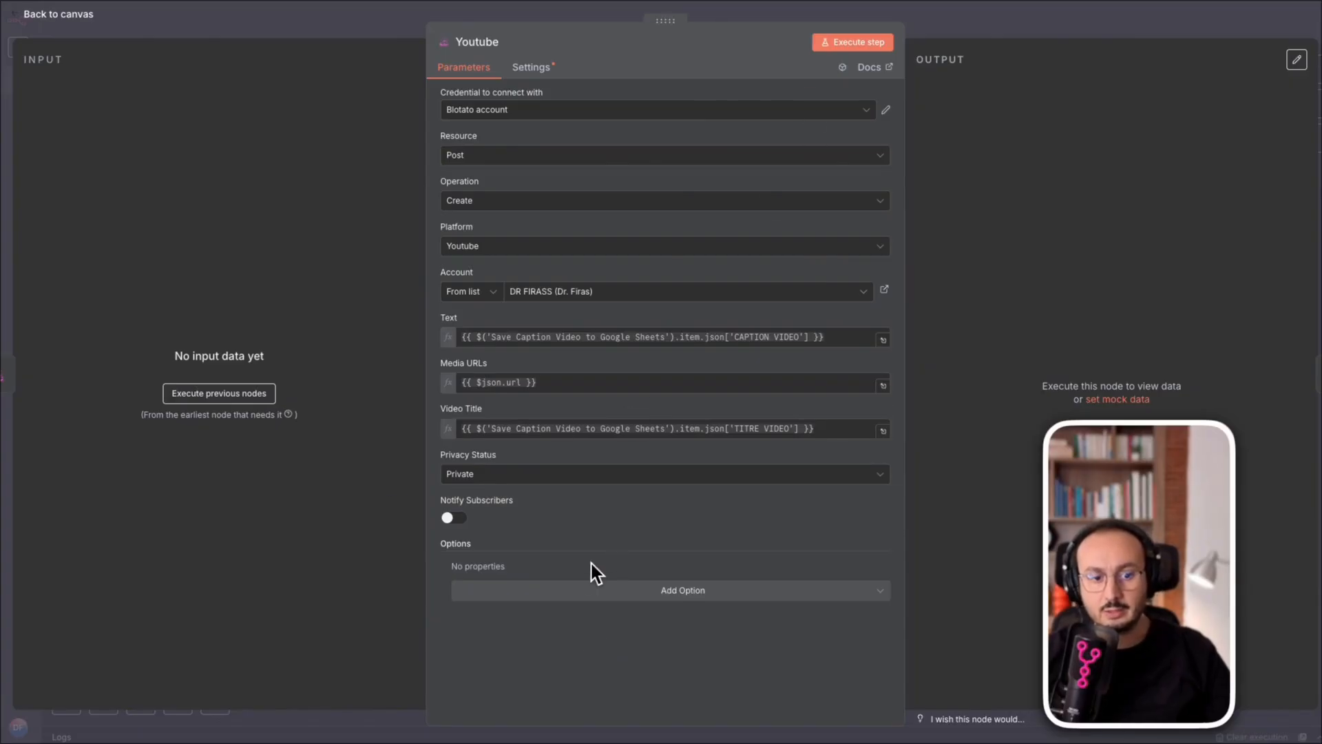
pyautogui.click(669, 590)
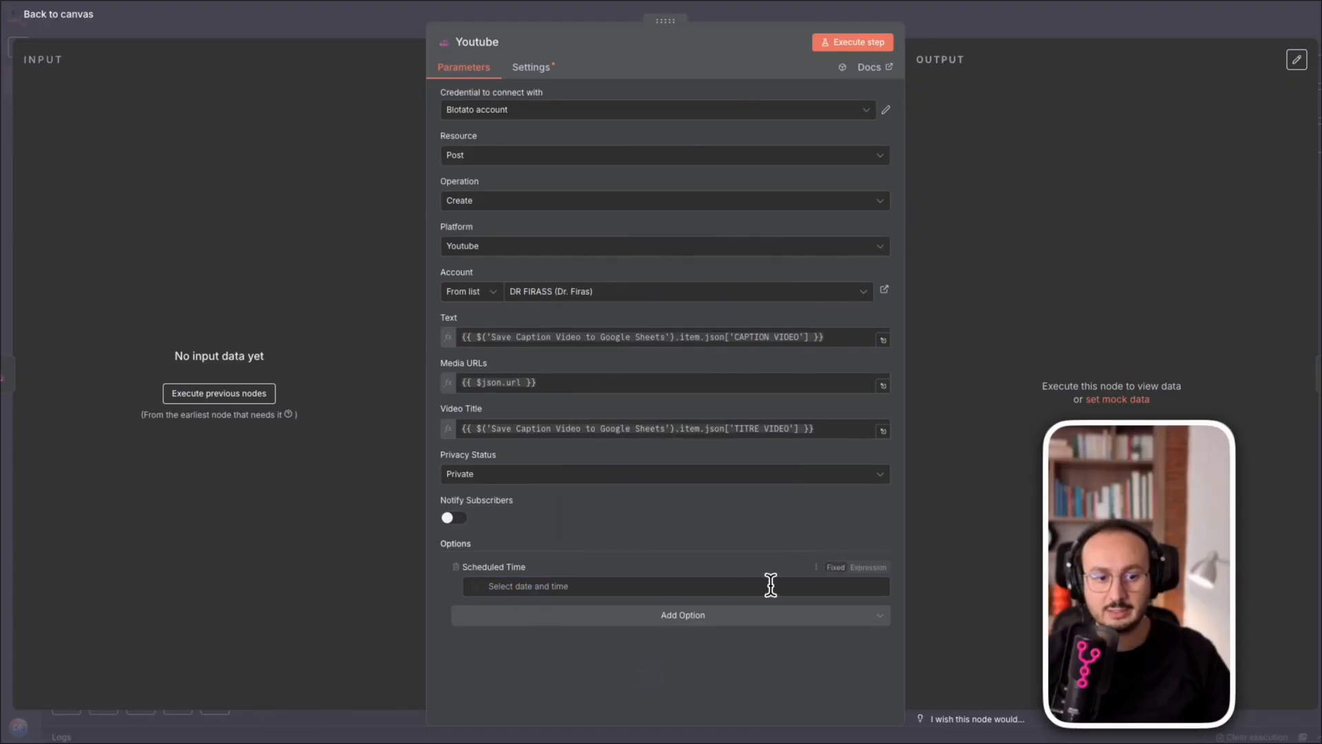
pyautogui.click(456, 566)
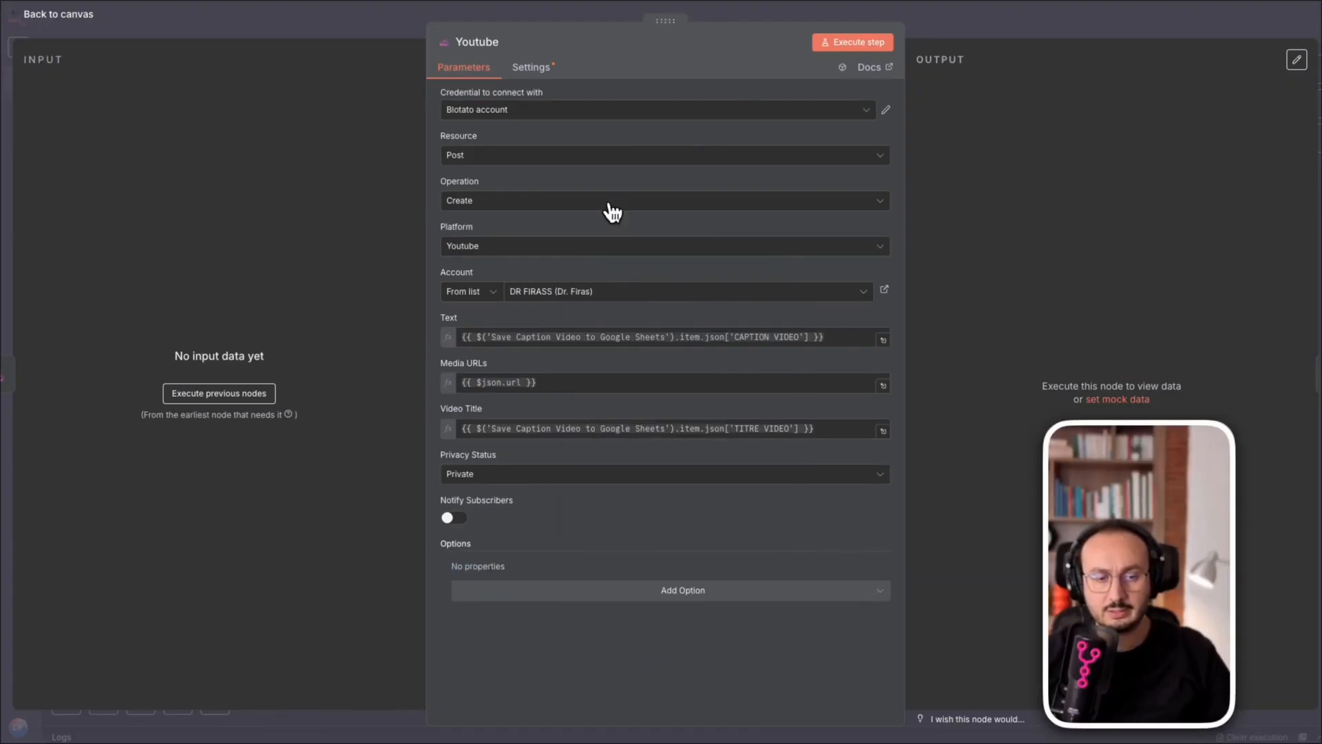
pyautogui.click(50, 13)
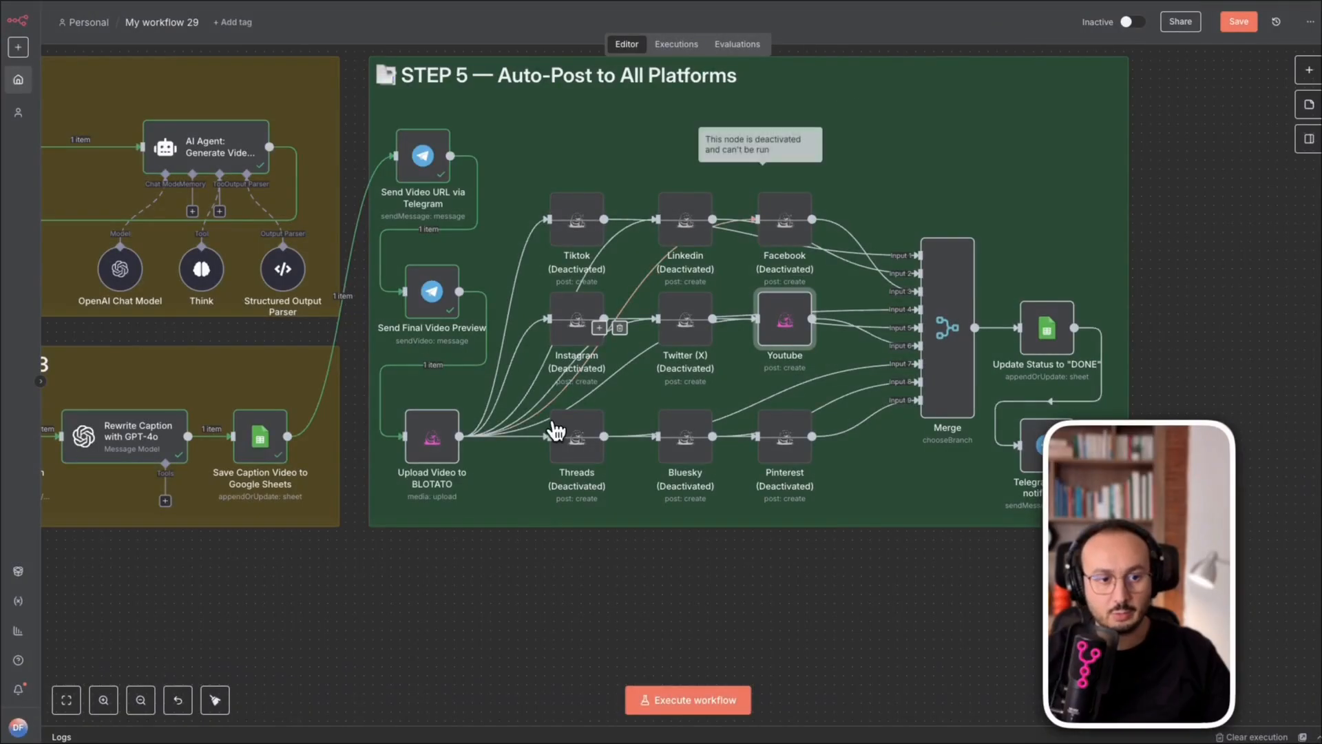
pyautogui.moveTo(785, 327)
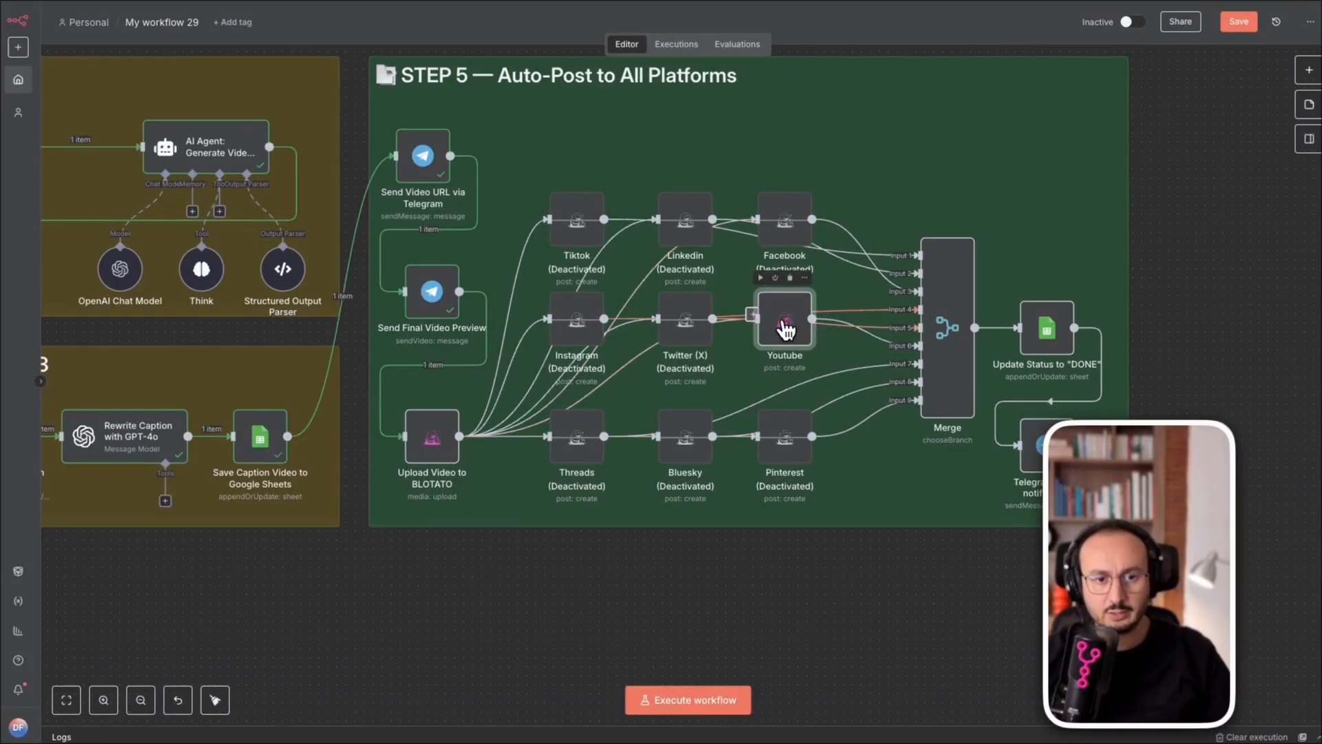
# Step: Open the Youtube node's settings from its right-click context menu
pyautogui.rightClick(783, 323)
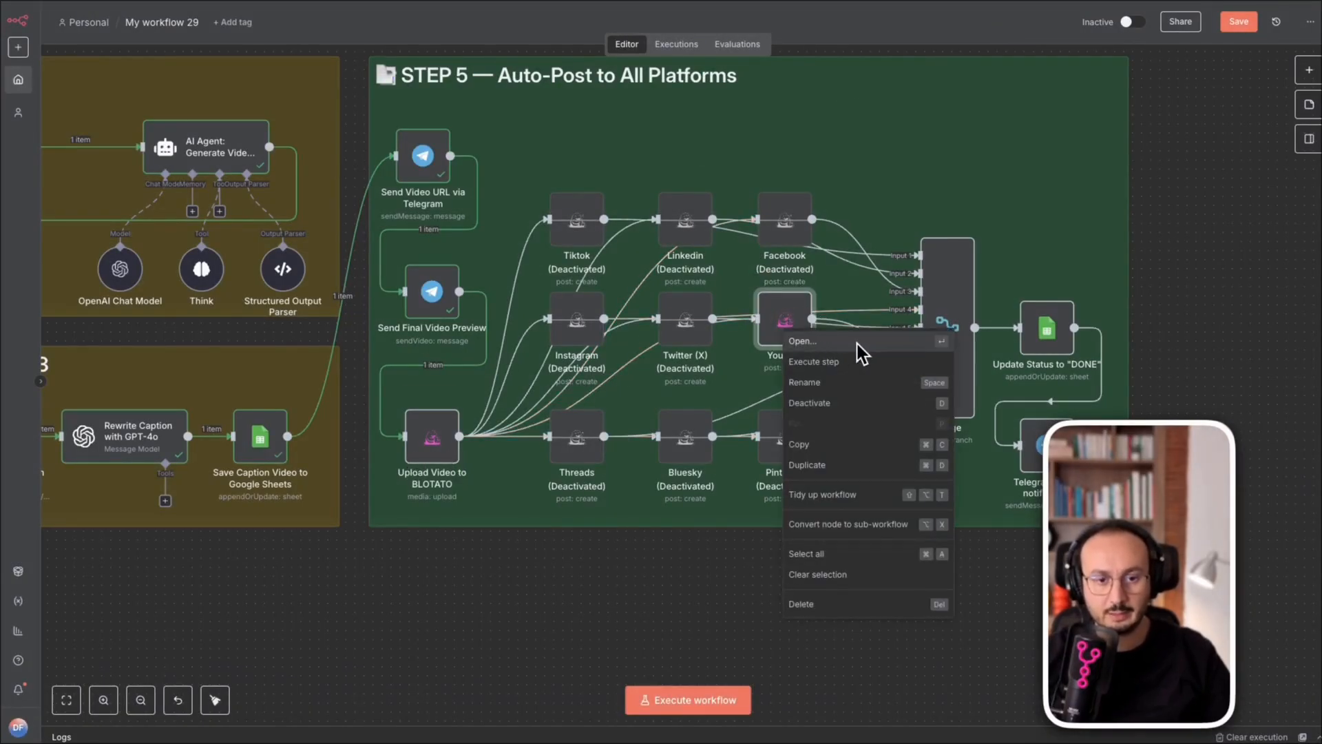
pyautogui.click(814, 361)
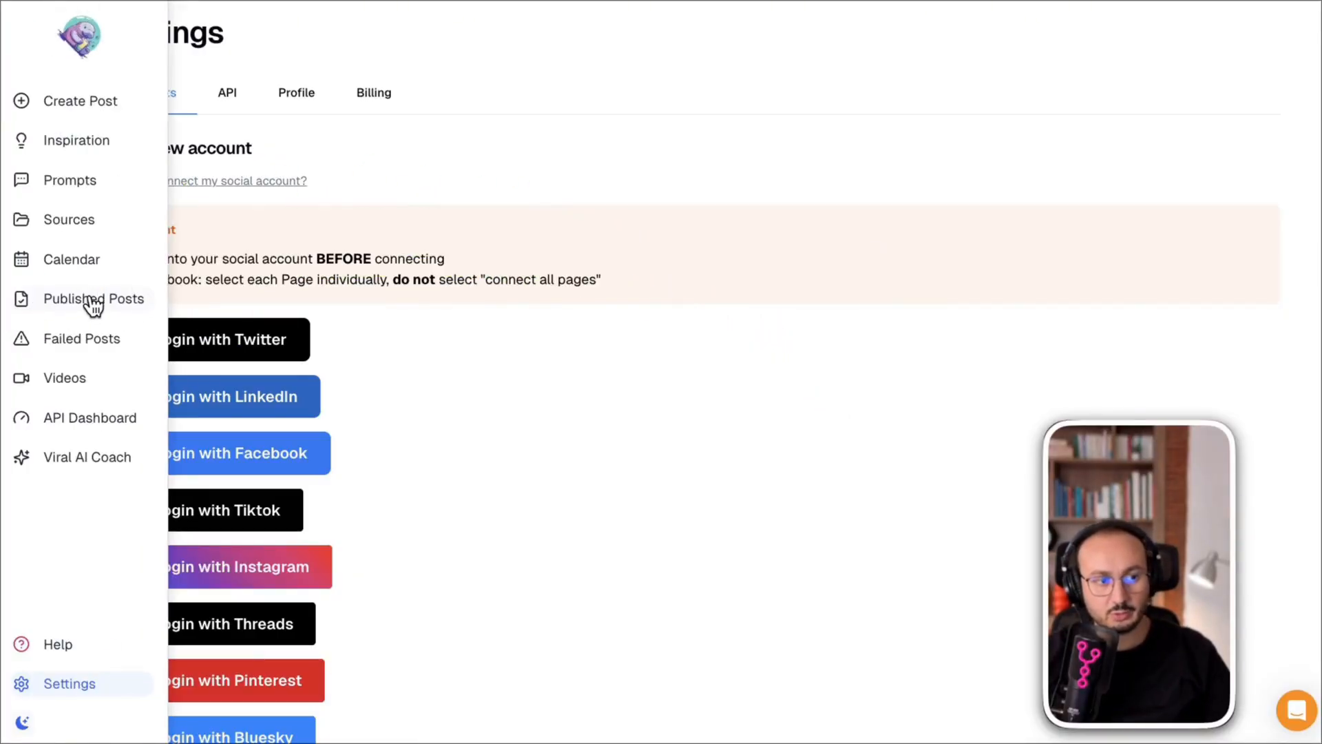
# Step: Show Blotato's Published Posts list with recent YouTube, Instagram and TikTok uploads
pyautogui.click(94, 298)
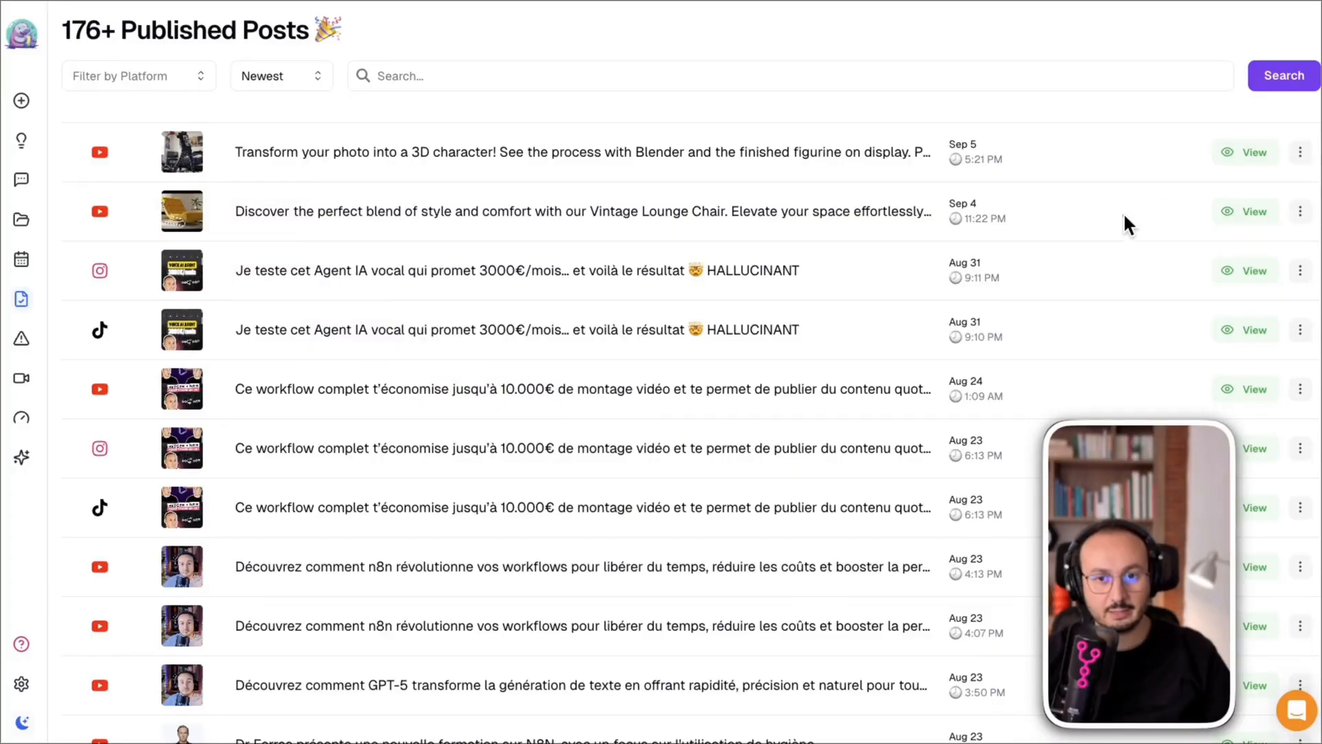
pyautogui.moveTo(1123, 150)
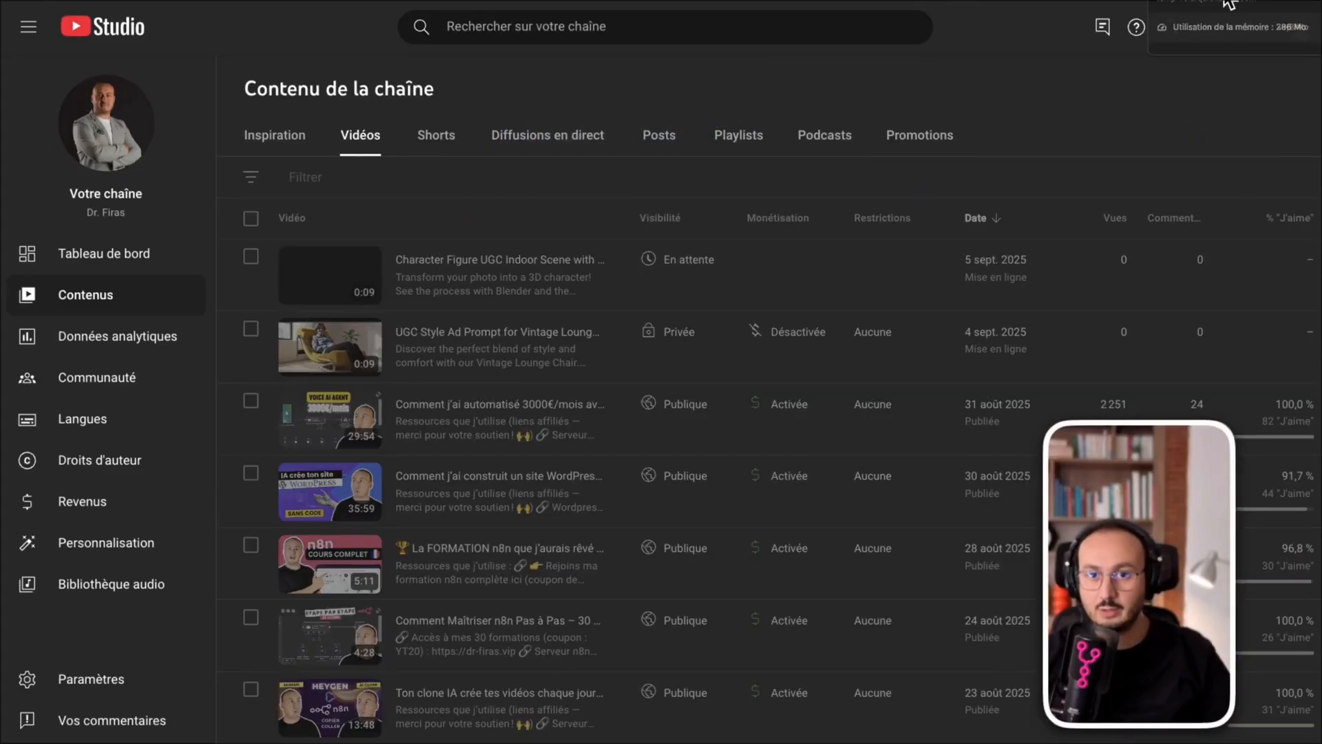
# Step: Switch YouTube Studio to the Shorts tab and check the new short's private visibility
pyautogui.scroll(-3)
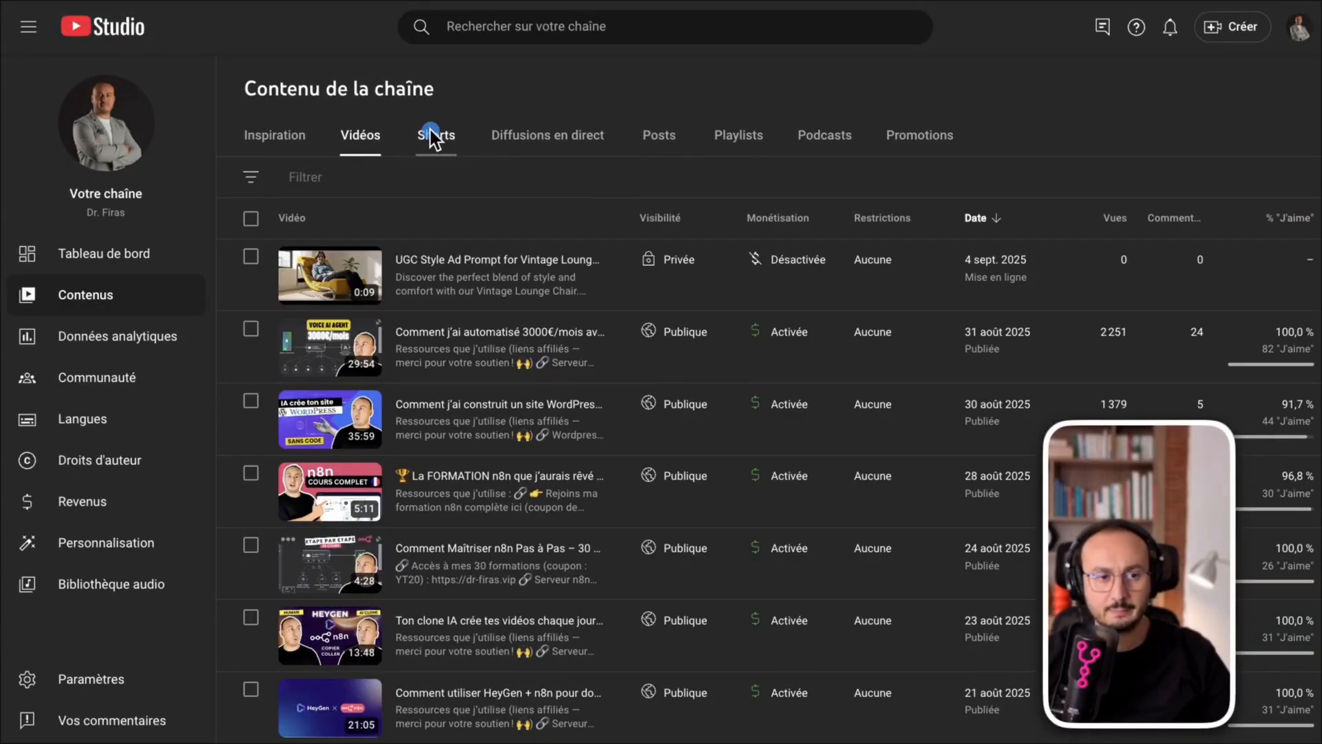
pyautogui.click(436, 135)
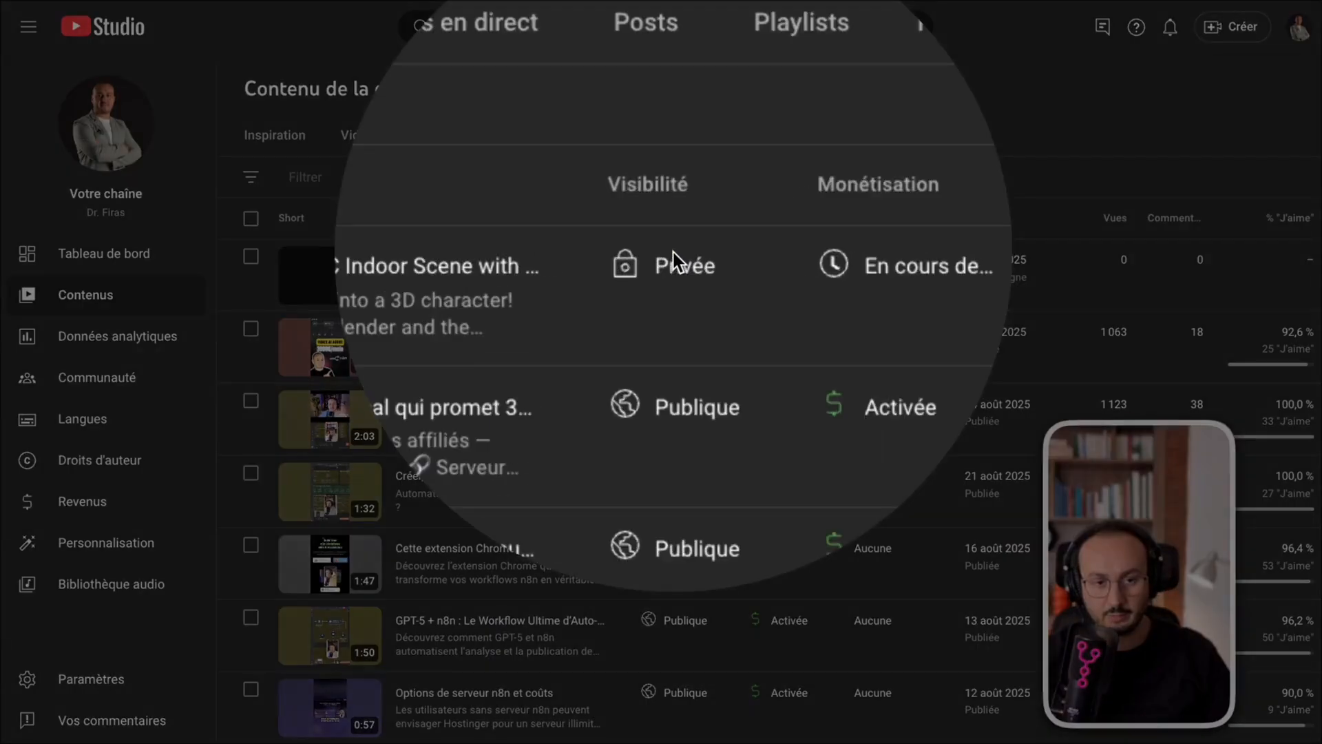
pyautogui.click(438, 266)
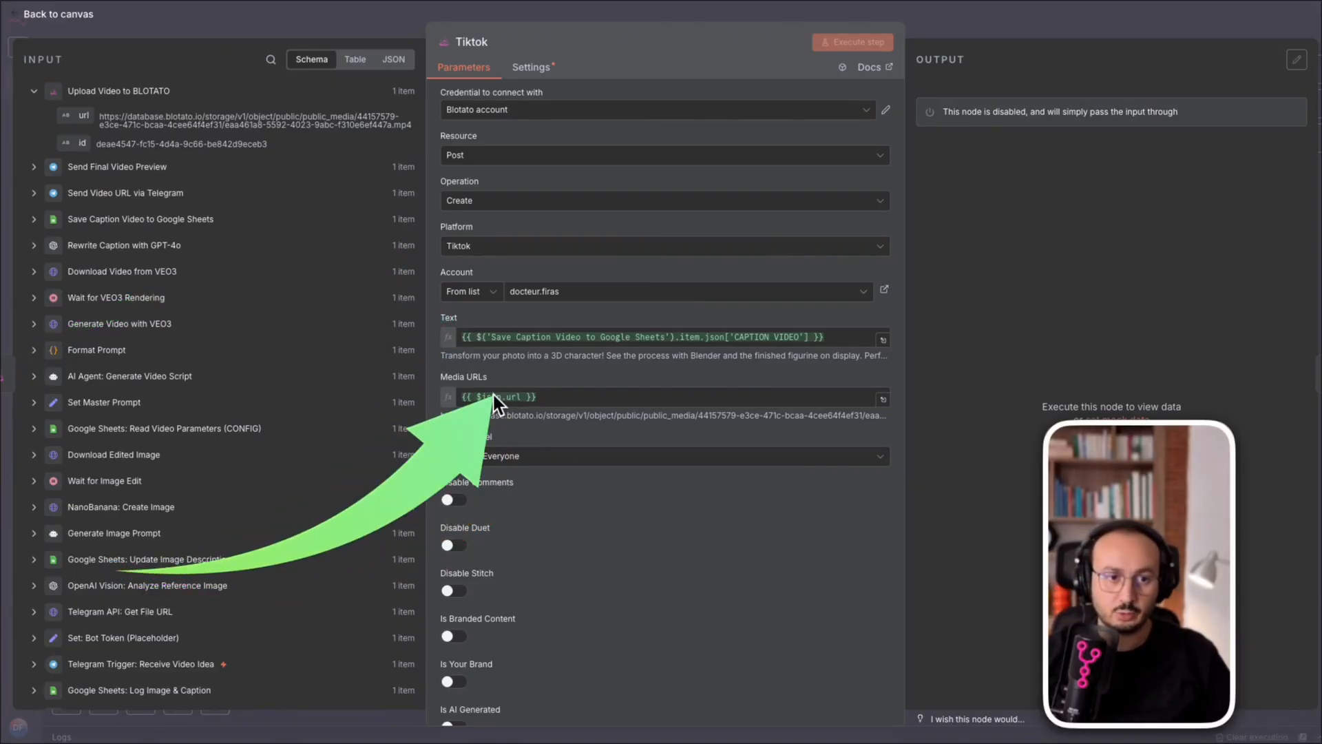
pyautogui.moveTo(518, 304)
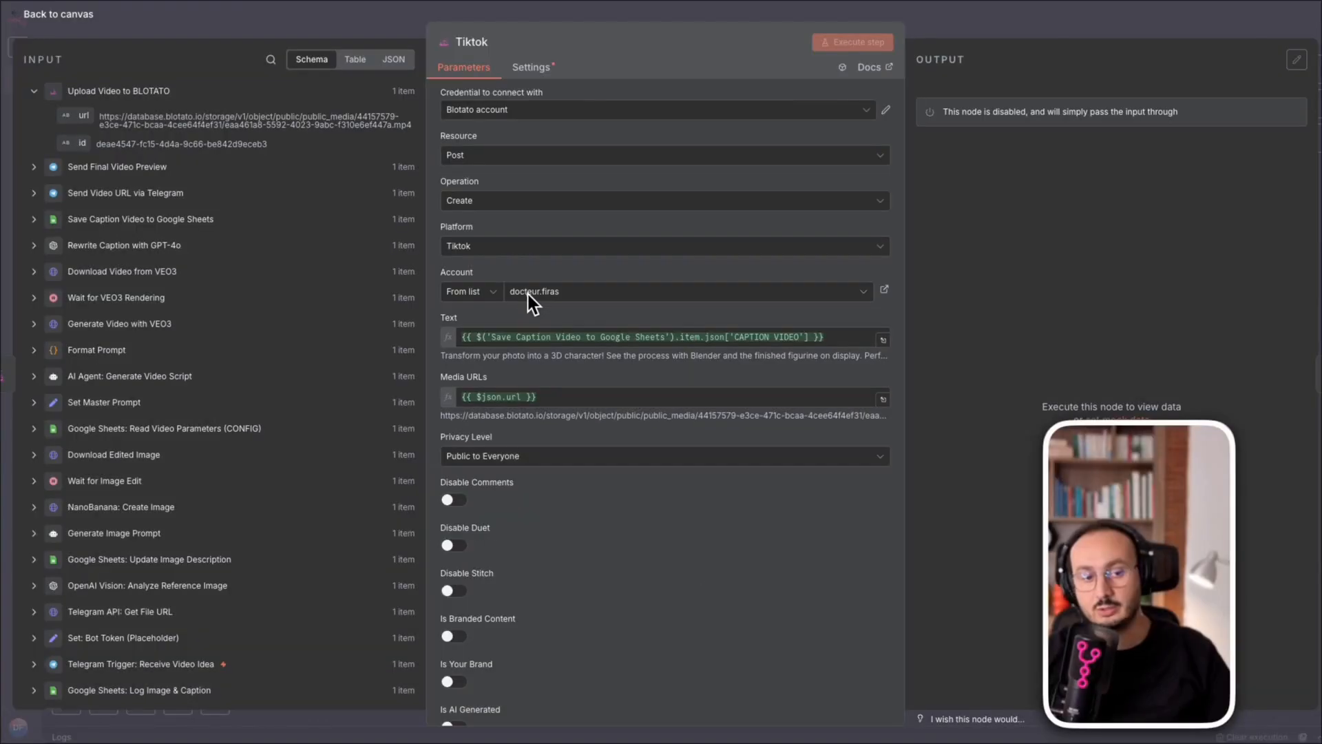
pyautogui.moveTo(531, 304)
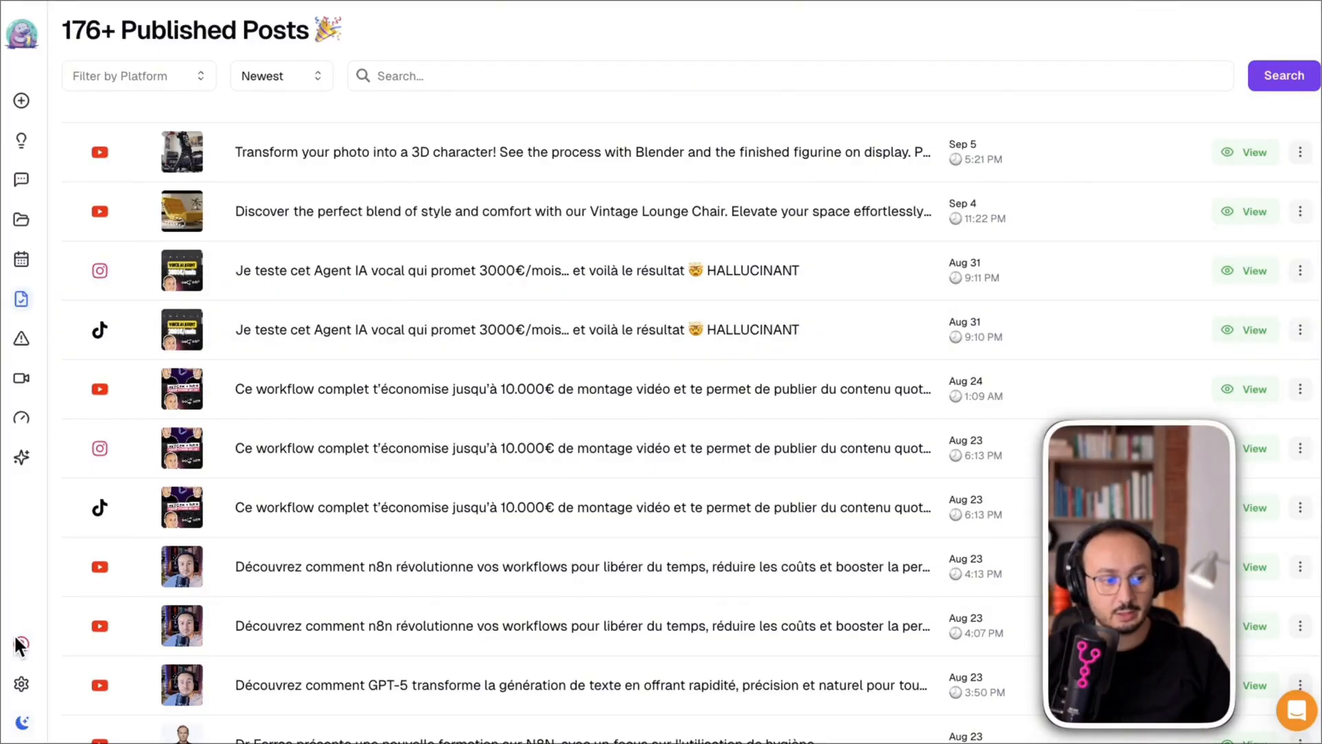
# Step: Check Blotato's API settings, then close the Tiktok node back to the canvas
pyautogui.click(21, 683)
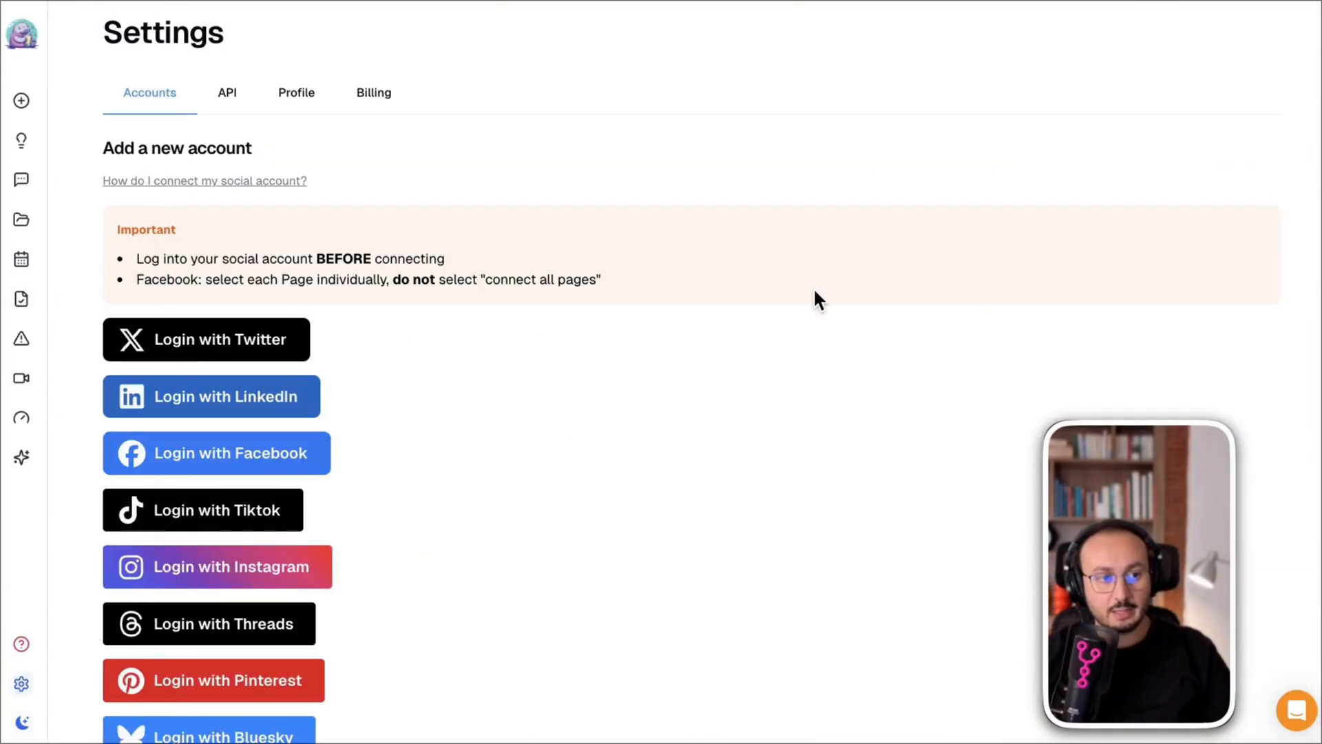
pyautogui.click(226, 93)
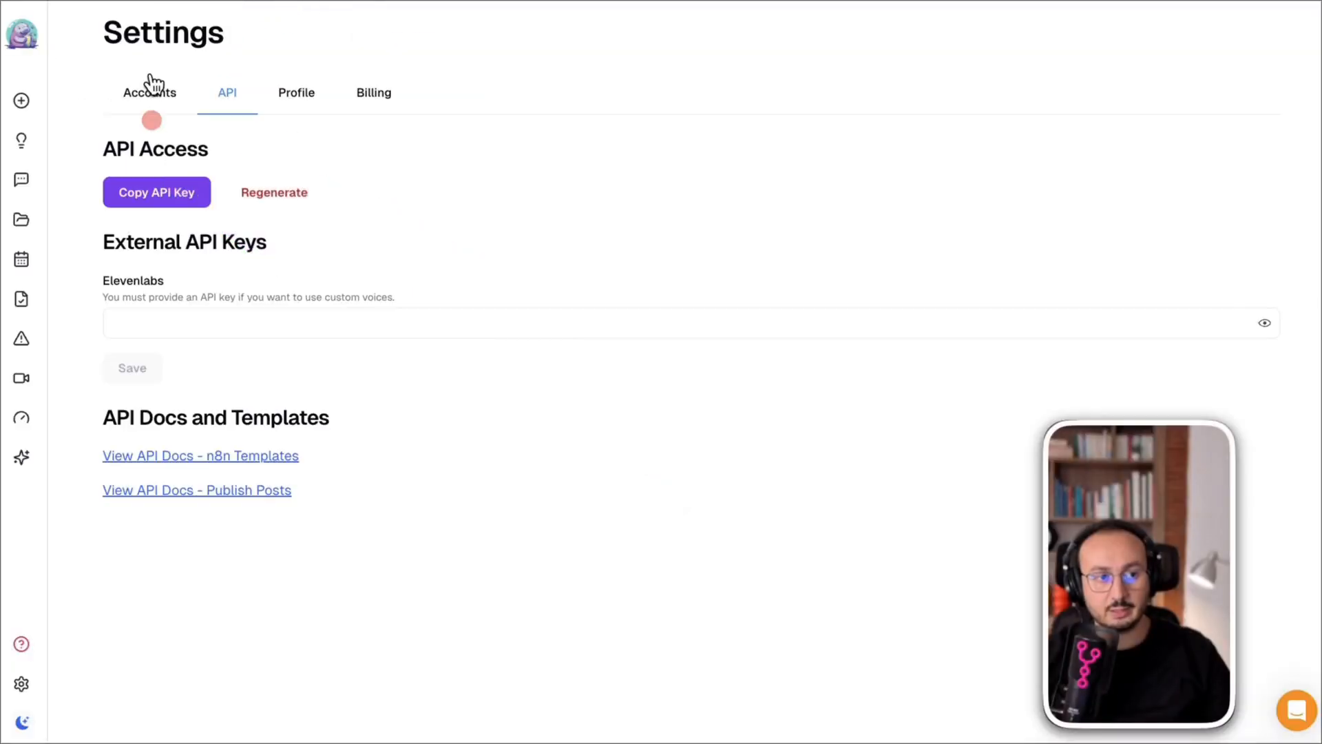
pyautogui.click(150, 92)
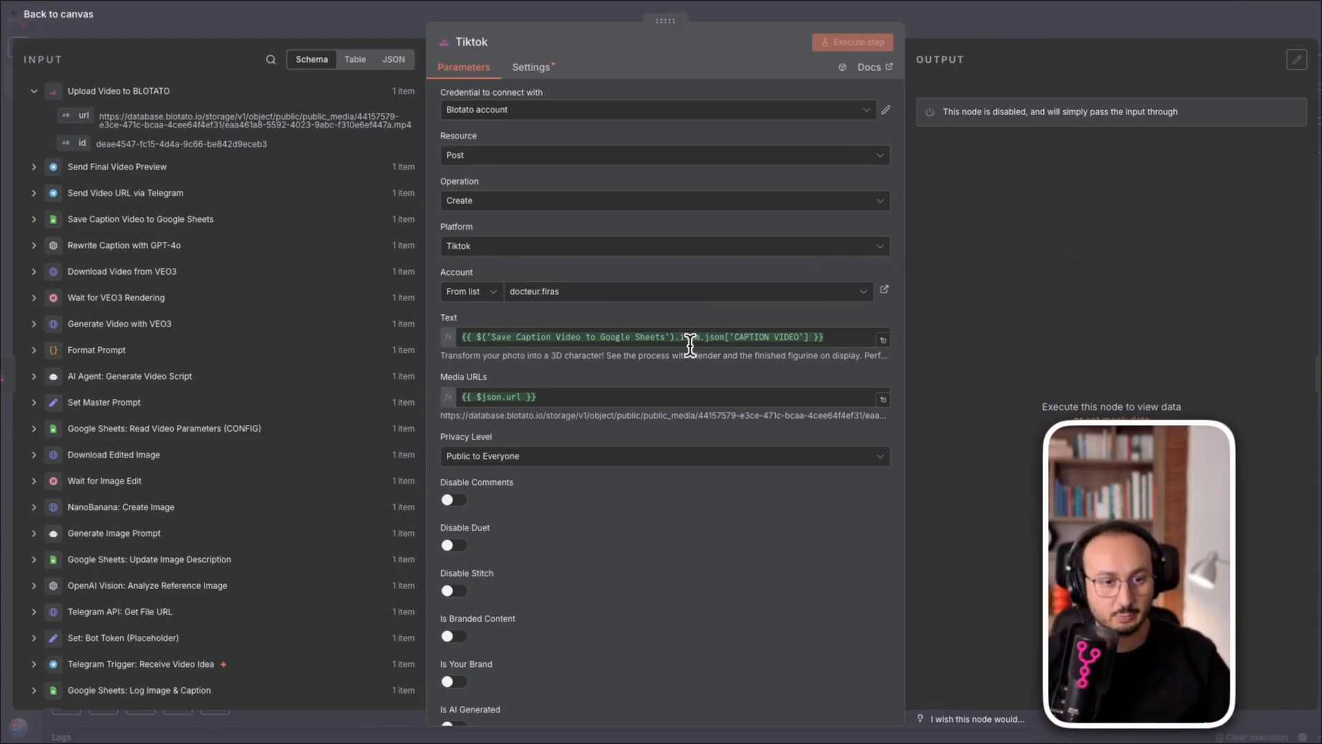
pyautogui.click(50, 14)
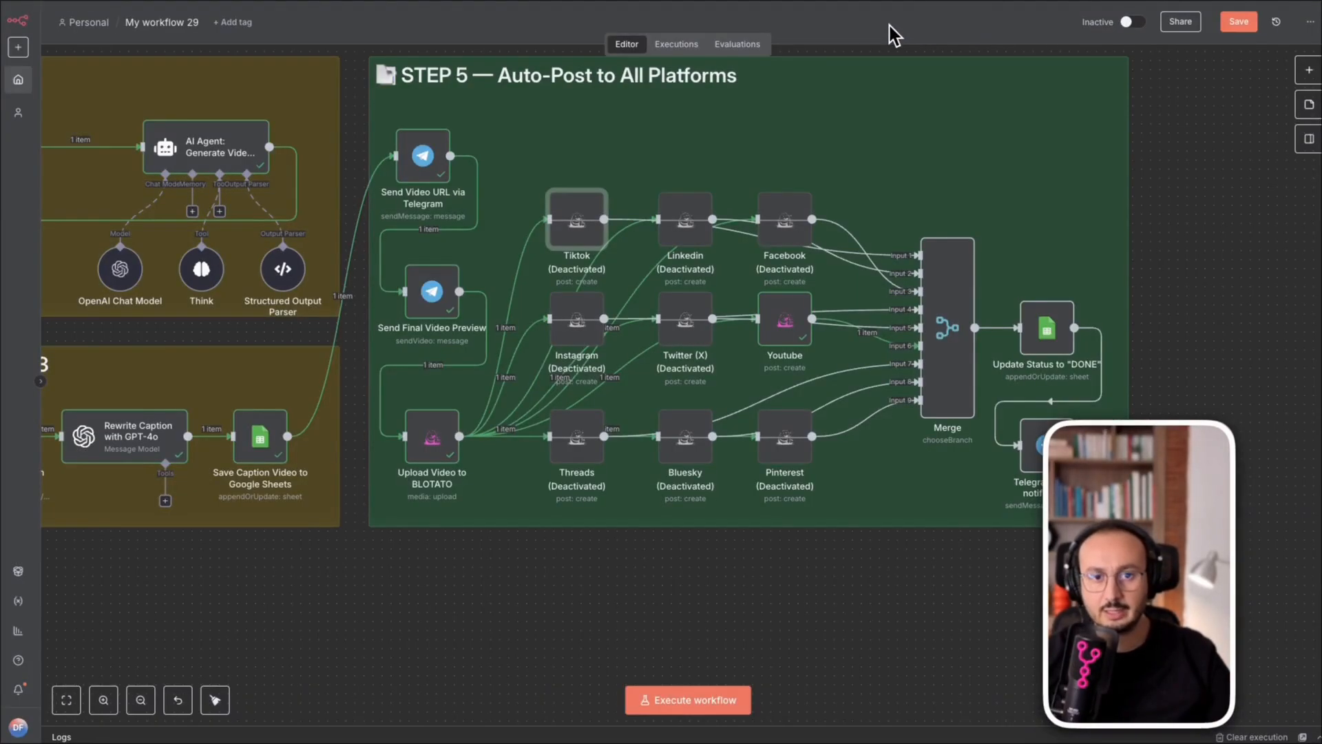
pyautogui.moveTo(1066, 202)
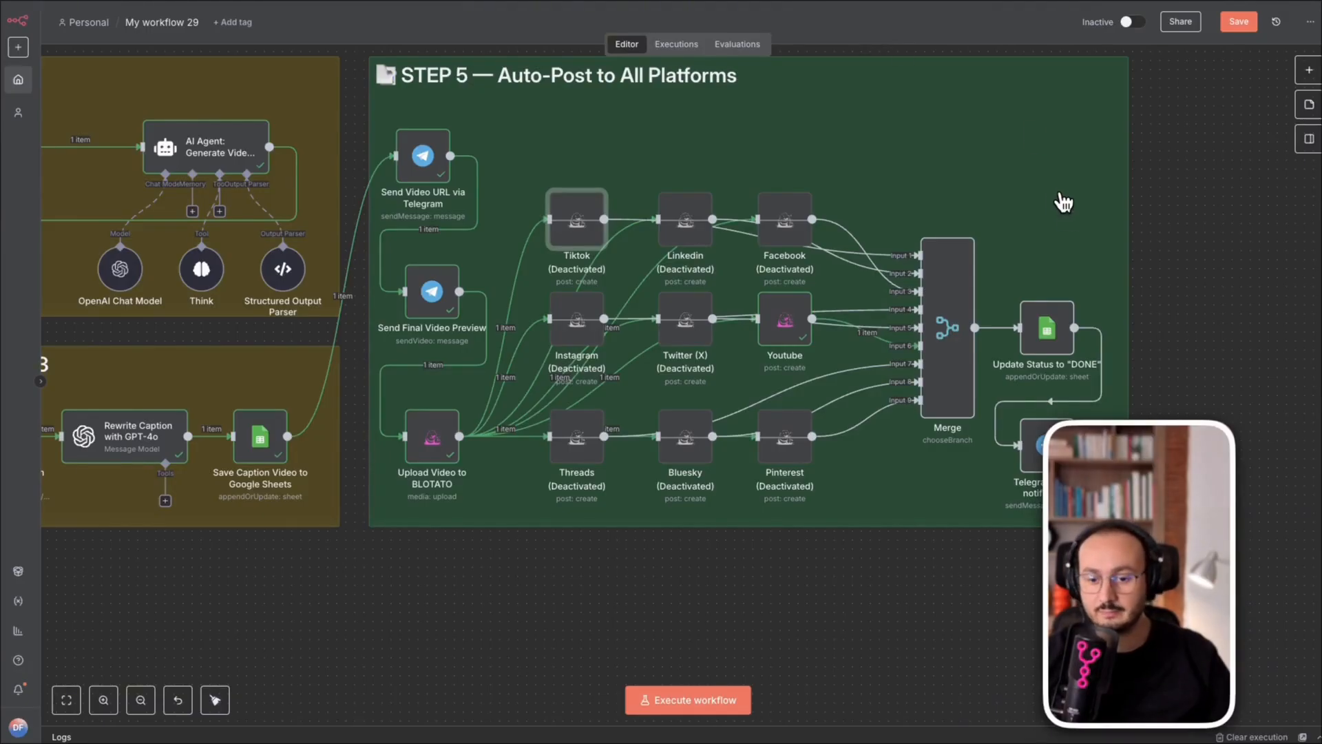
pyautogui.moveTo(1045, 329)
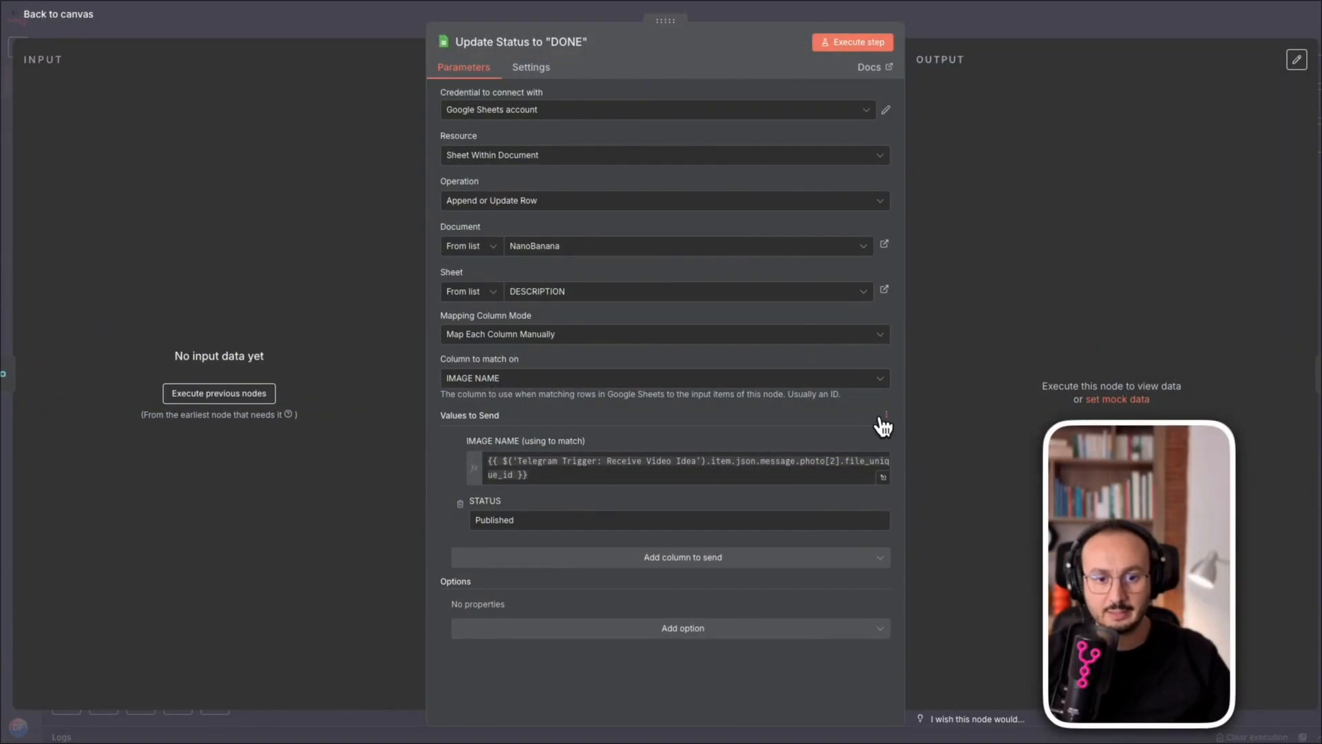
# Step: Refresh sheet columns and execute Update Status to "DONE", setting STATUS to Published
pyautogui.click(883, 421)
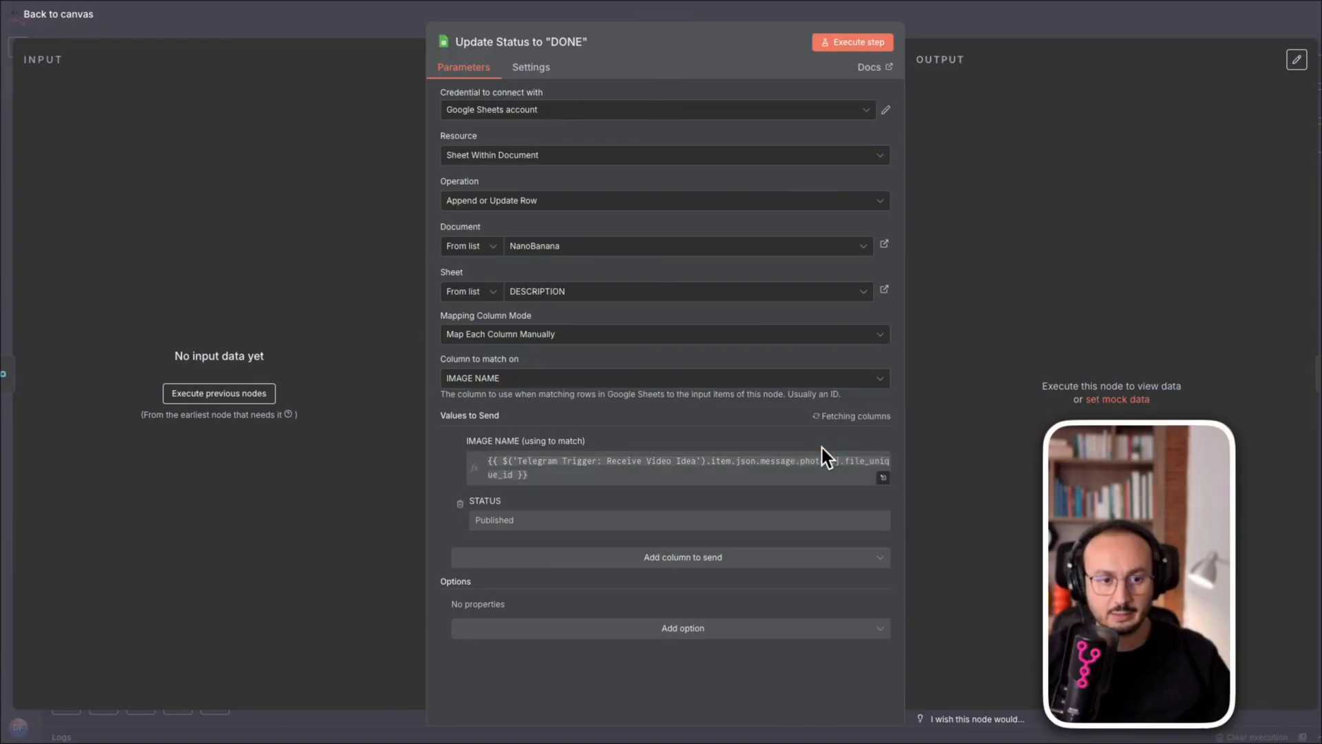
pyautogui.moveTo(456, 497)
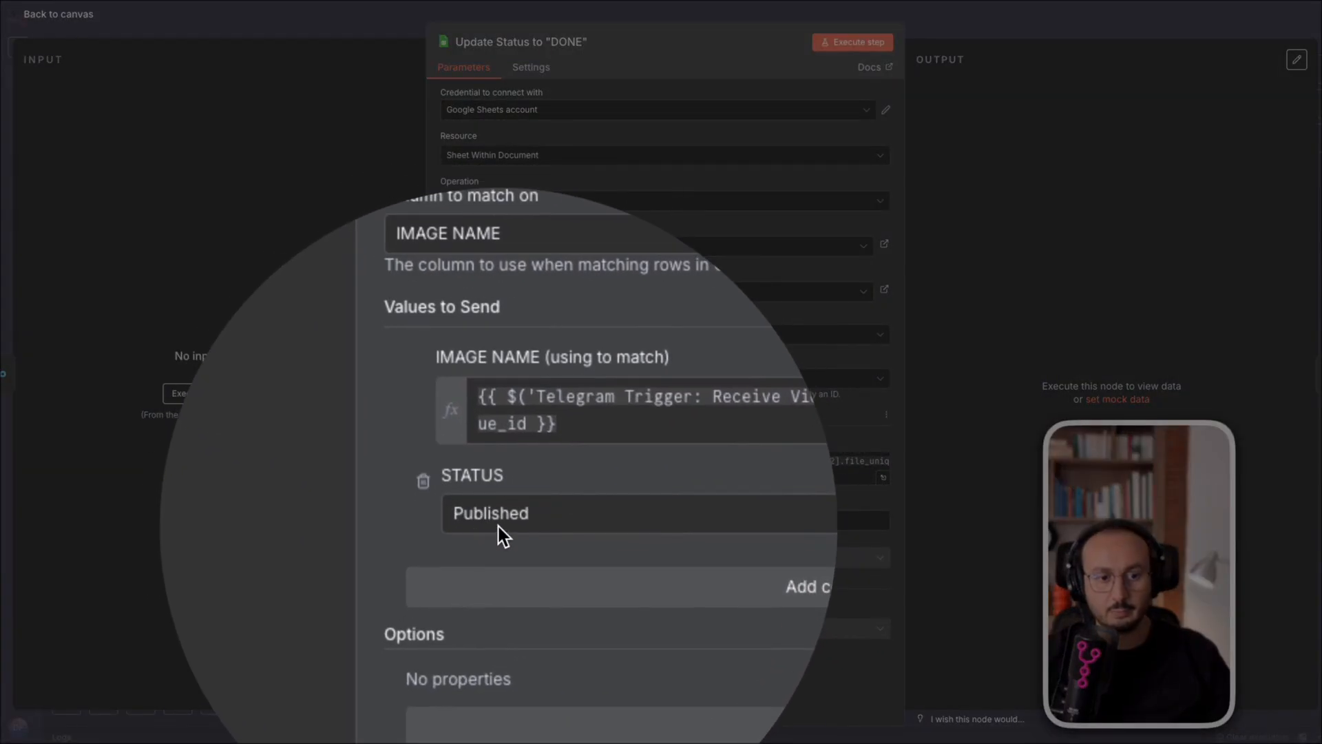
pyautogui.click(852, 42)
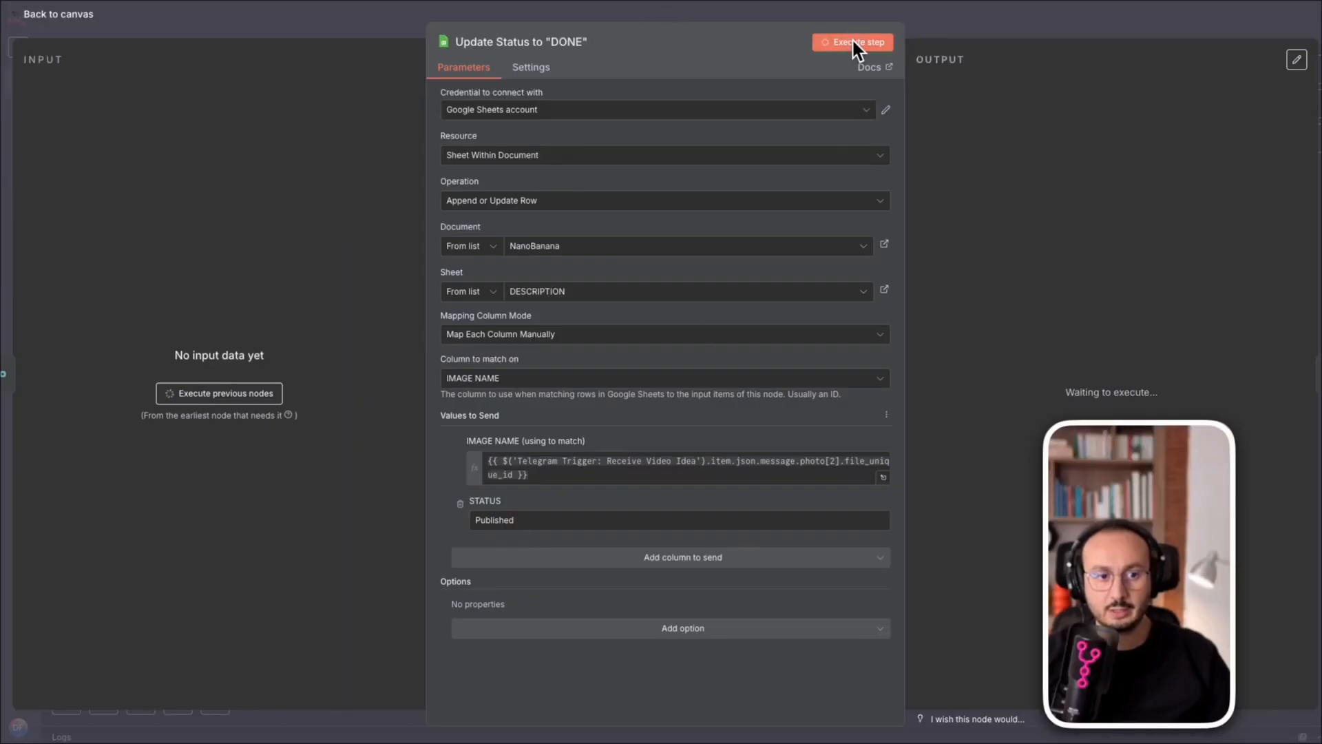
pyautogui.click(851, 41)
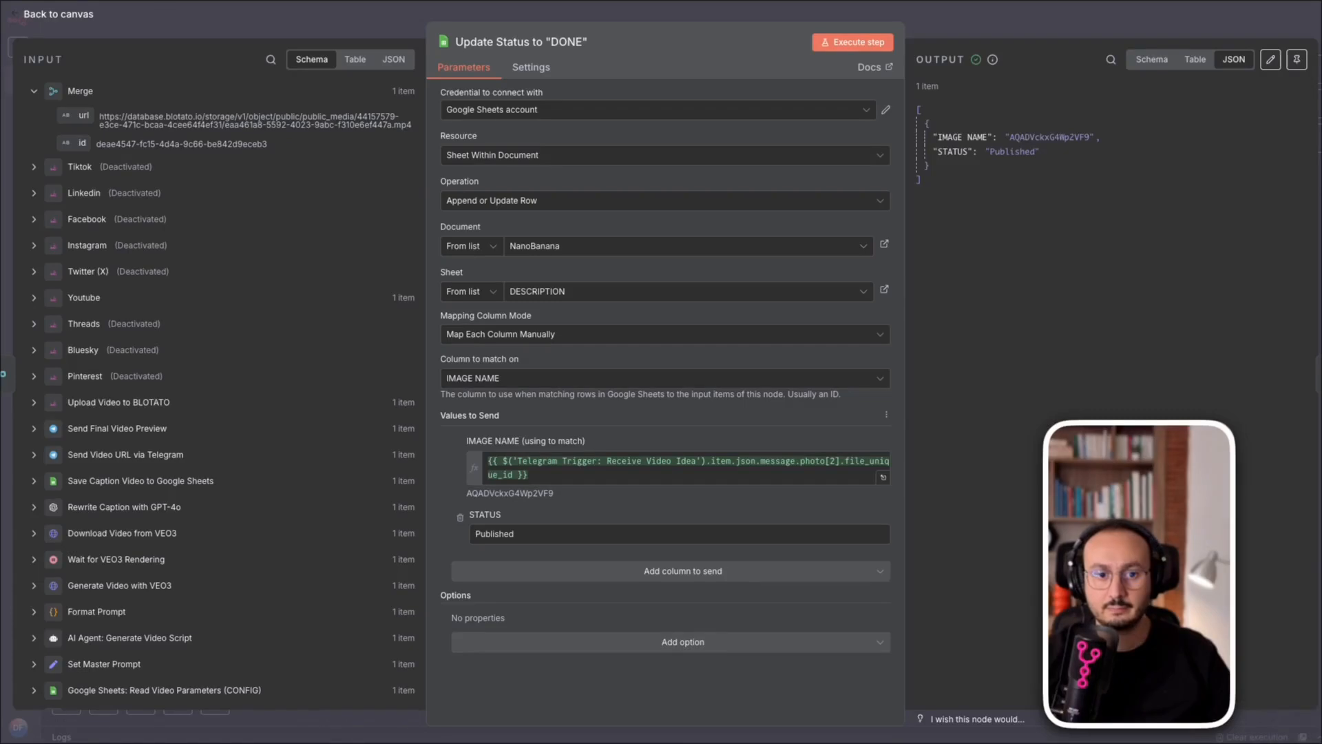
pyautogui.click(56, 14)
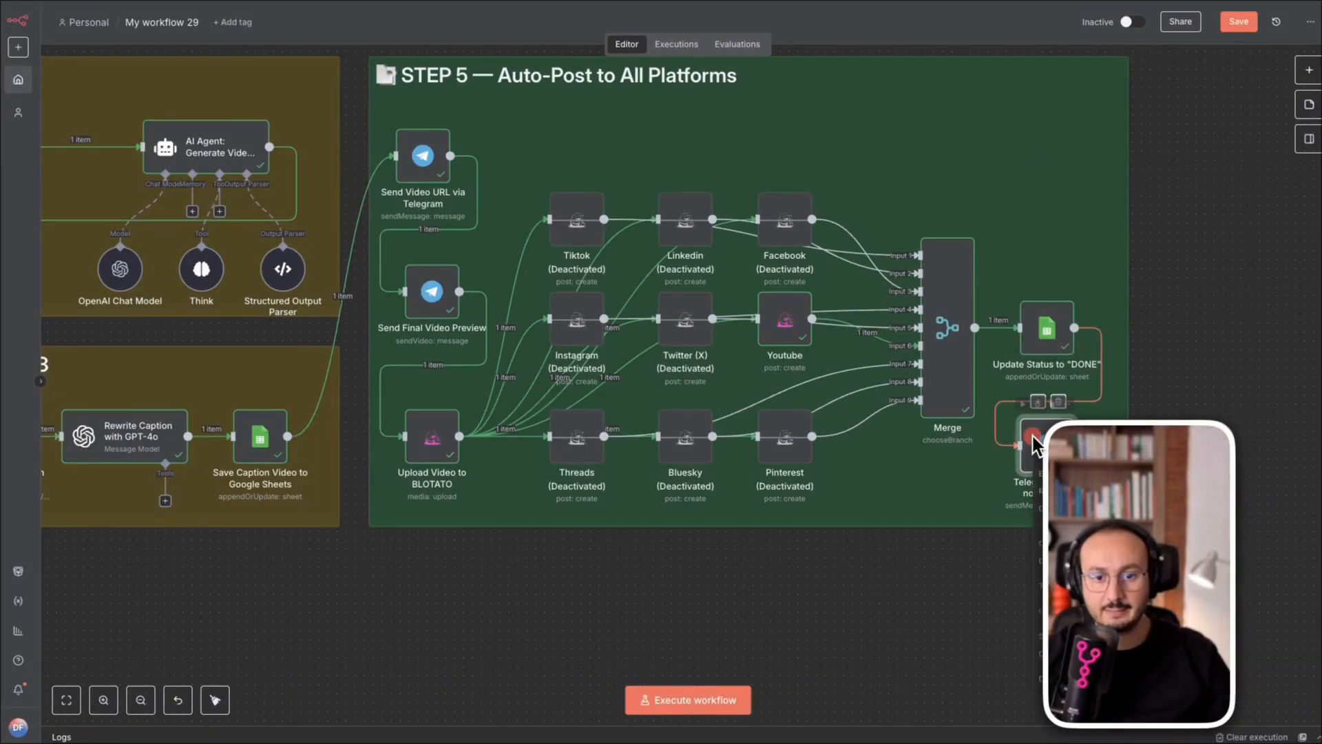
# Step: Execute the Telegram notify node and scroll the canvas to confirm completion
pyautogui.click(688, 699)
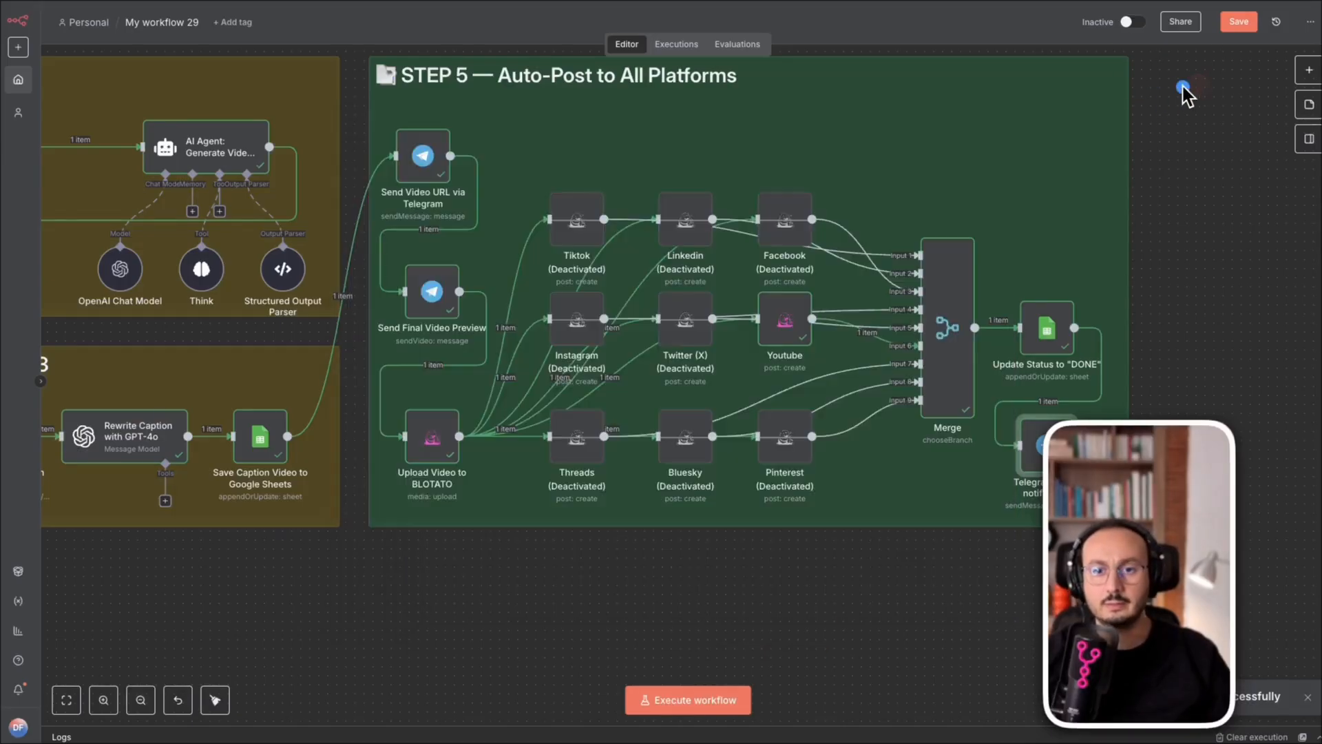
pyautogui.scroll(-3)
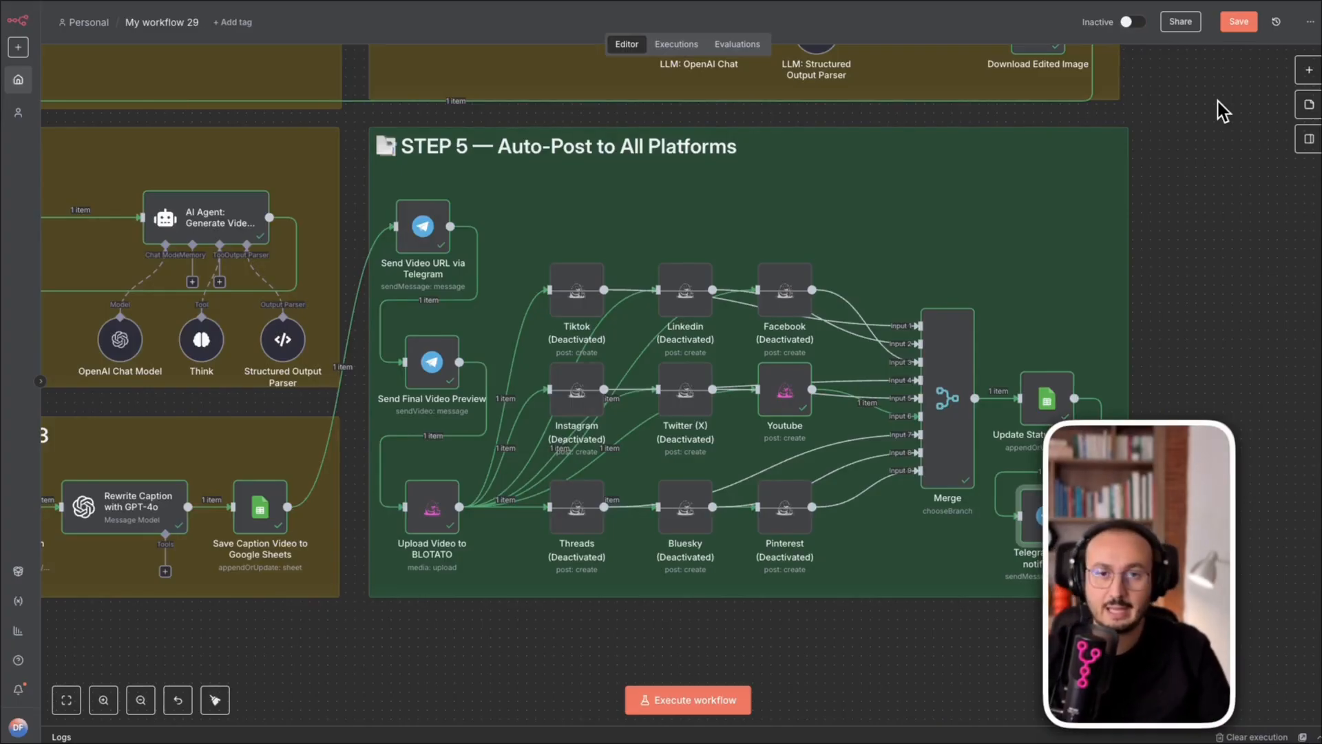
pyautogui.moveTo(1218, 101)
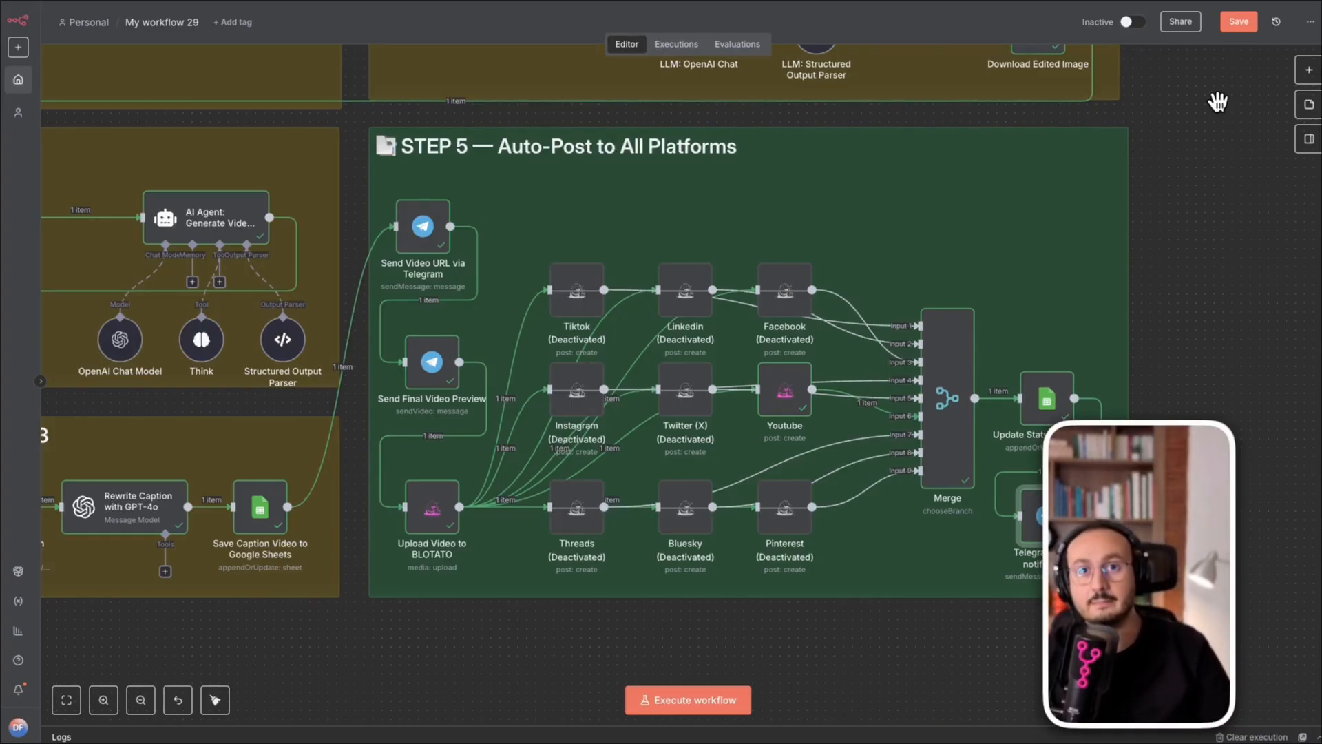